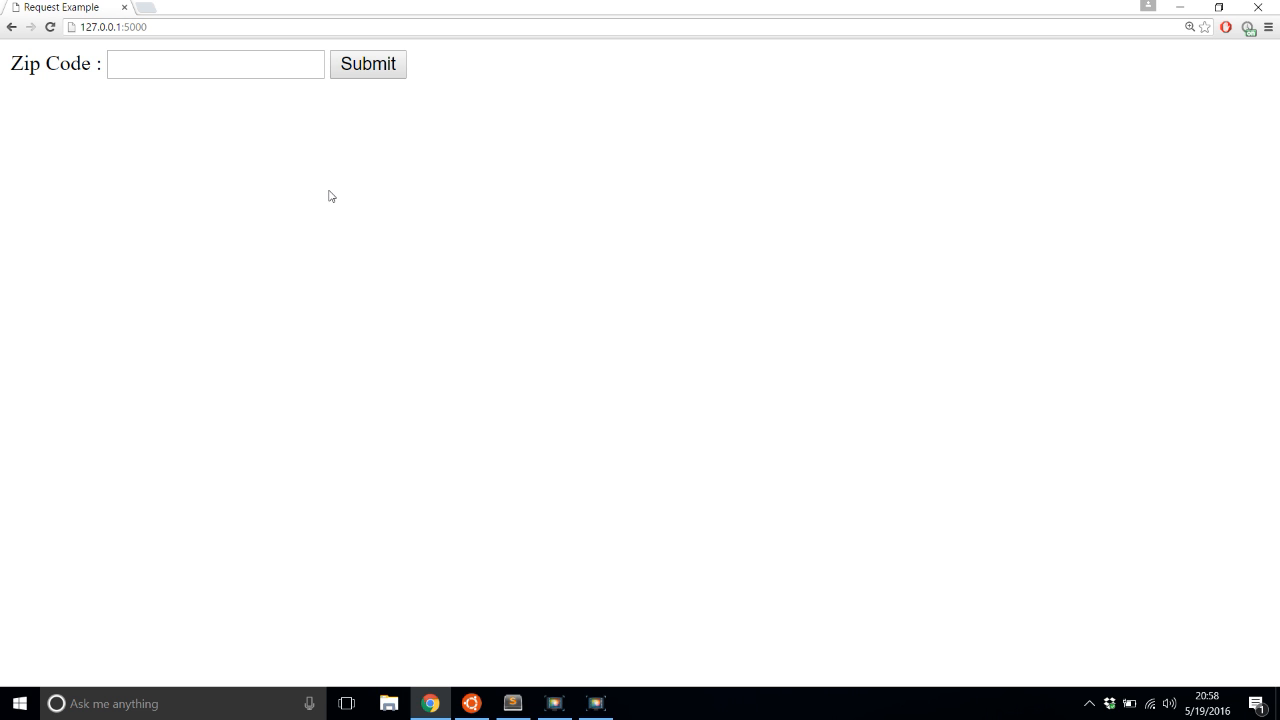
- Submit zip code 02134 in the form to load the temperature page reading 52.916 degrees
{"action": "left_click", "coordinate": [216, 64]}
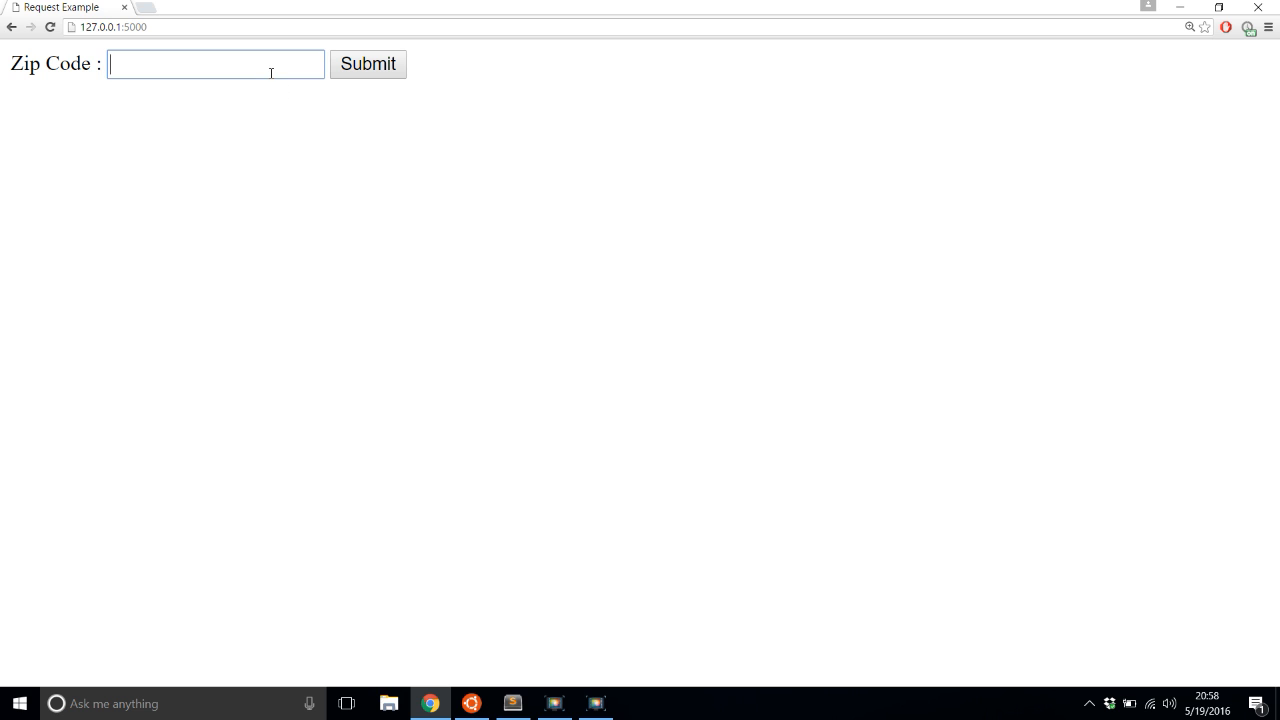
{"action": "type", "text": "02134"}
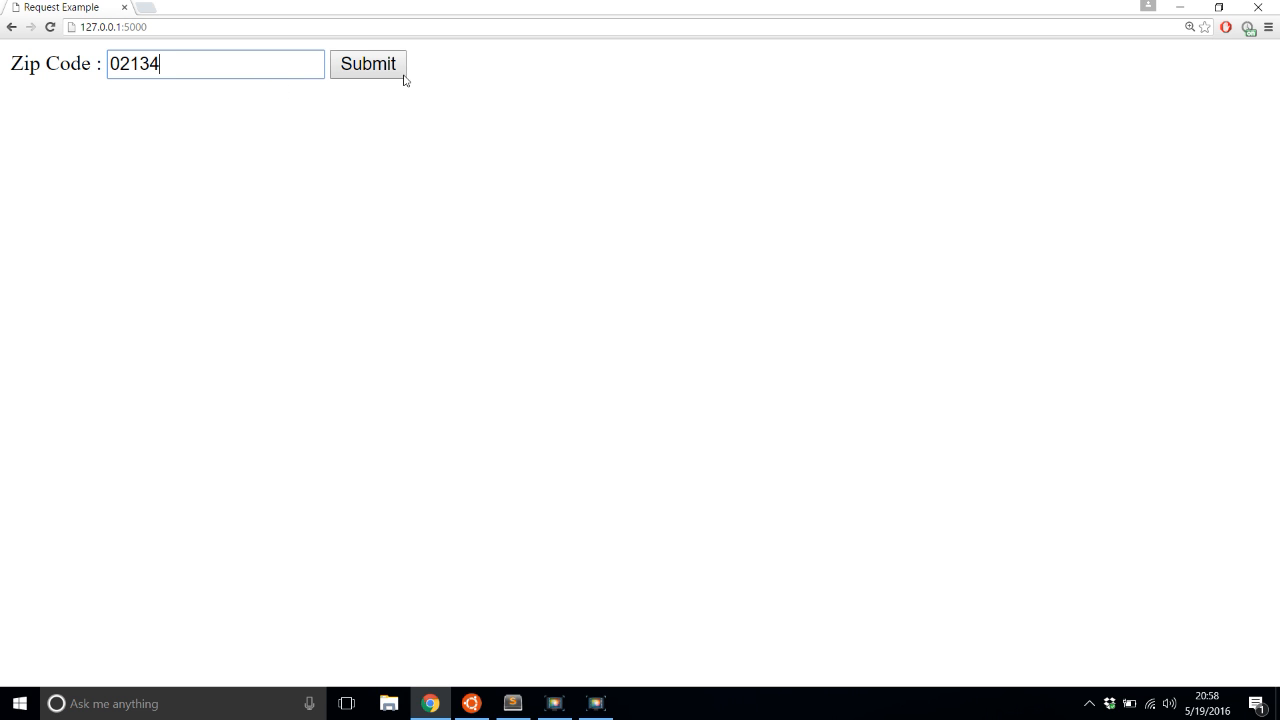
{"action": "left_click", "coordinate": [368, 62]}
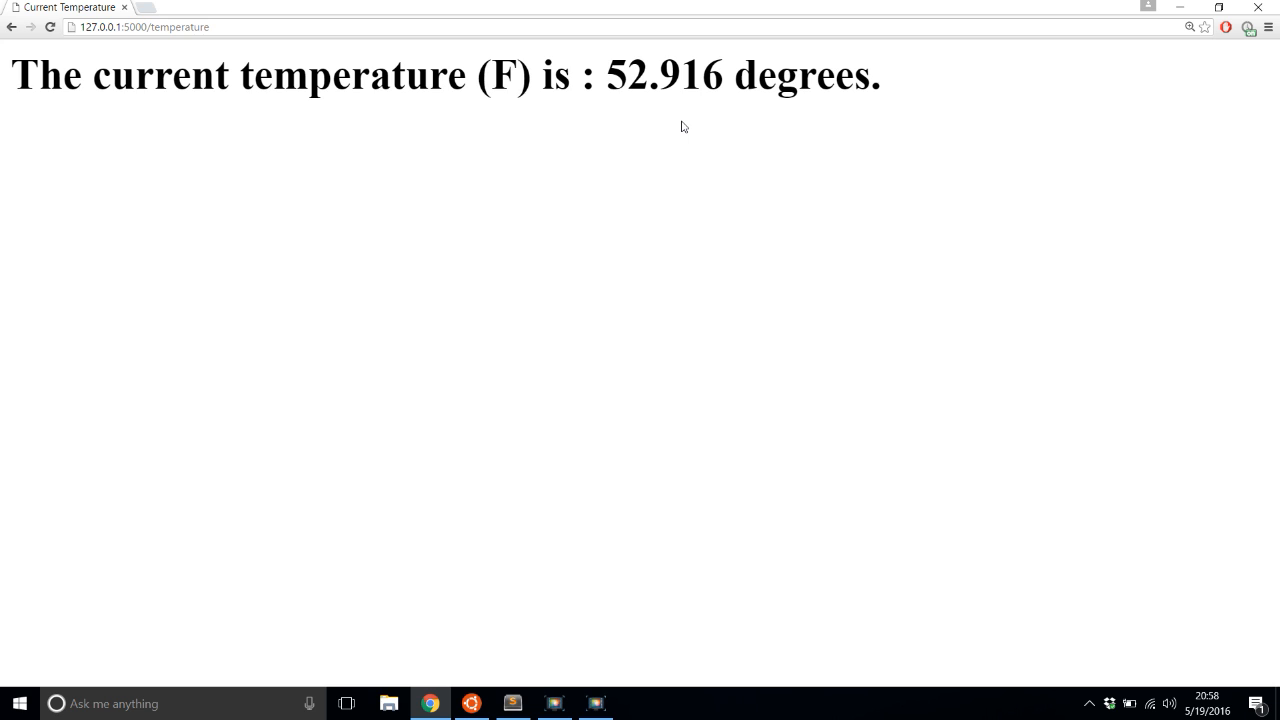
{"action": "mouse_move", "coordinate": [810, 62]}
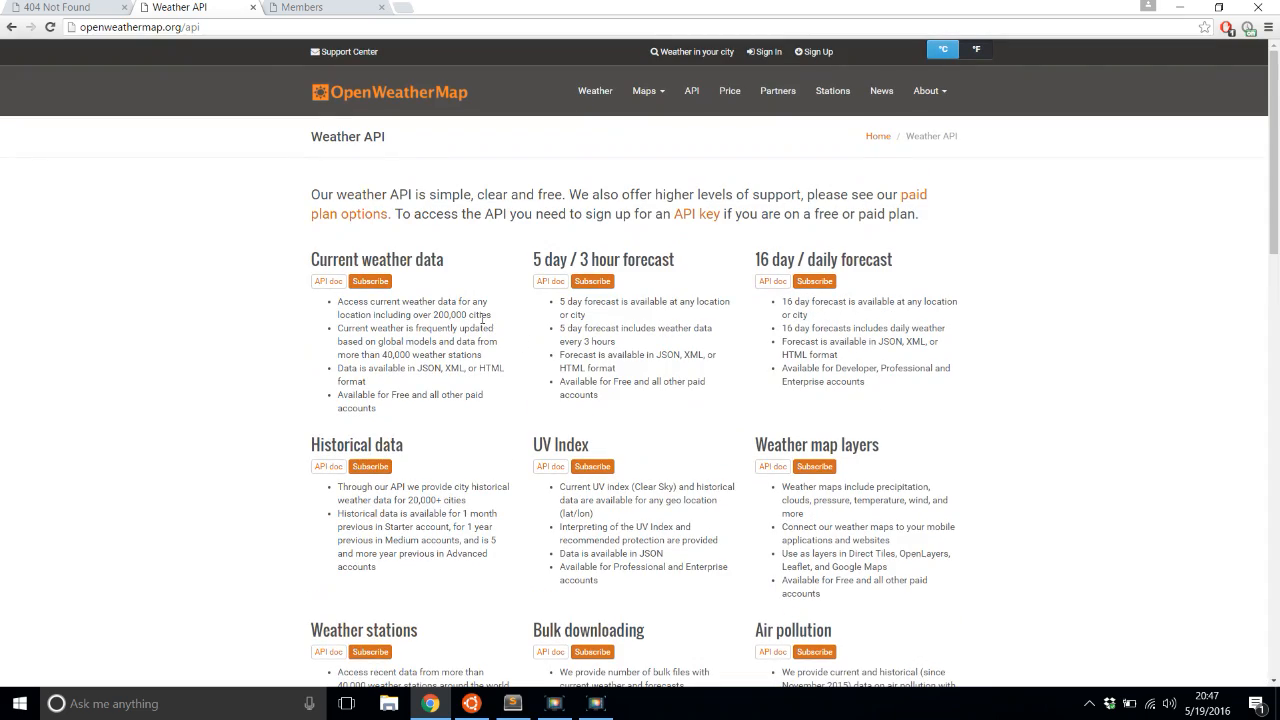
{"action": "mouse_move", "coordinate": [328, 280]}
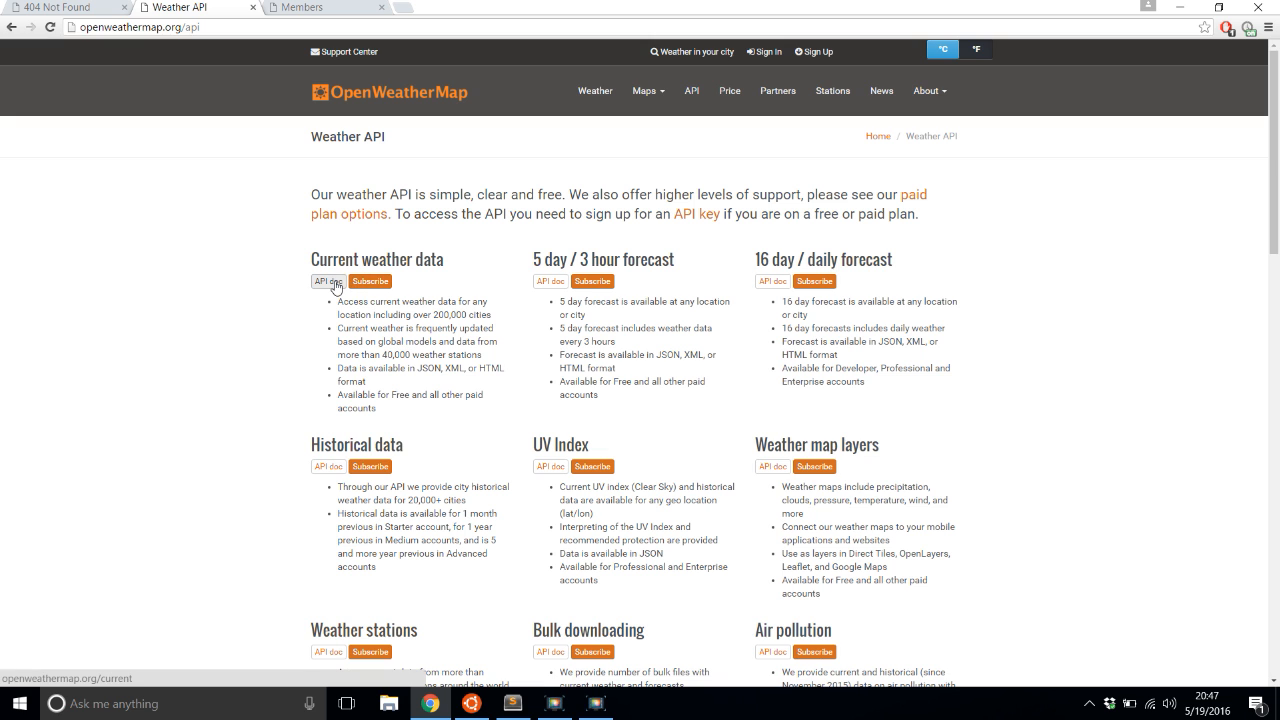
- View the Current weather data API doc and locate the By ZIP code call format with its sample JSON
{"action": "left_click", "coordinate": [328, 280]}
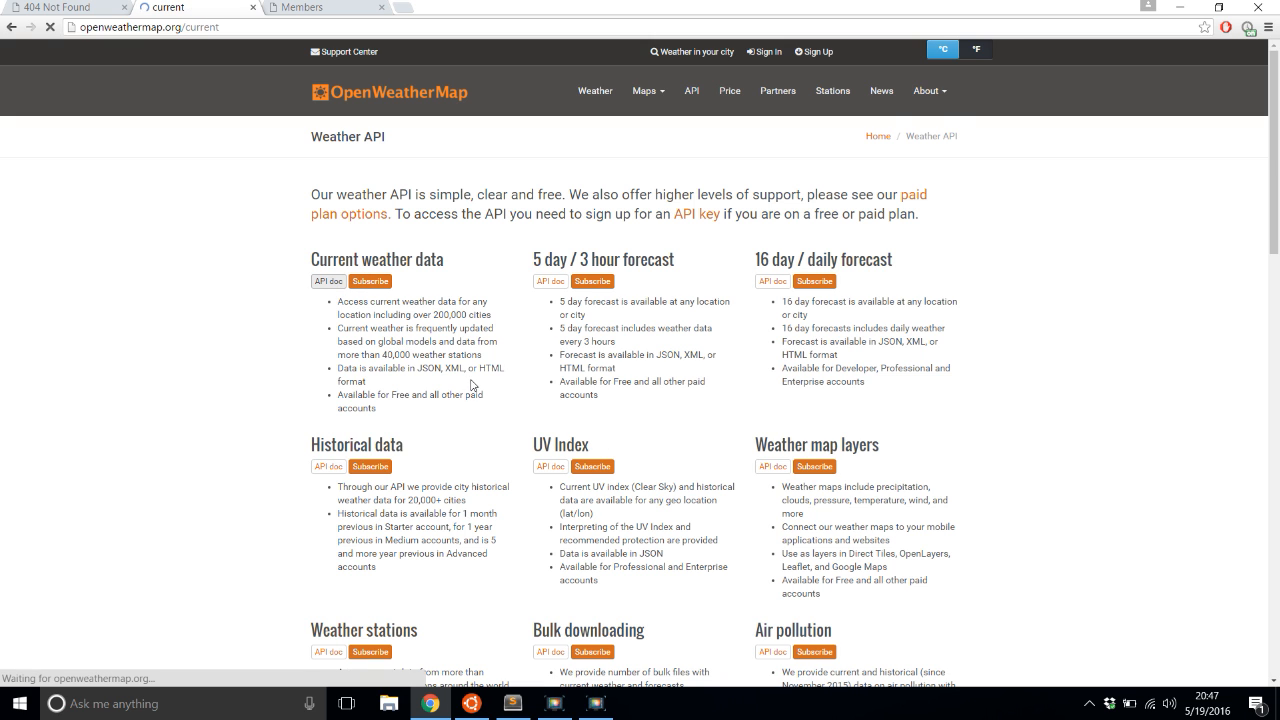
{"action": "left_click", "coordinate": [328, 280]}
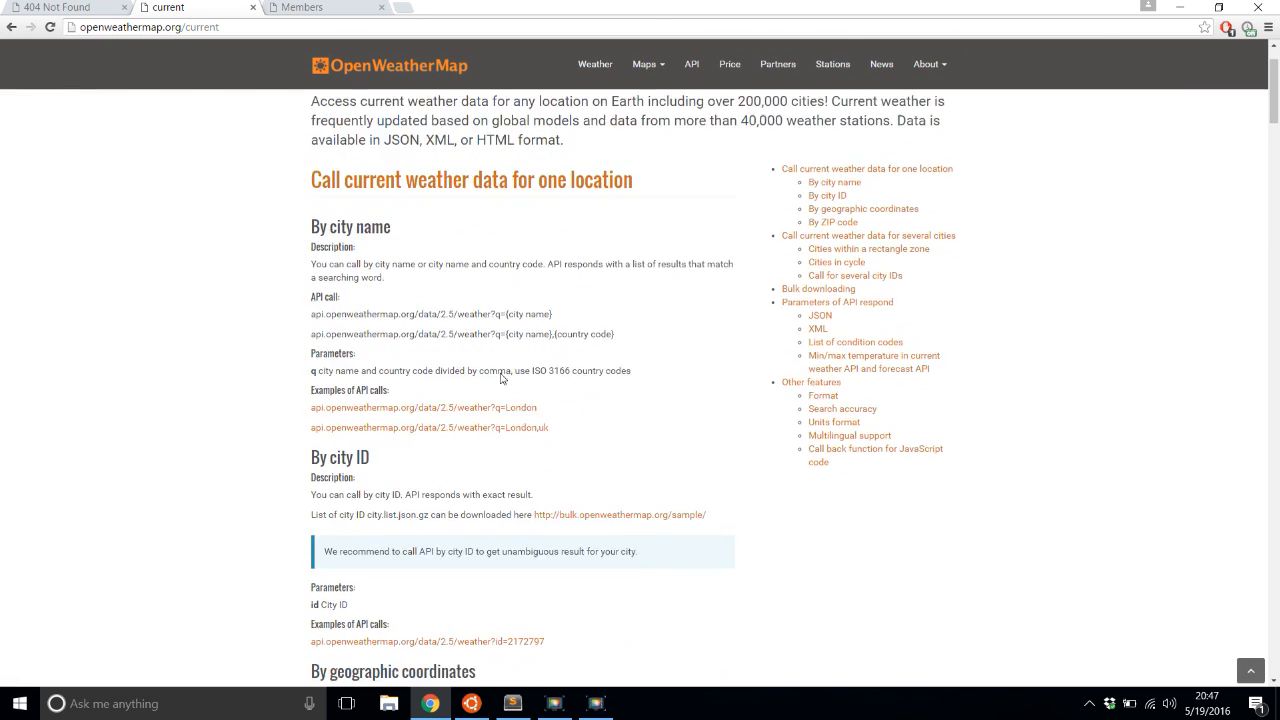
{"action": "scroll", "scroll_direction": "down", "scroll_amount": 3}
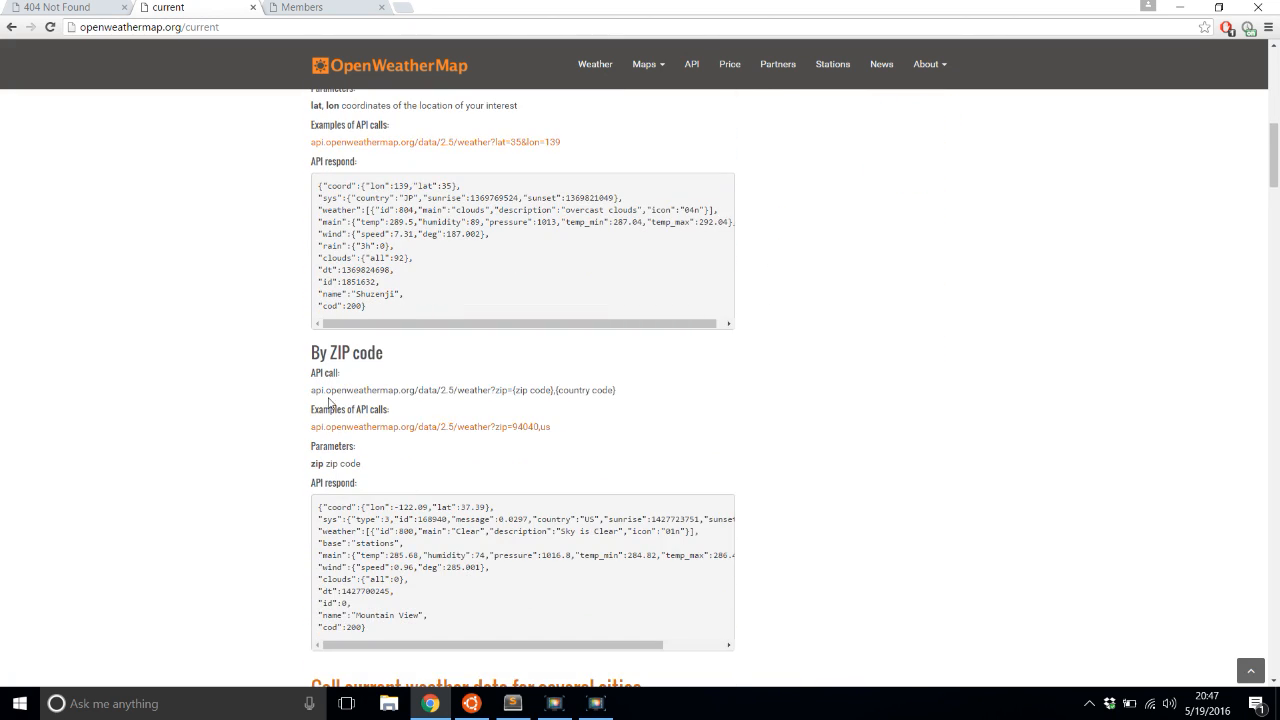
{"action": "scroll", "scroll_direction": "down", "scroll_amount": 3}
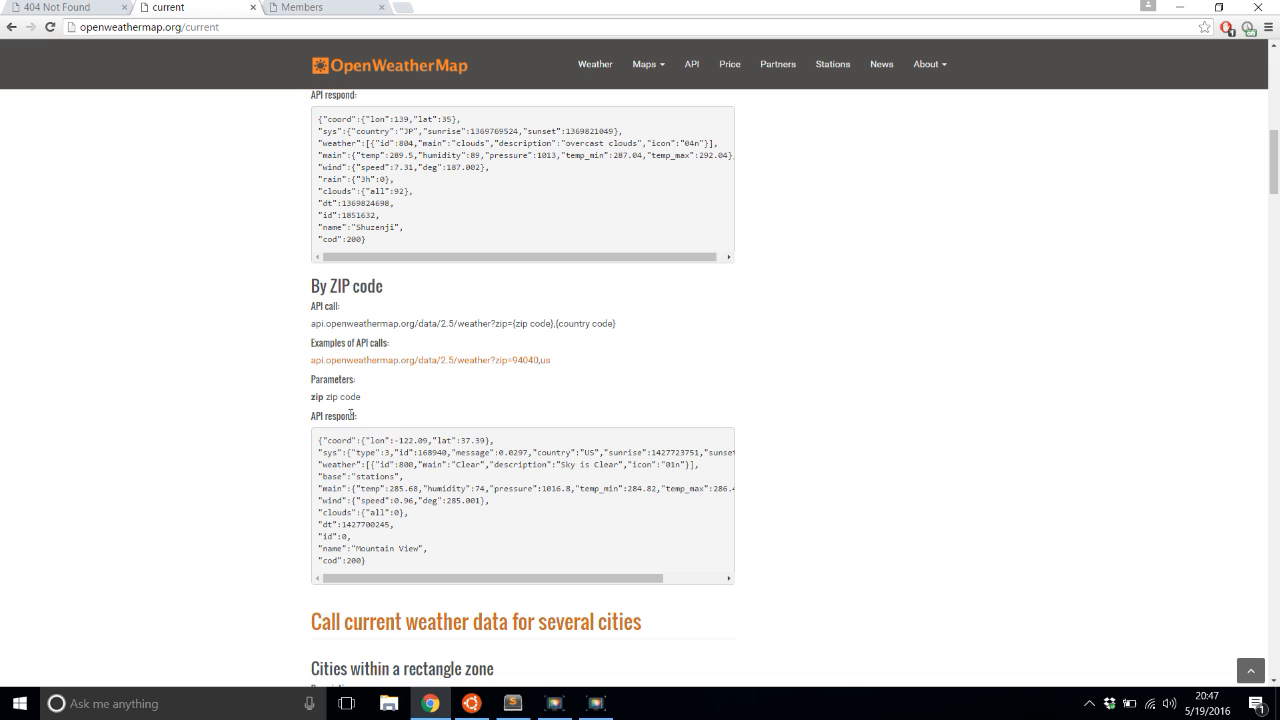
{"action": "scroll", "scroll_direction": "down", "scroll_amount": 3}
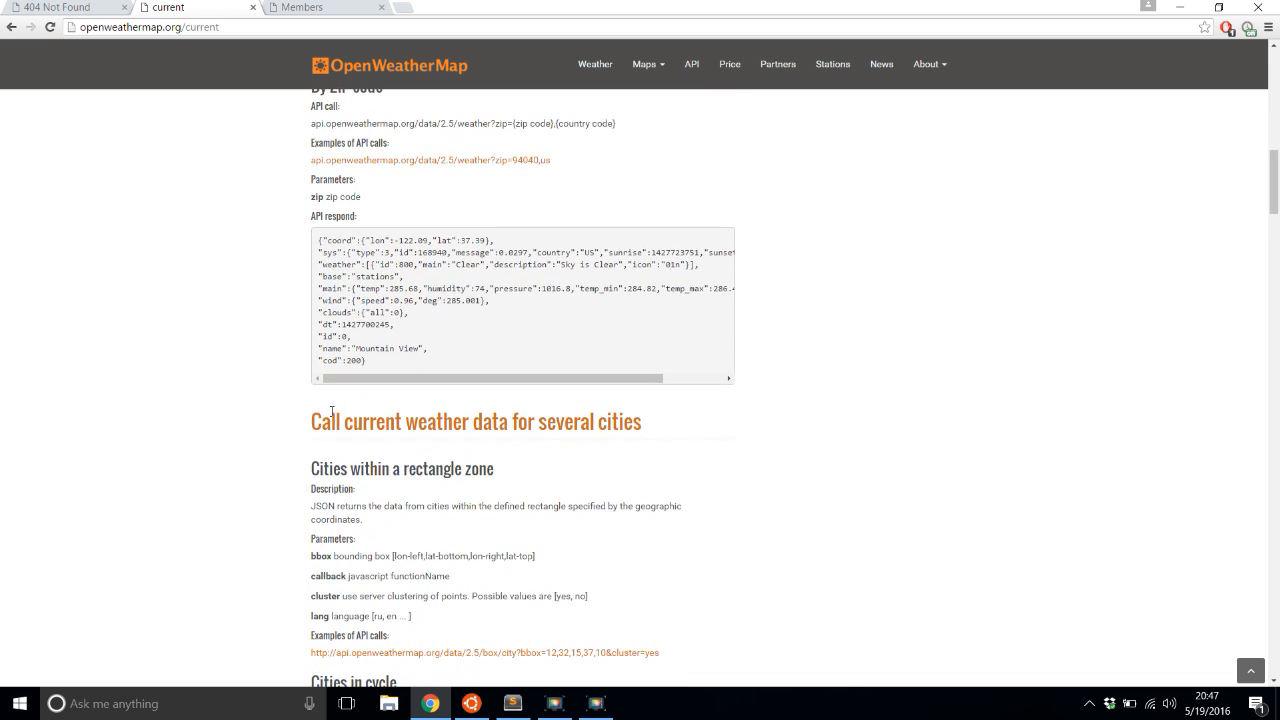
{"action": "scroll", "scroll_direction": "up", "scroll_amount": 3}
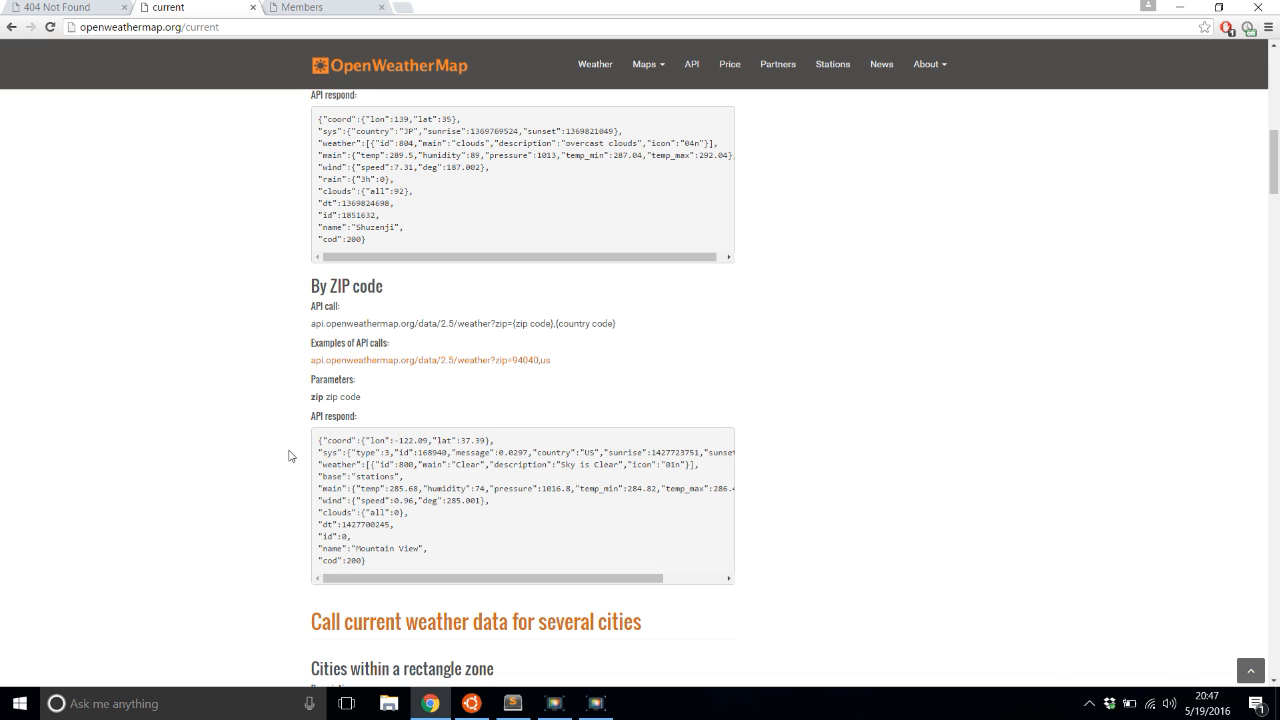
{"action": "scroll", "scroll_direction": "down", "scroll_amount": 3}
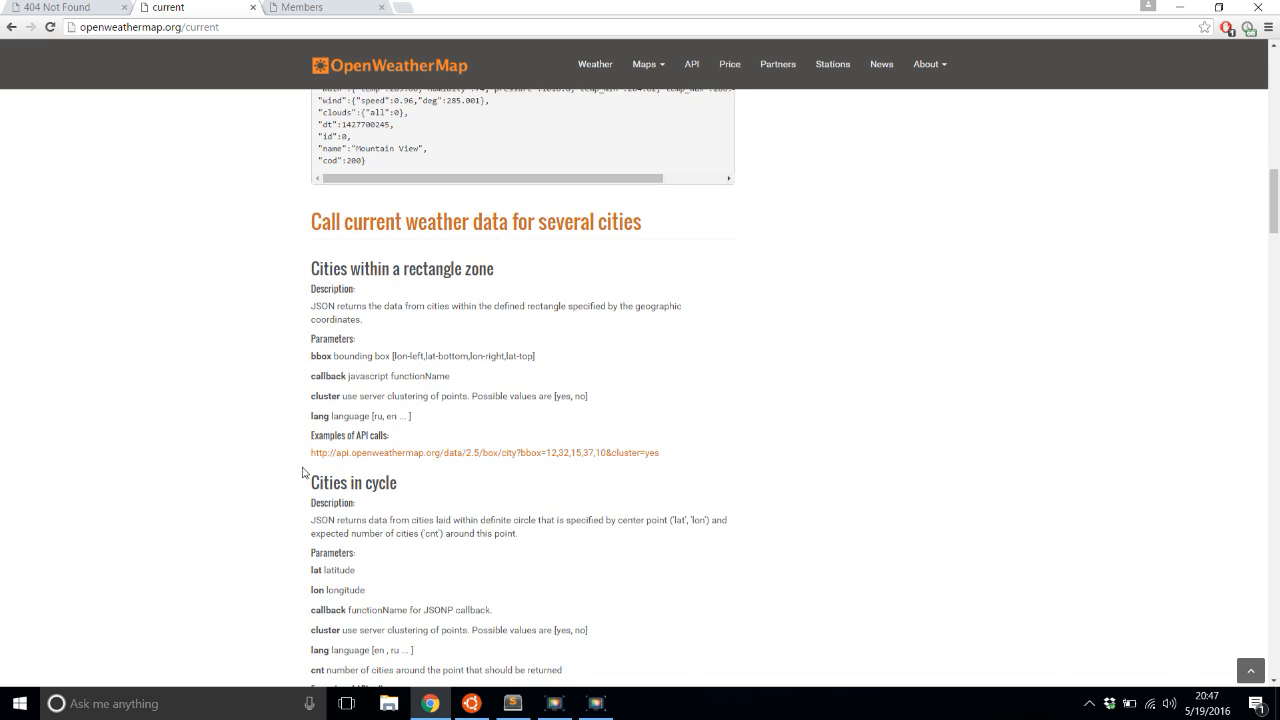
{"action": "scroll", "scroll_direction": "up", "scroll_amount": 3}
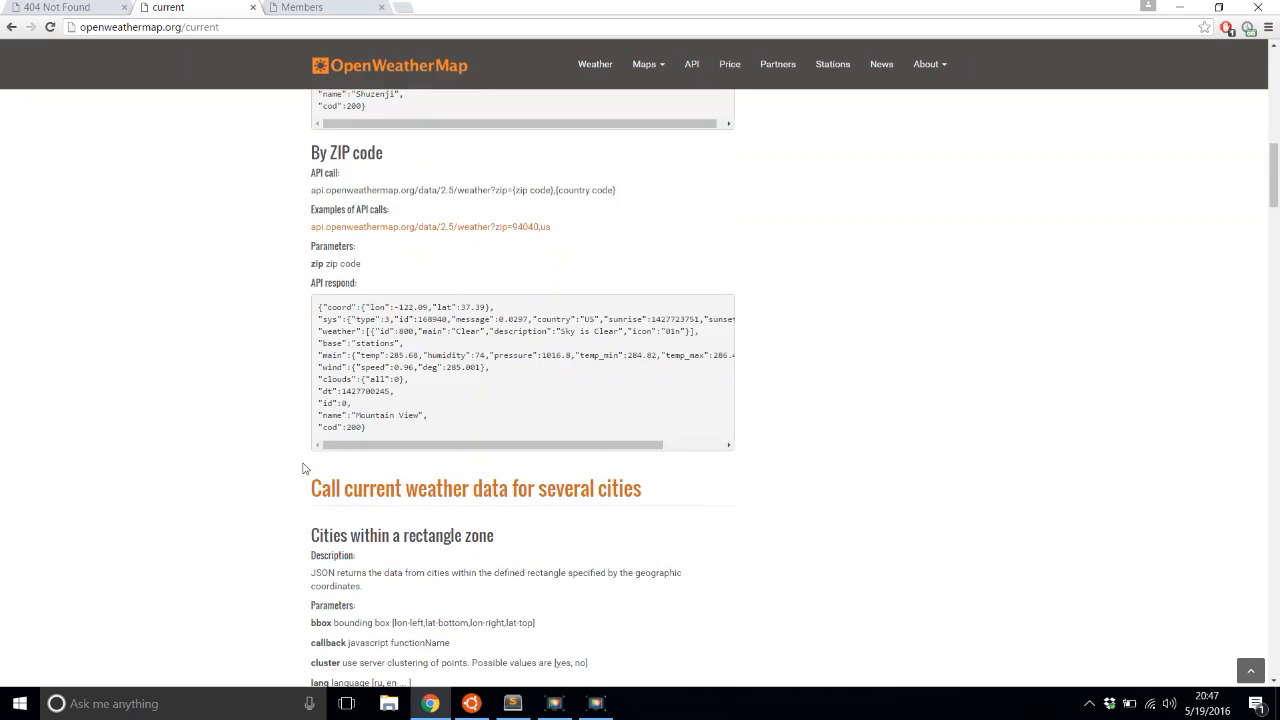
{"action": "scroll", "scroll_direction": "up", "scroll_amount": 3}
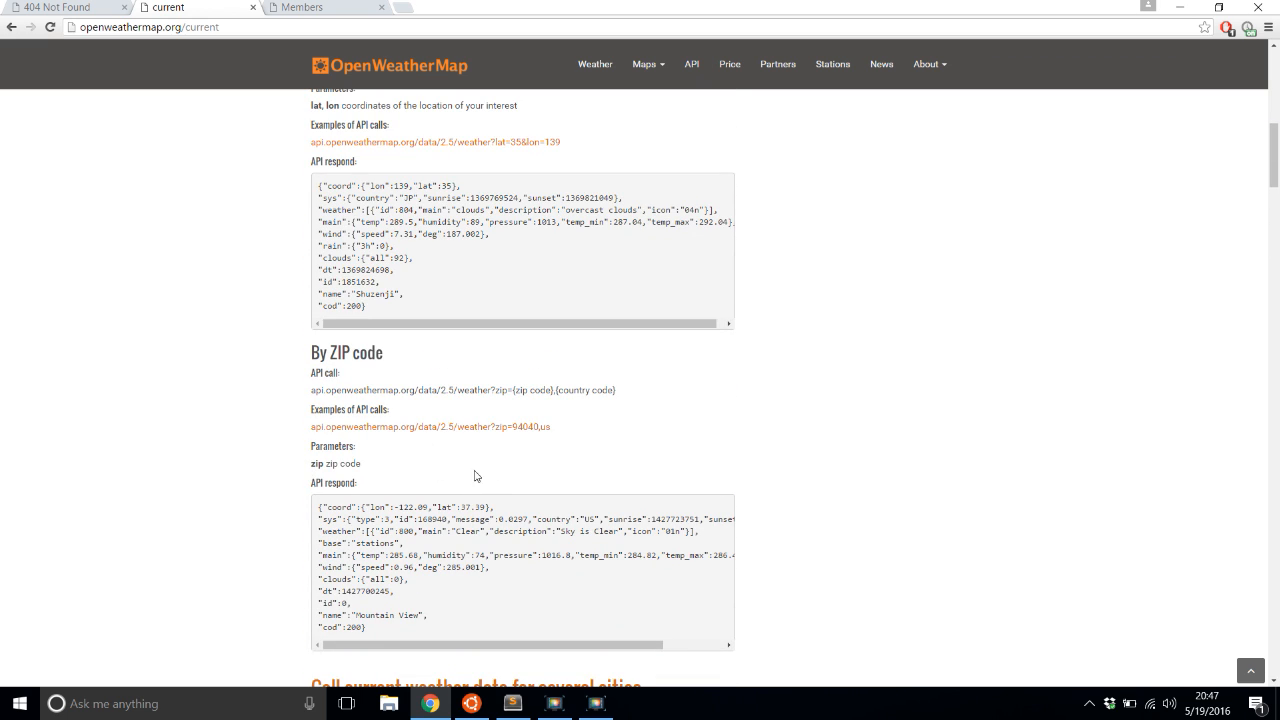
{"action": "mouse_move", "coordinate": [536, 428]}
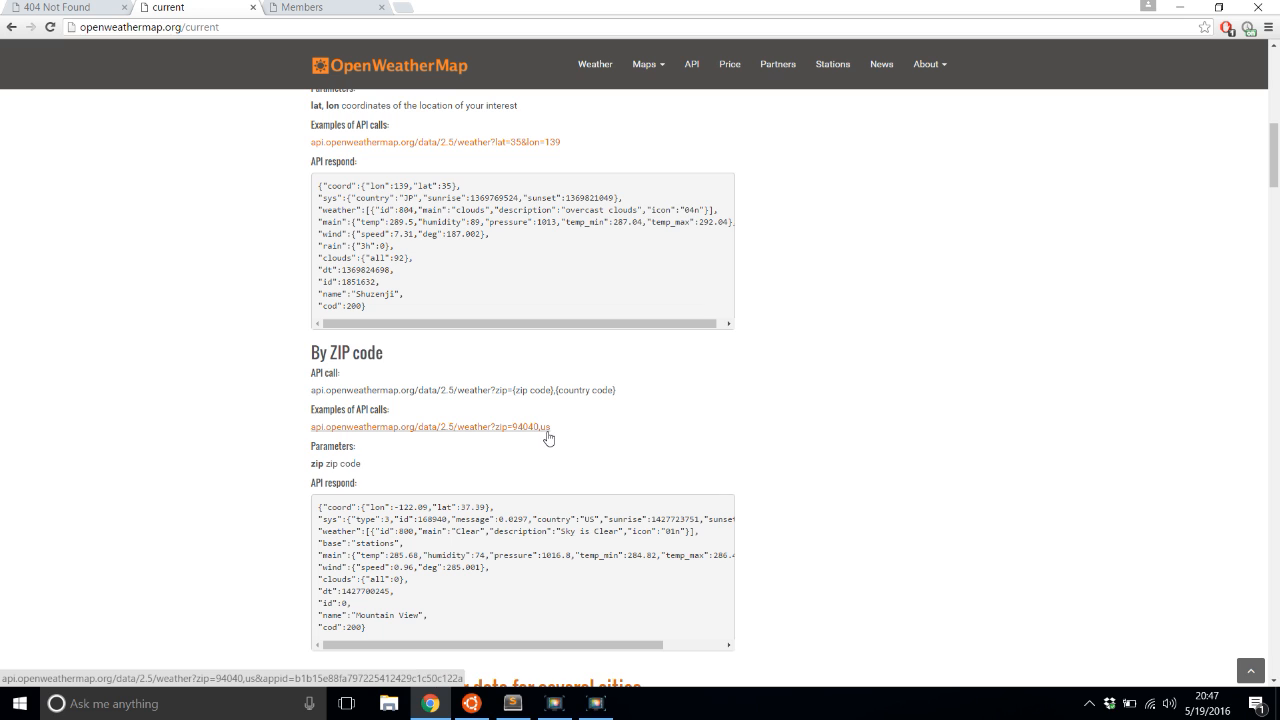
{"action": "mouse_move", "coordinate": [504, 444]}
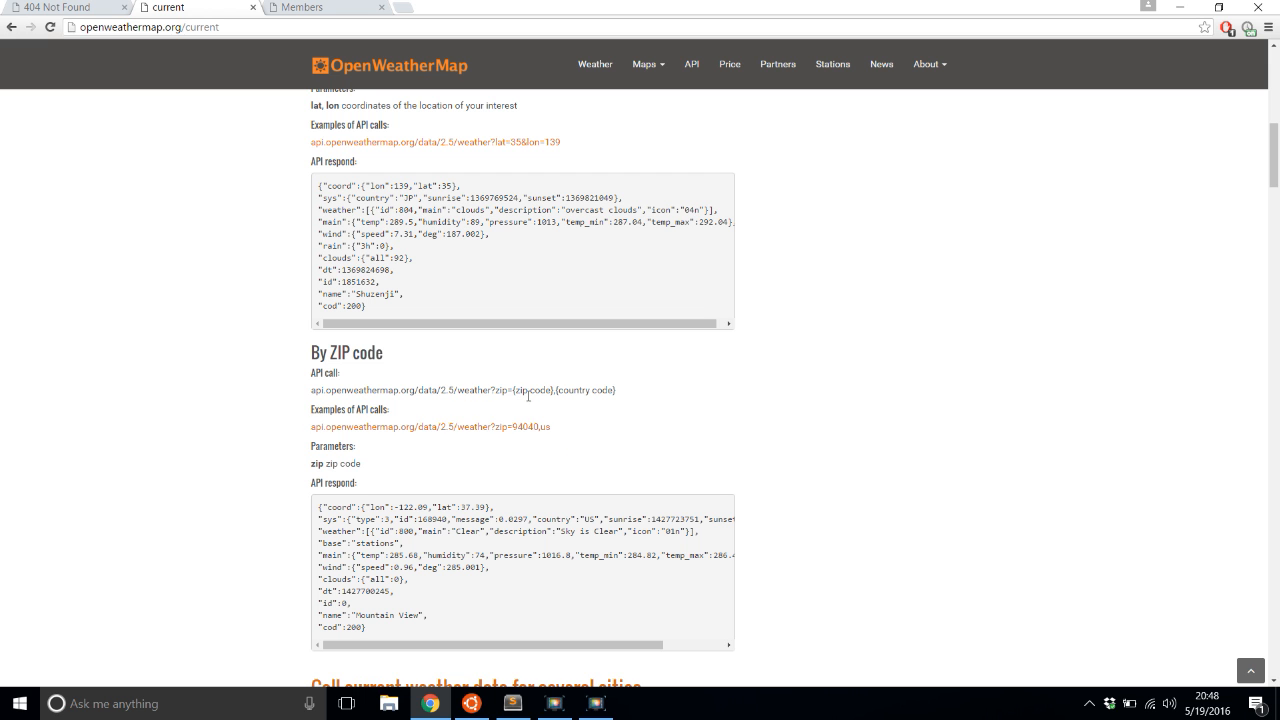
{"action": "mouse_move", "coordinate": [486, 444]}
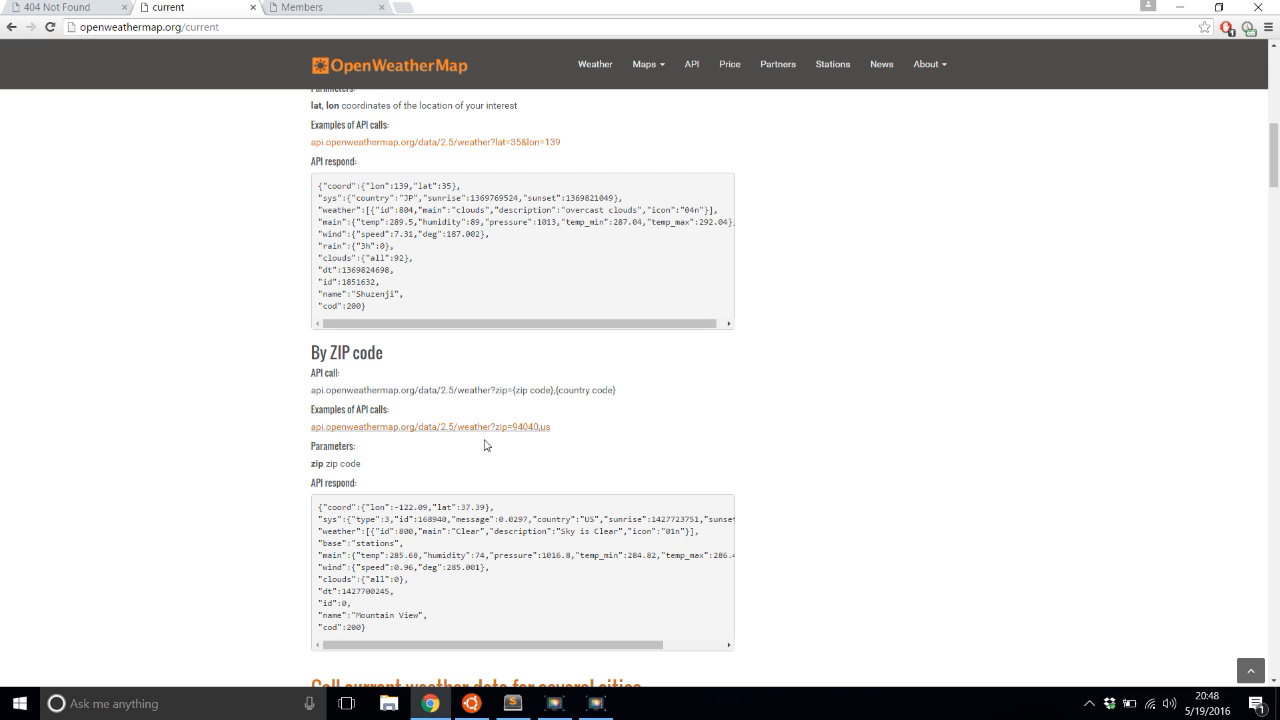
- Switch to the Members tab showing the account's API keys with the Default key
{"action": "left_click", "coordinate": [300, 8]}
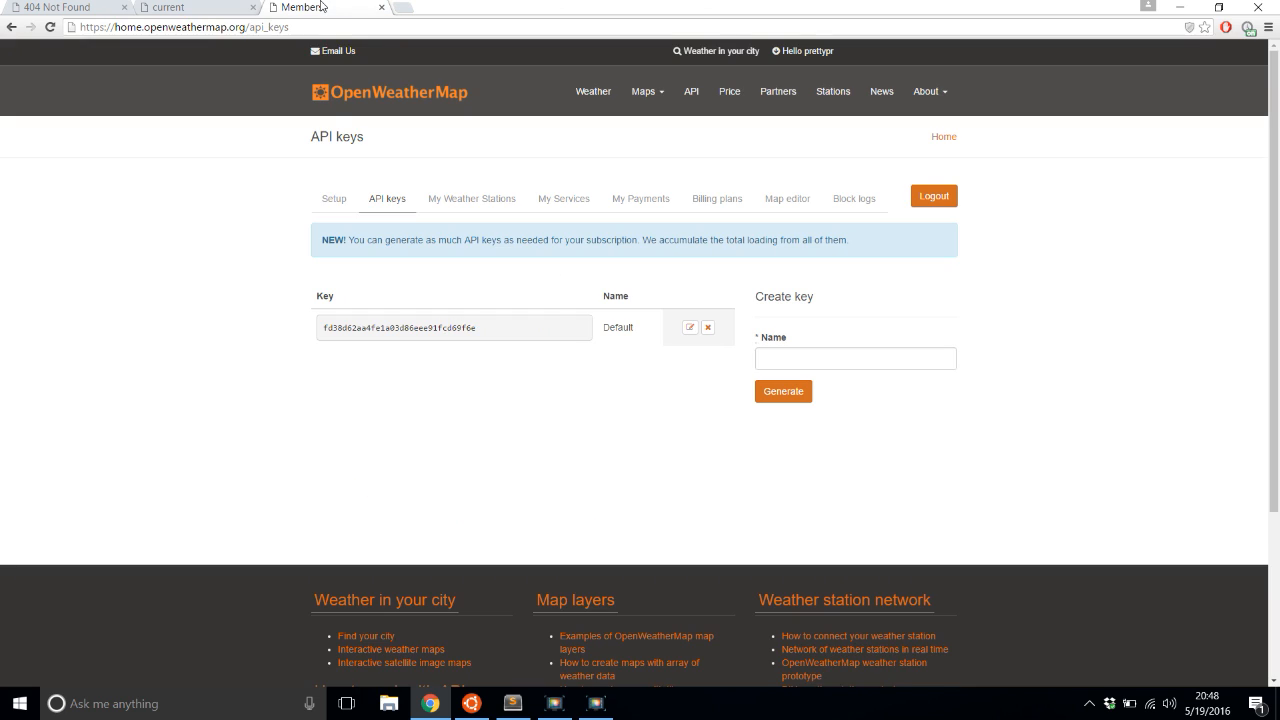
{"action": "mouse_move", "coordinate": [442, 340]}
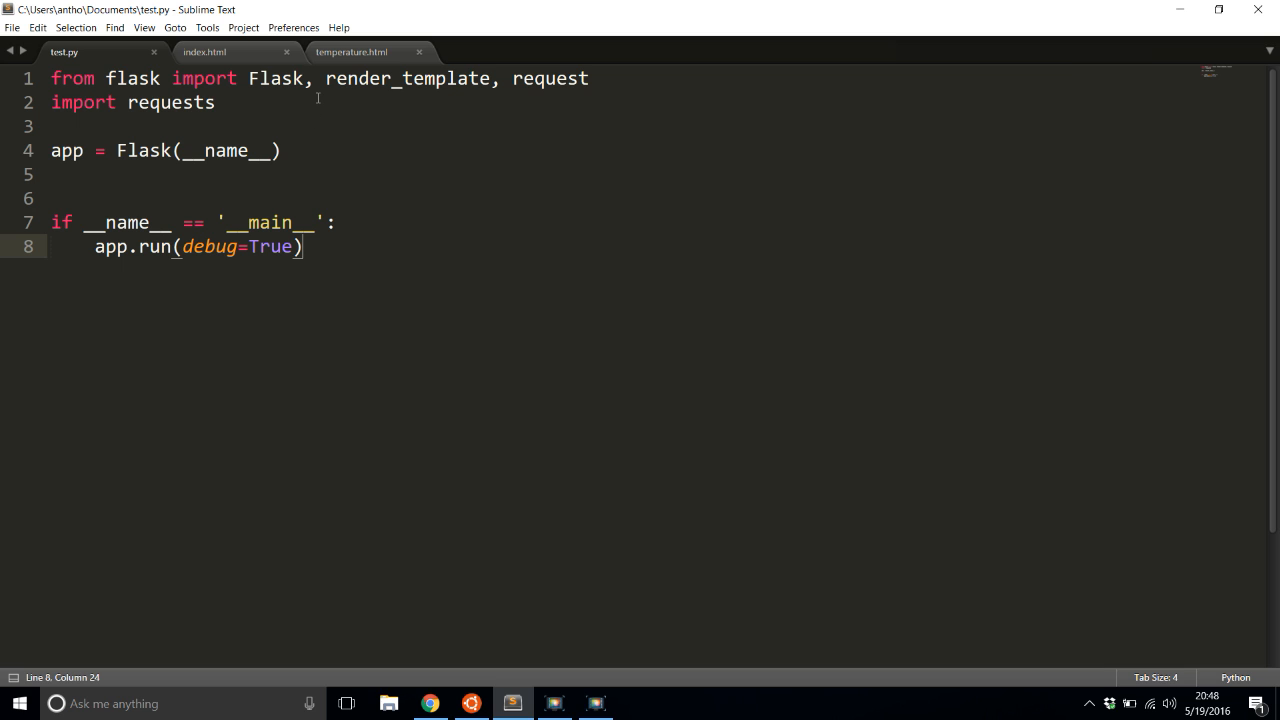
{"action": "mouse_move", "coordinate": [238, 70]}
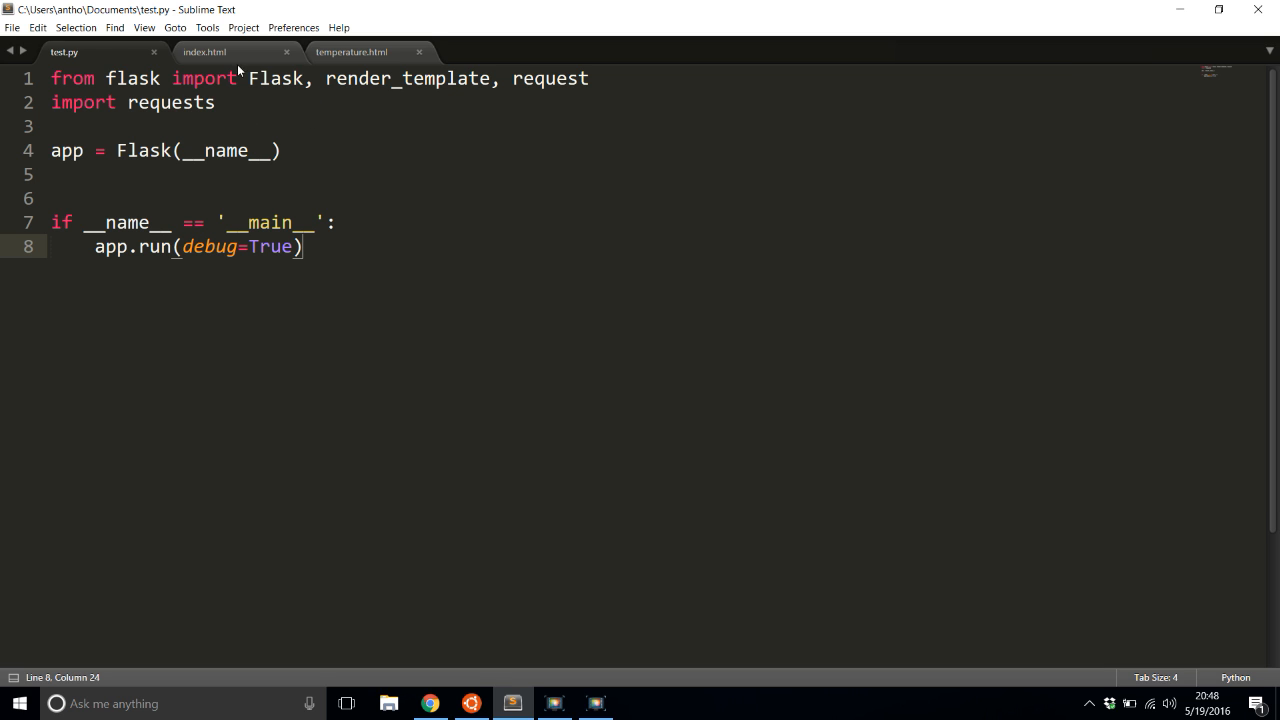
{"action": "left_click", "coordinate": [352, 52]}
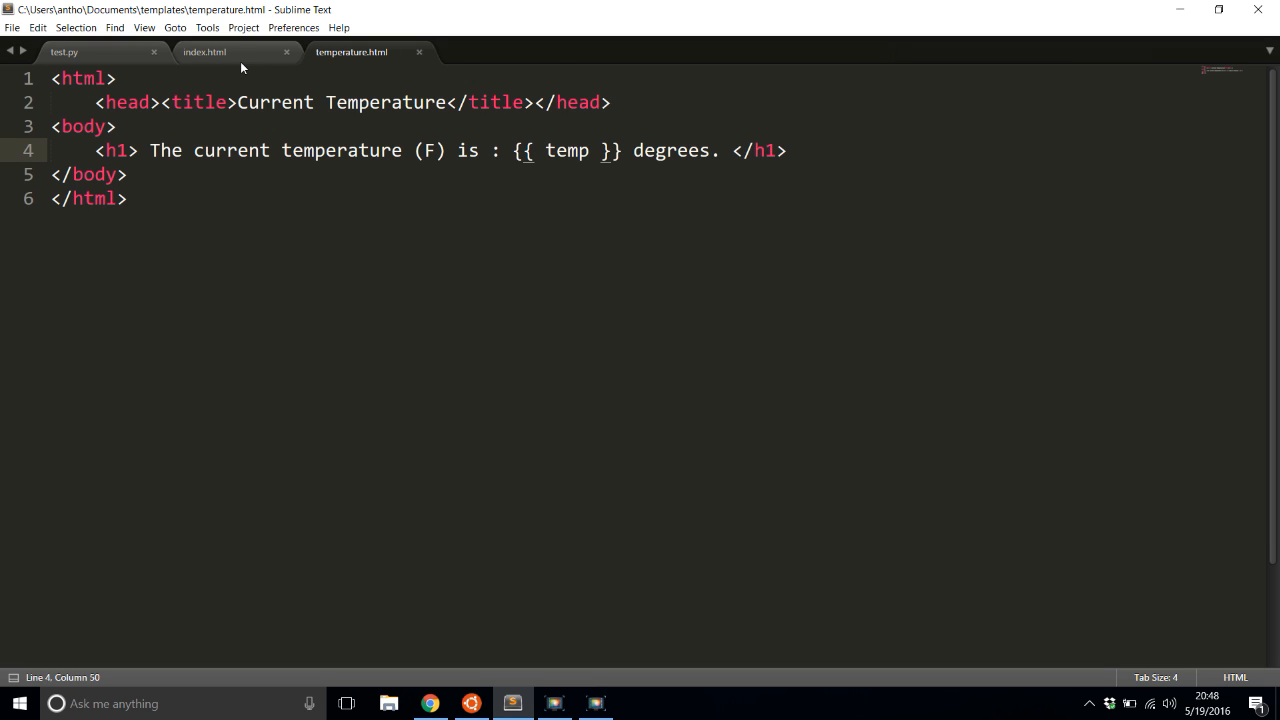
{"action": "left_click", "coordinate": [64, 52]}
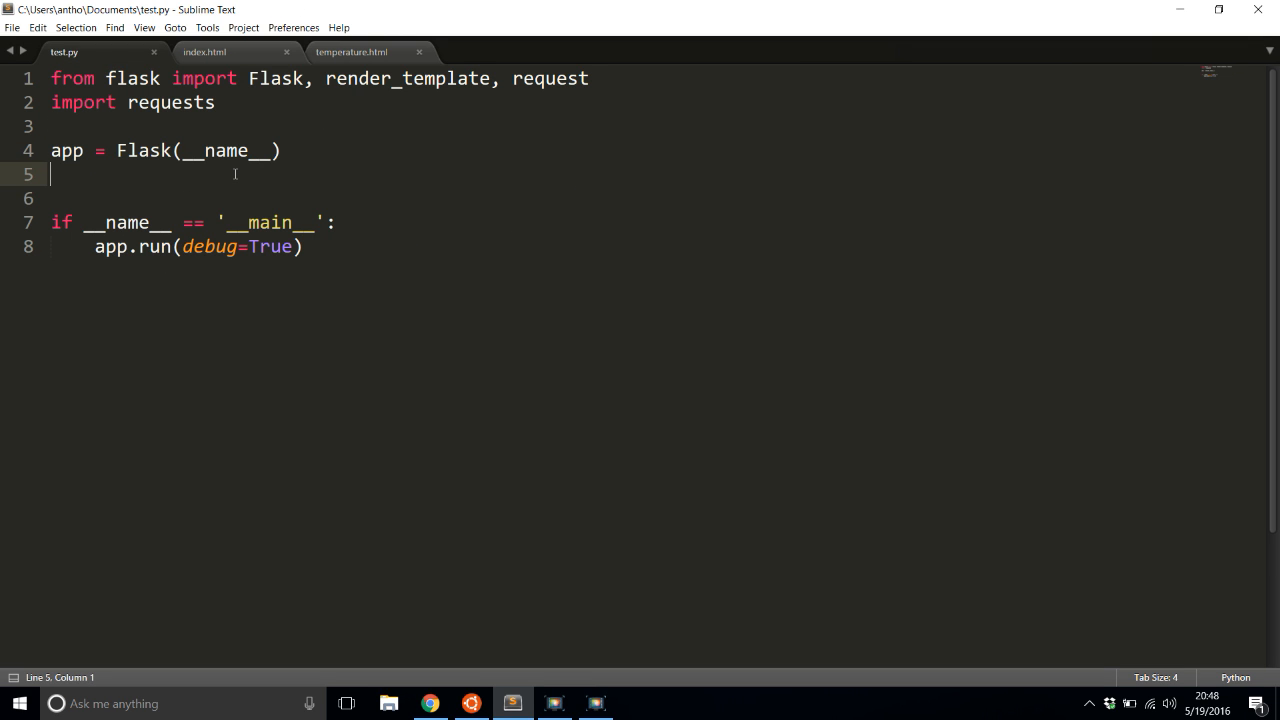
- Define a POST '/temperature' route whose temperature() returns render_template('temperature.html')
{"action": "key", "text": "enter"}
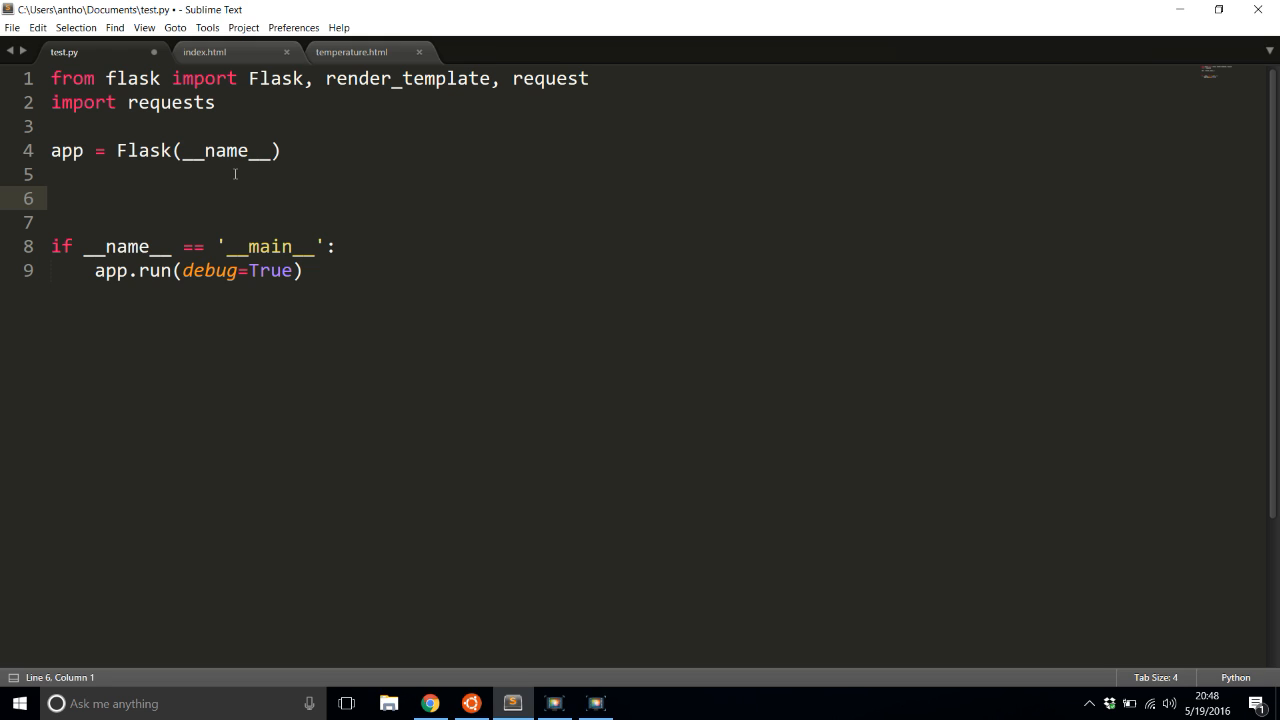
{"action": "type", "text": "@app.rout"}
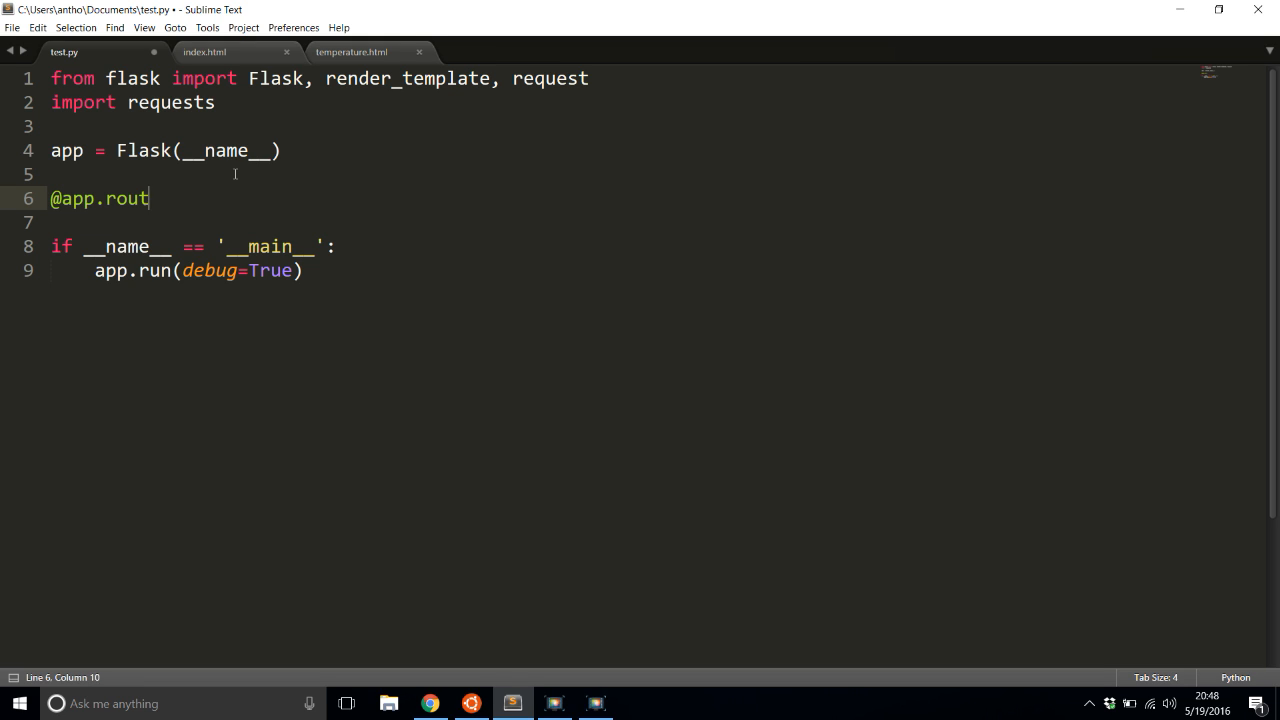
{"action": "type", "text": "e('/tempear')"}
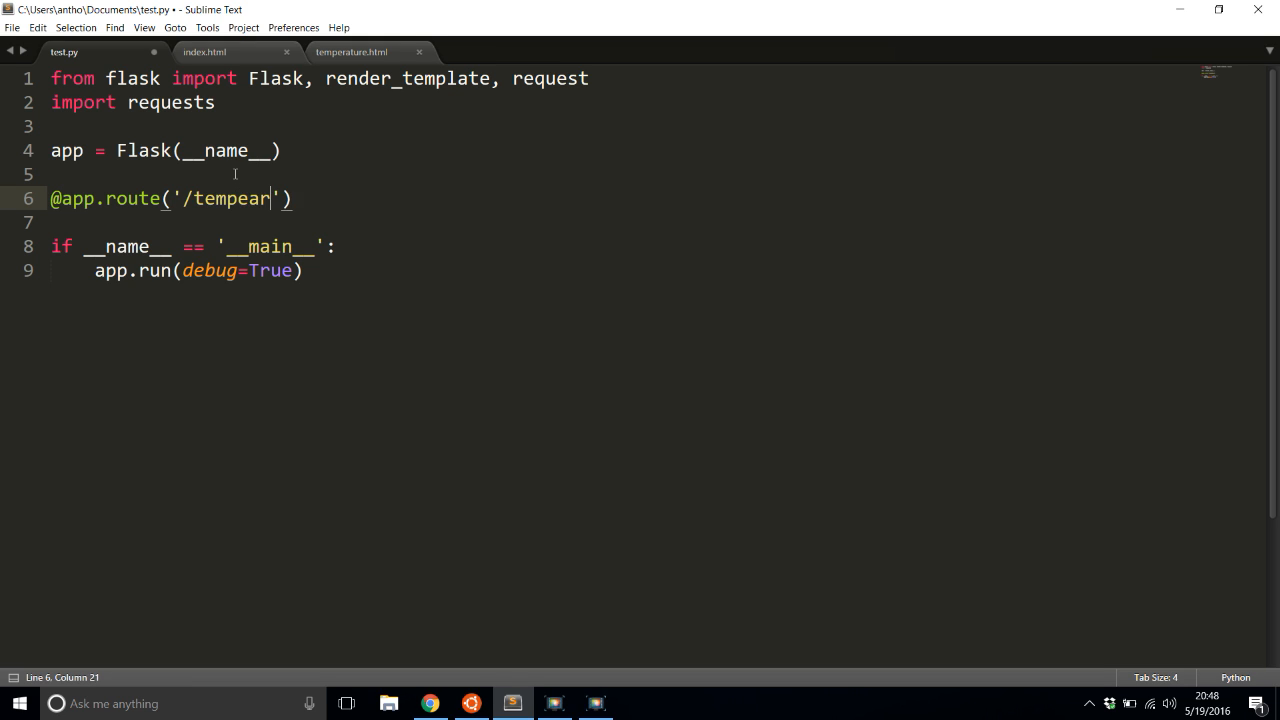
{"action": "type", "text": "ture"}
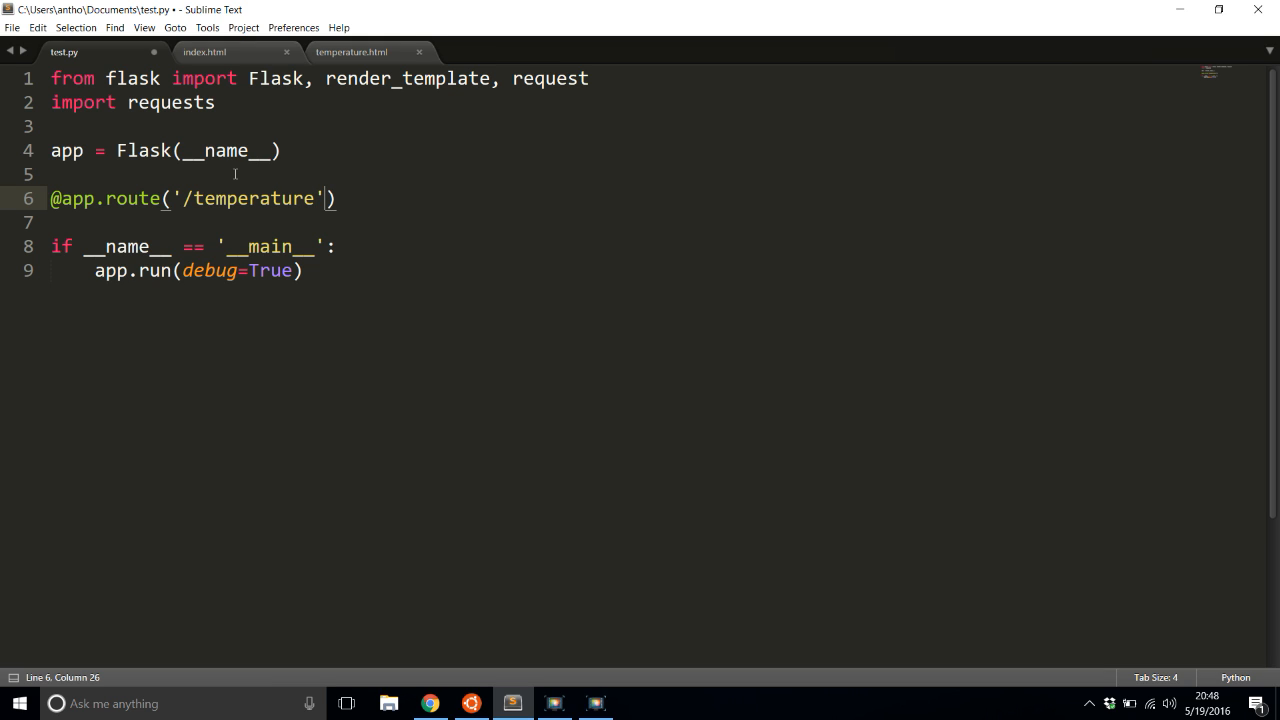
{"action": "type", "text": ", methods="}
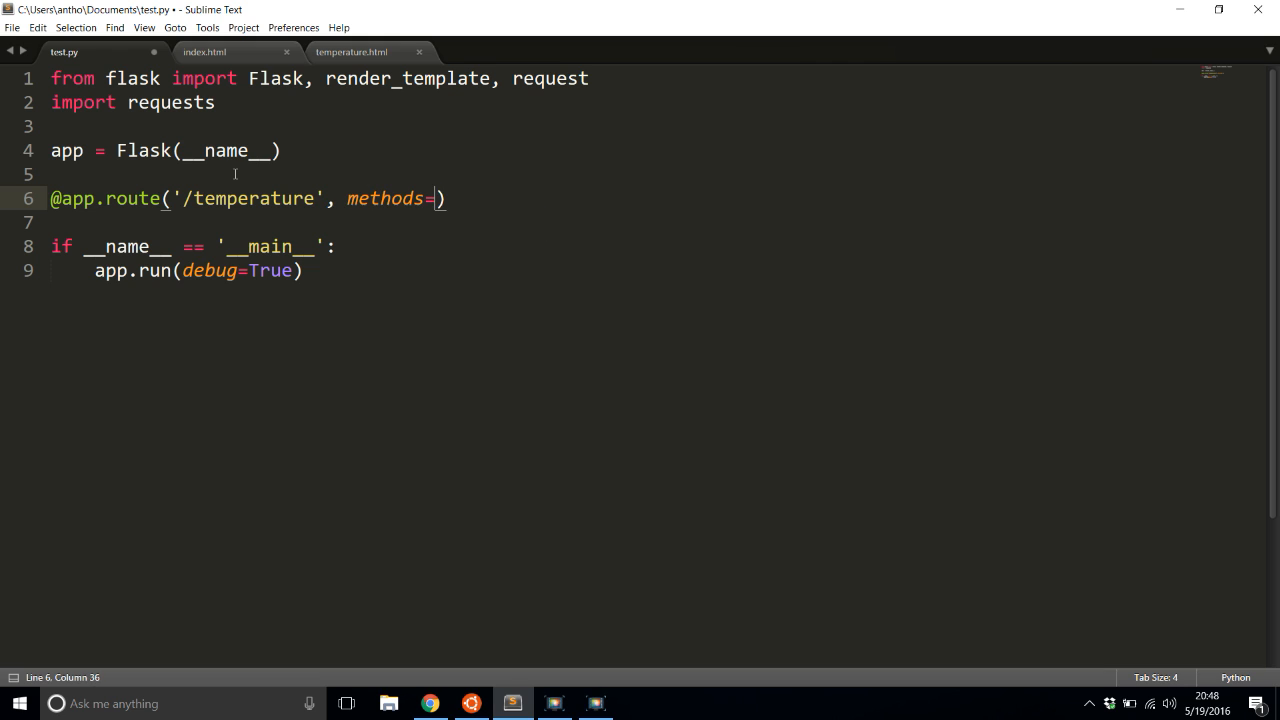
{"action": "type", "text": "['POST']"}
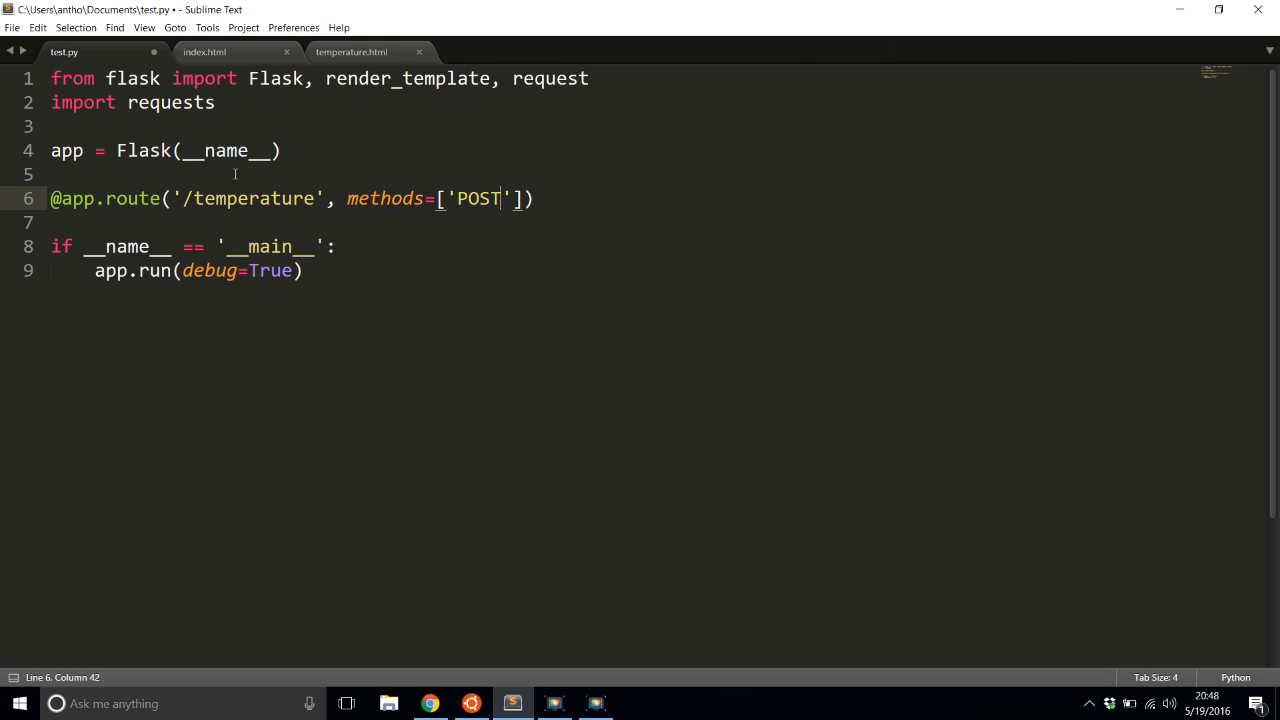
{"action": "type", "text": "de"}
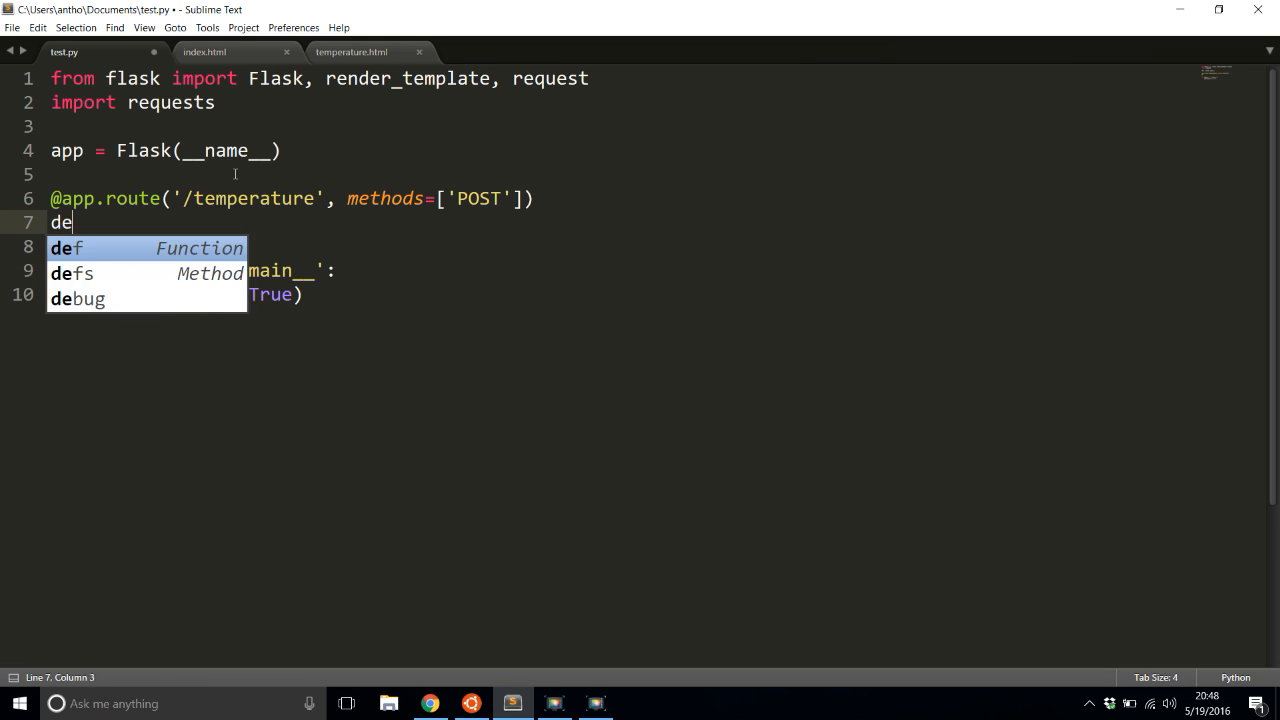
{"action": "type", "text": "f temperature():"}
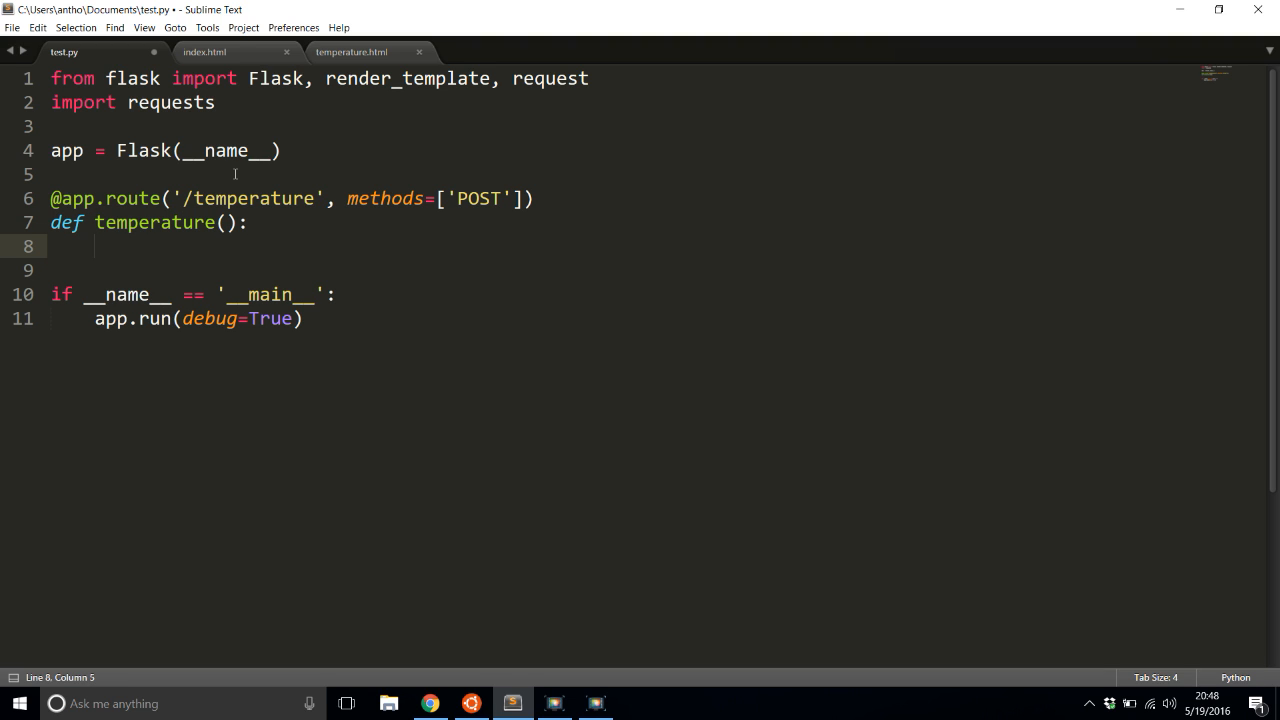
{"action": "type", "text": "return"}
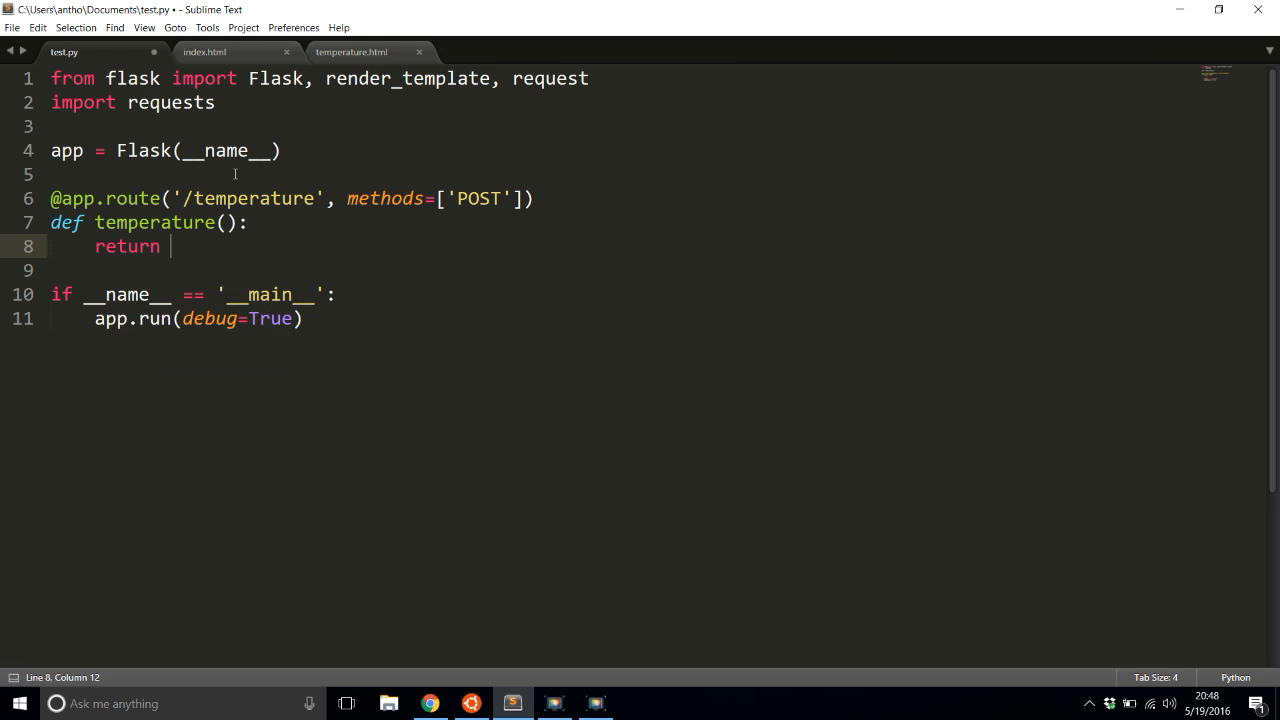
{"action": "type", "text": "render_template('"}
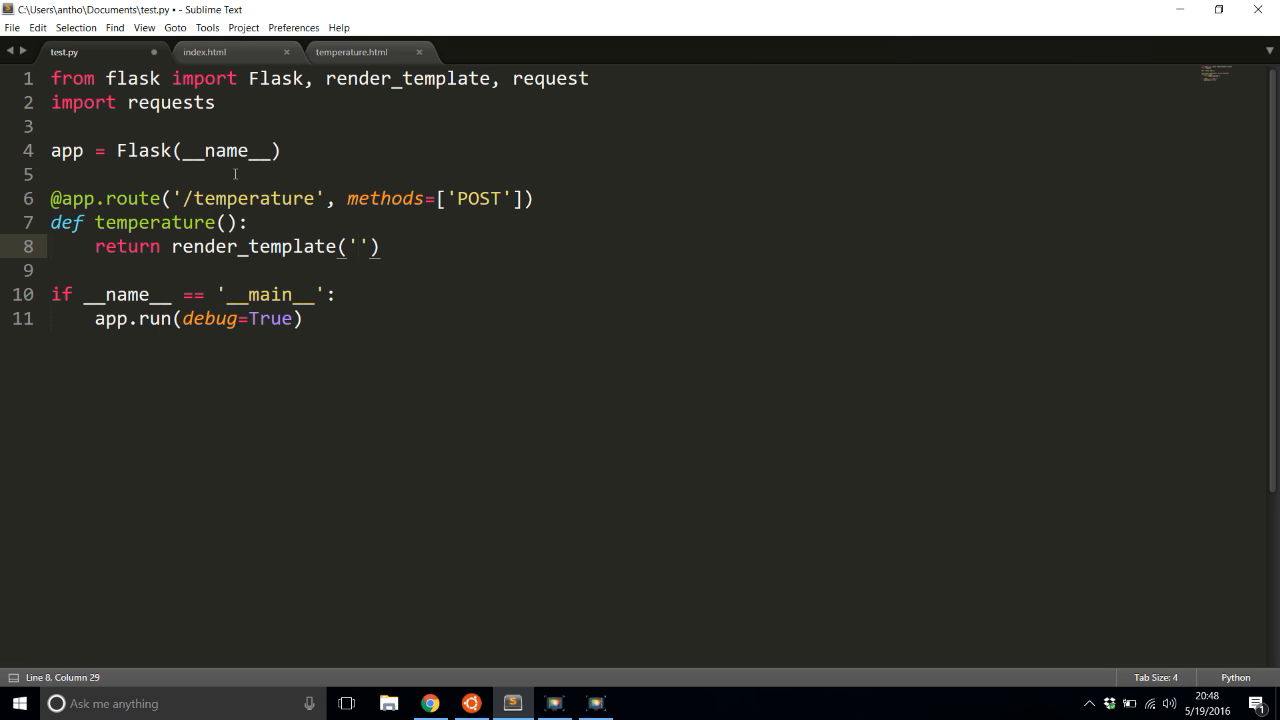
{"action": "type", "text": "temperature.html"}
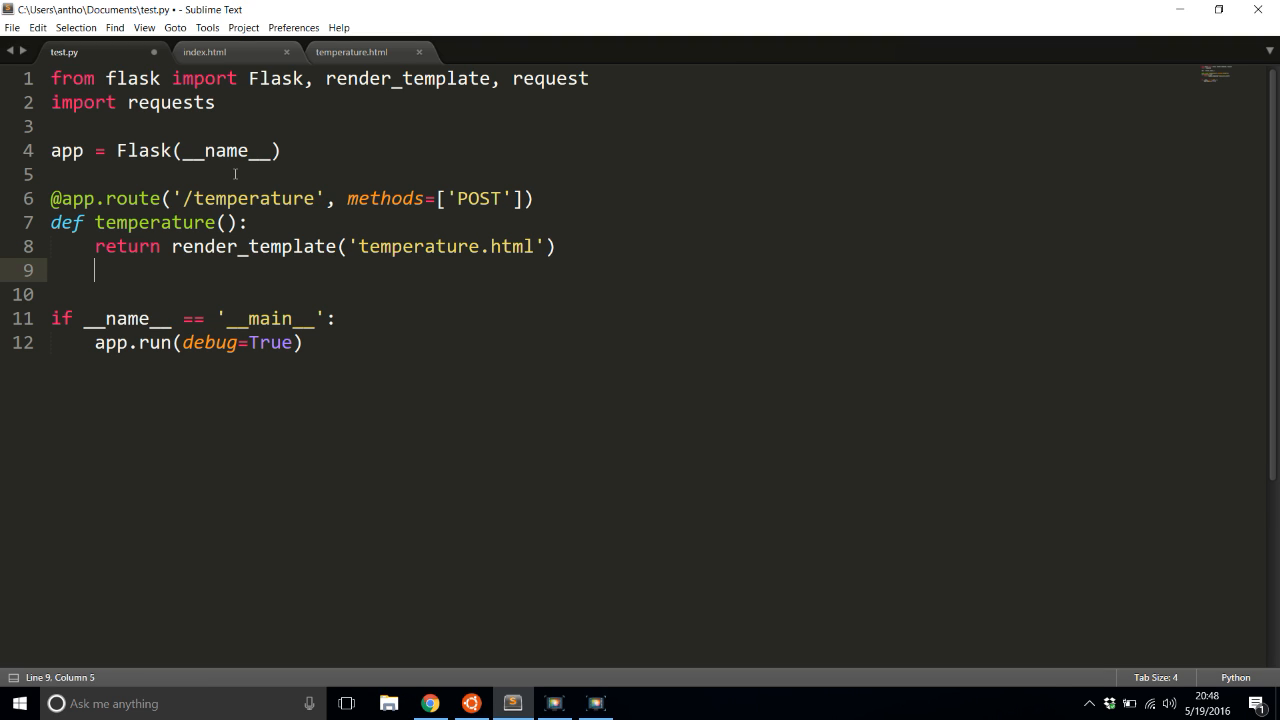
- Add a root '/' route whose index() returns render_template('index.html')
{"action": "type", "text": "@appr."}
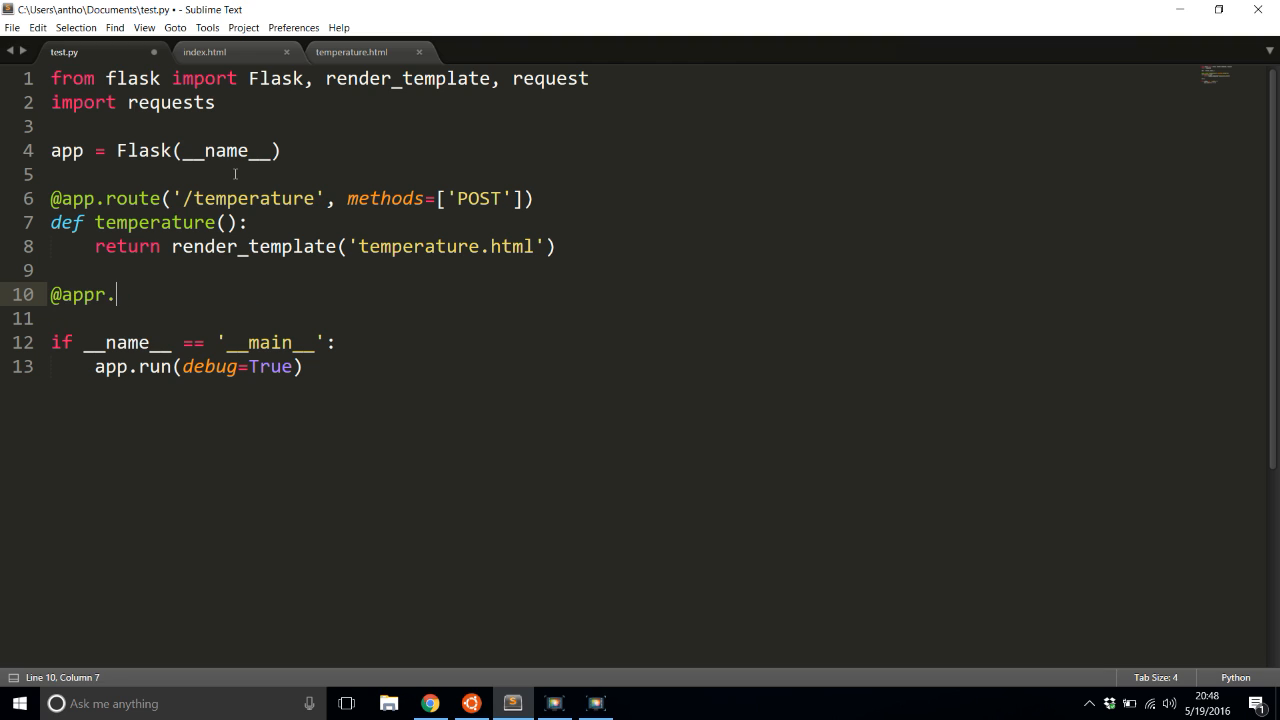
{"action": "type", "text": "oute('/')"}
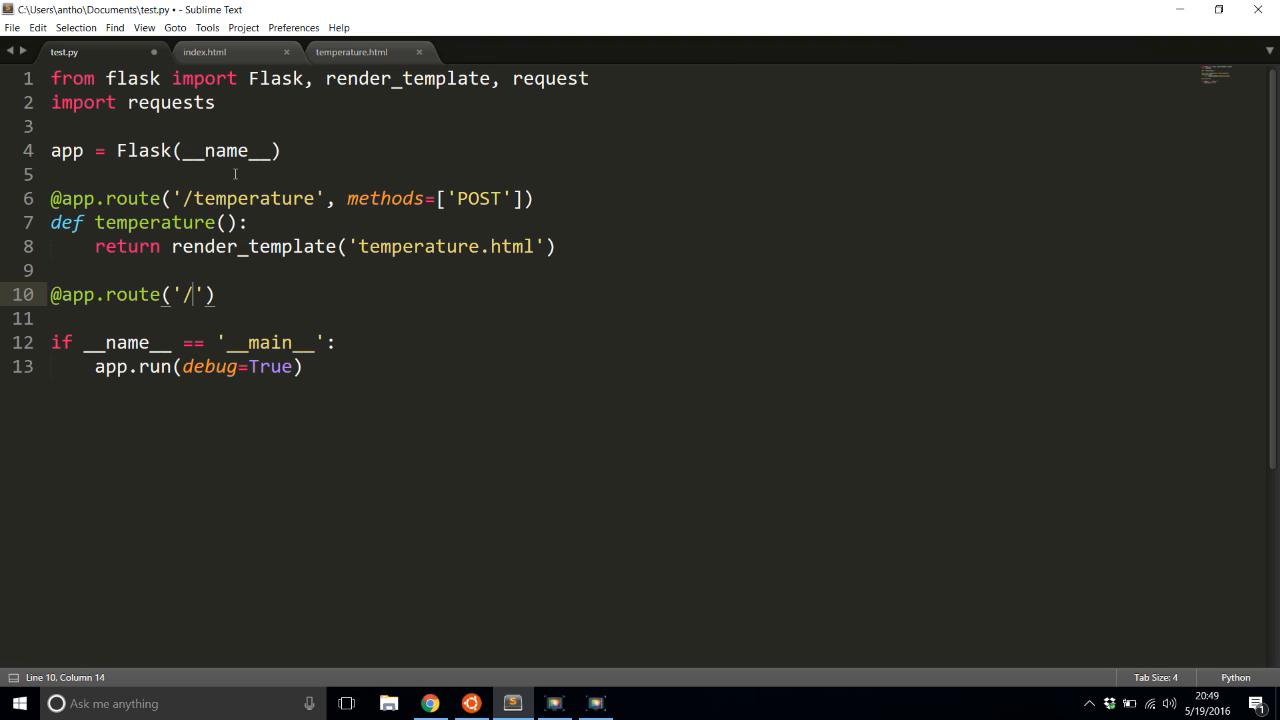
{"action": "type", "text": "def index():"}
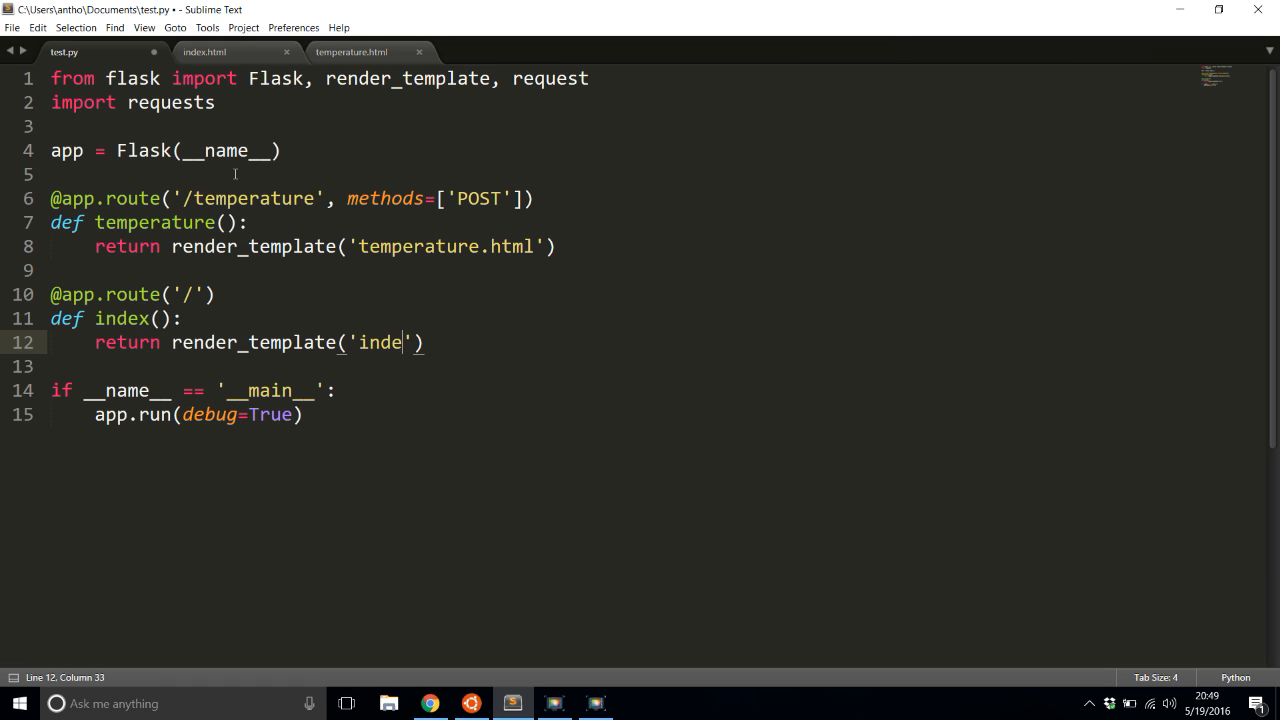
{"action": "type", "text": "x.html"}
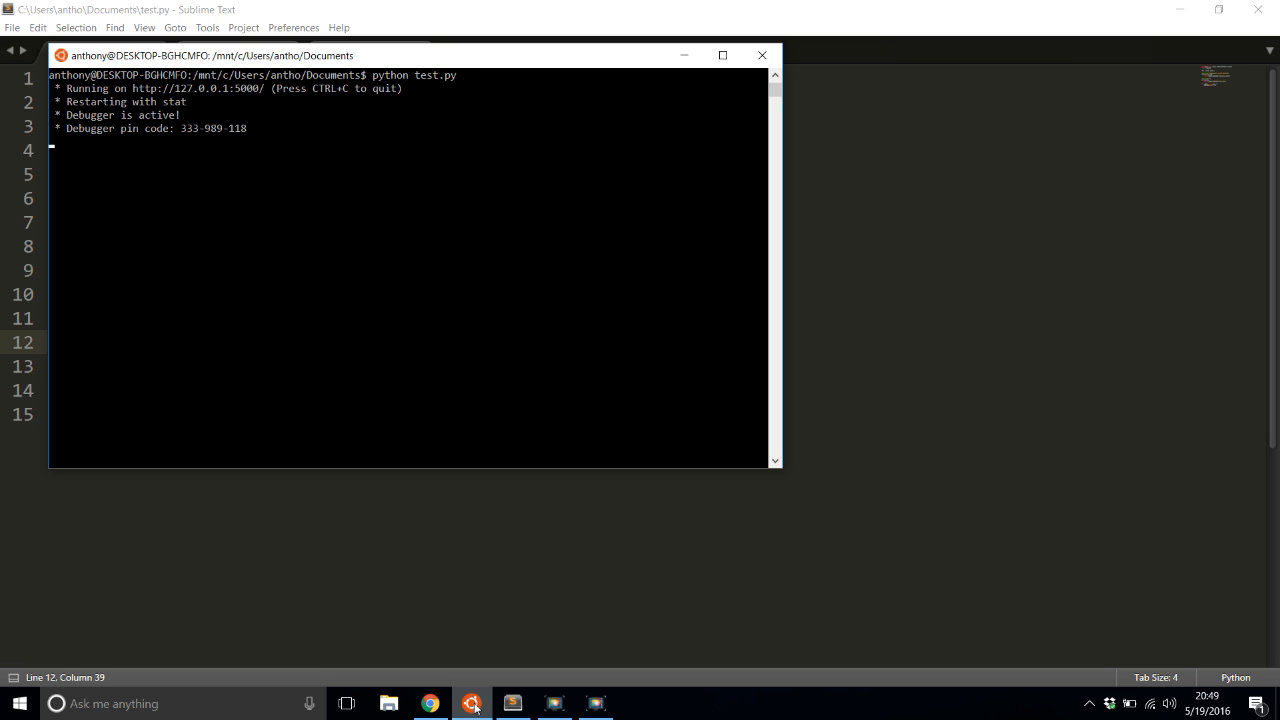
- Bring up Chrome to test the app served by python test.py
{"action": "left_click", "coordinate": [428, 704]}
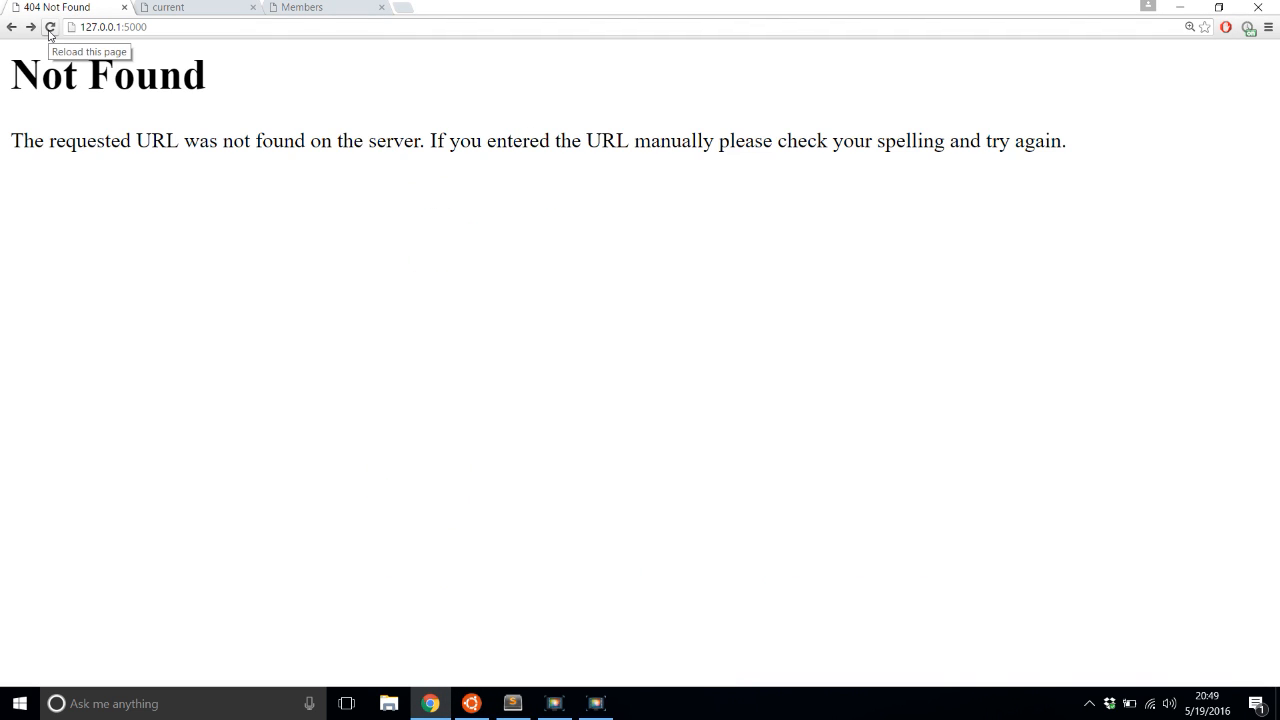
- Reload 127.0.0.1:5000, then submit the Zip Code form to reach the empty temperature page
{"action": "left_click", "coordinate": [52, 28]}
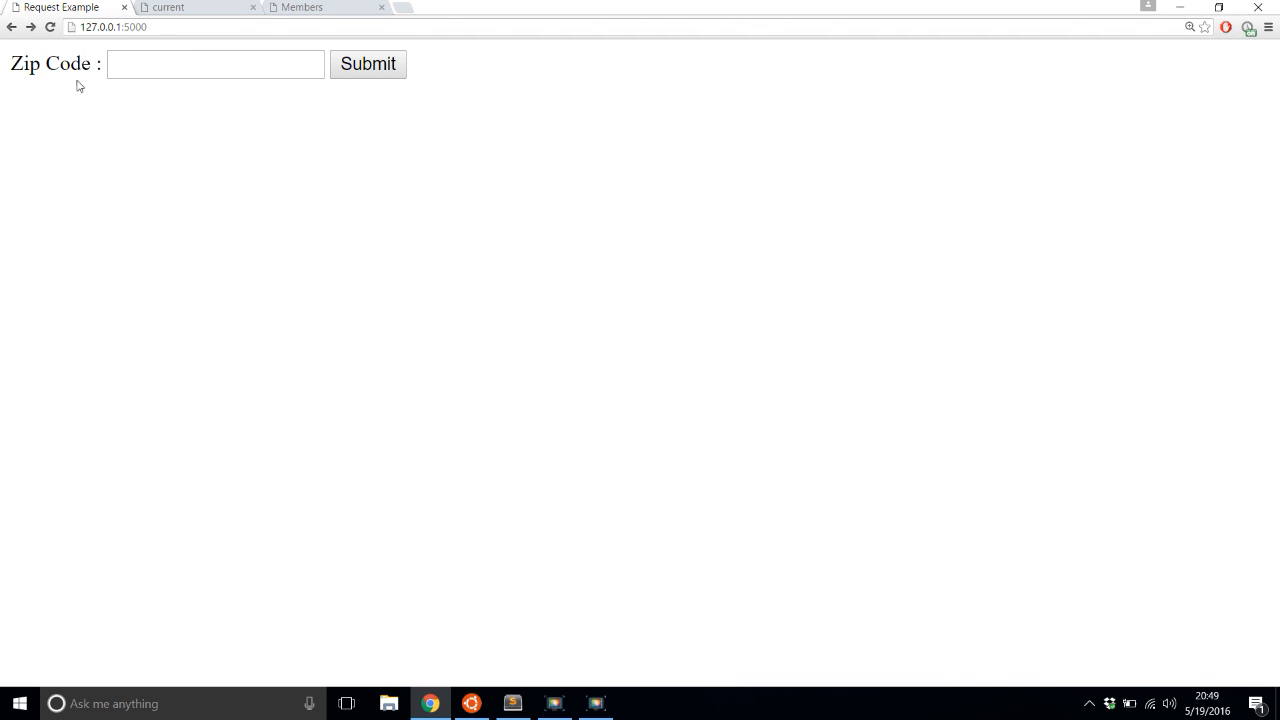
{"action": "left_click", "coordinate": [216, 64]}
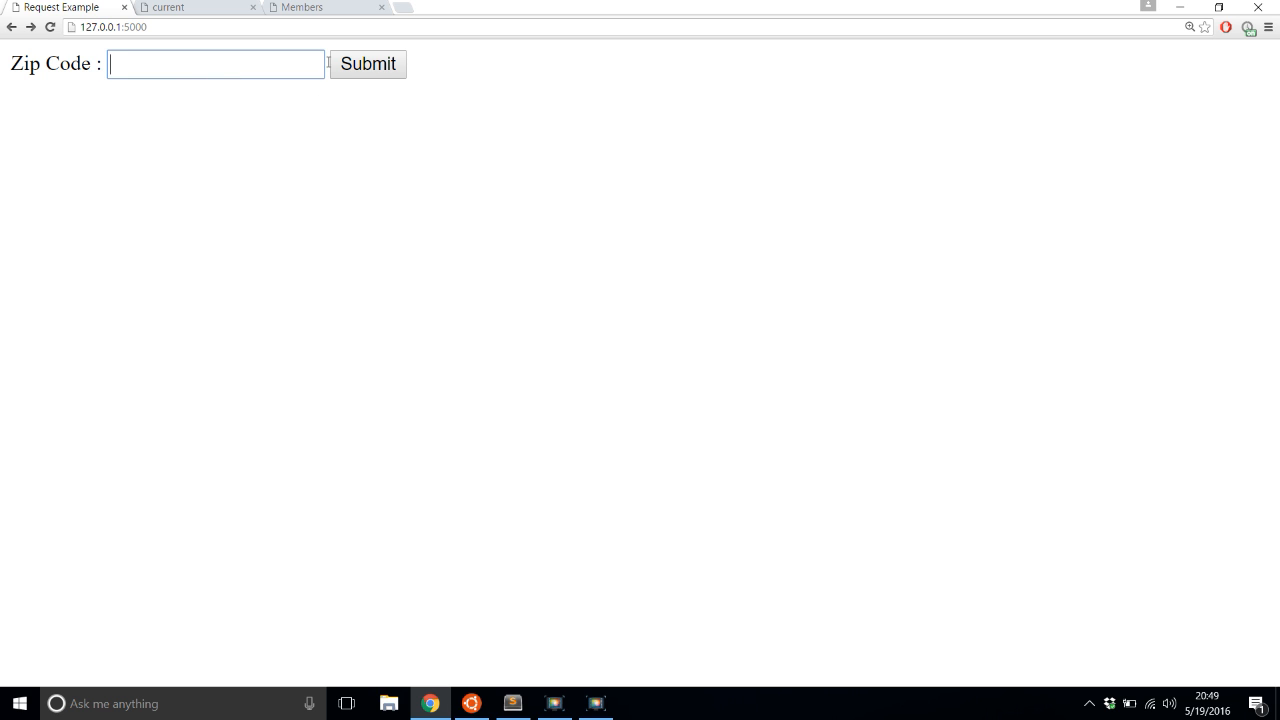
{"action": "left_click", "coordinate": [368, 62]}
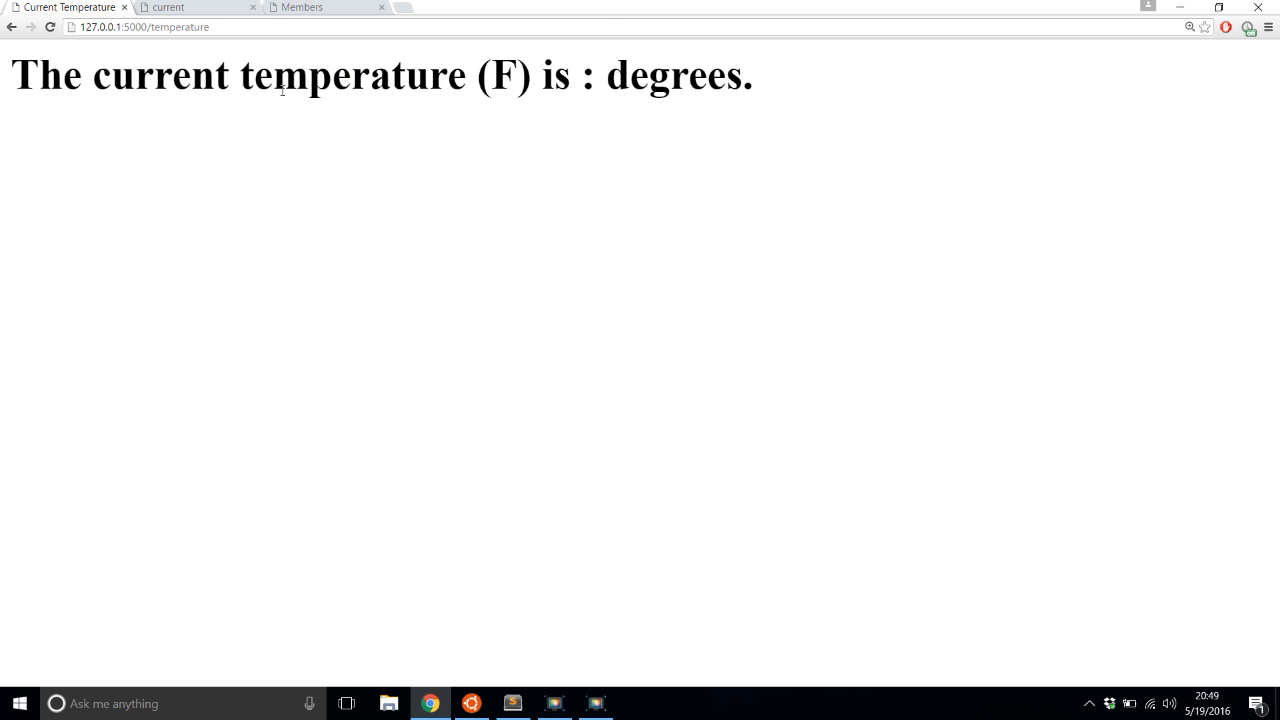
{"action": "mouse_move", "coordinate": [476, 236]}
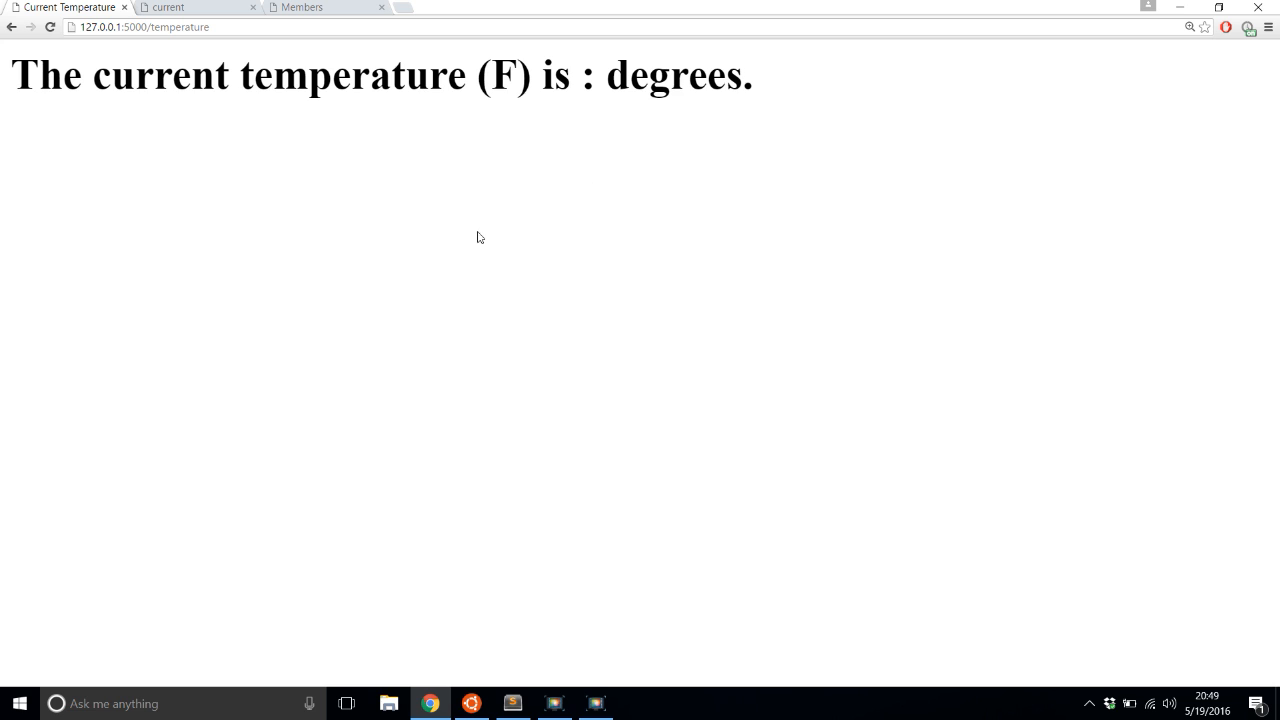
{"action": "mouse_move", "coordinate": [660, 78]}
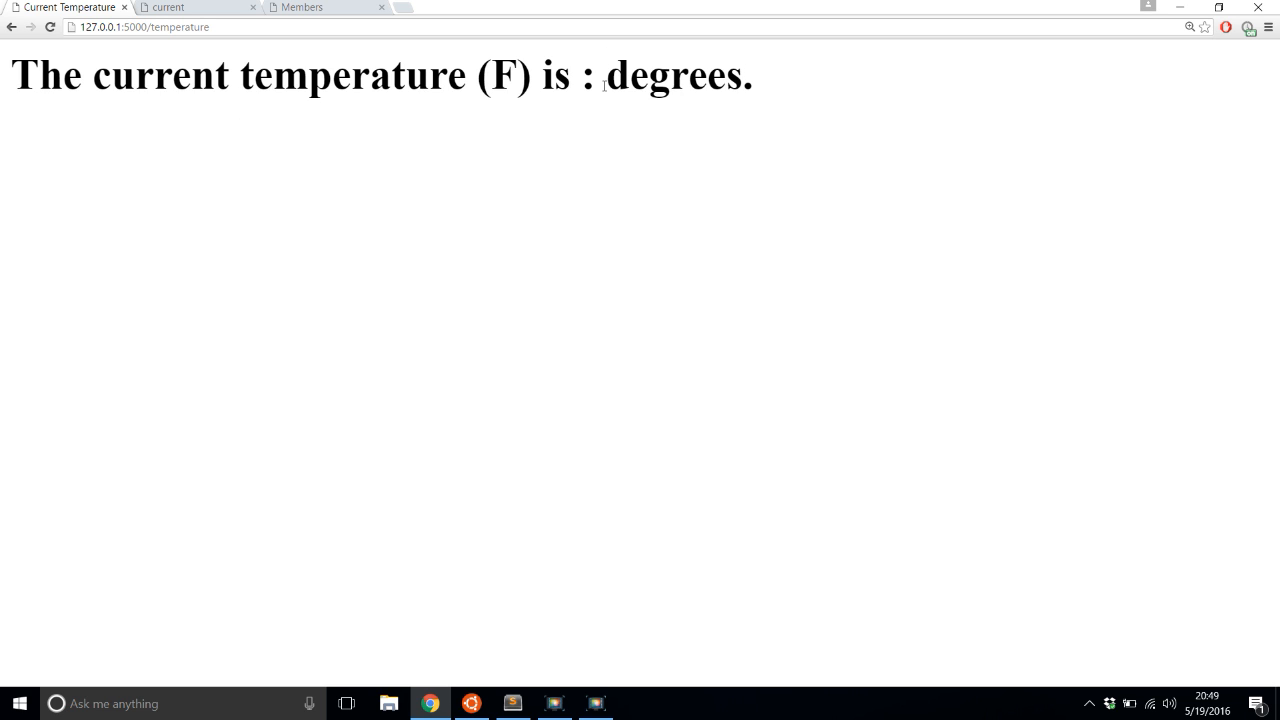
{"action": "mouse_move", "coordinate": [616, 60]}
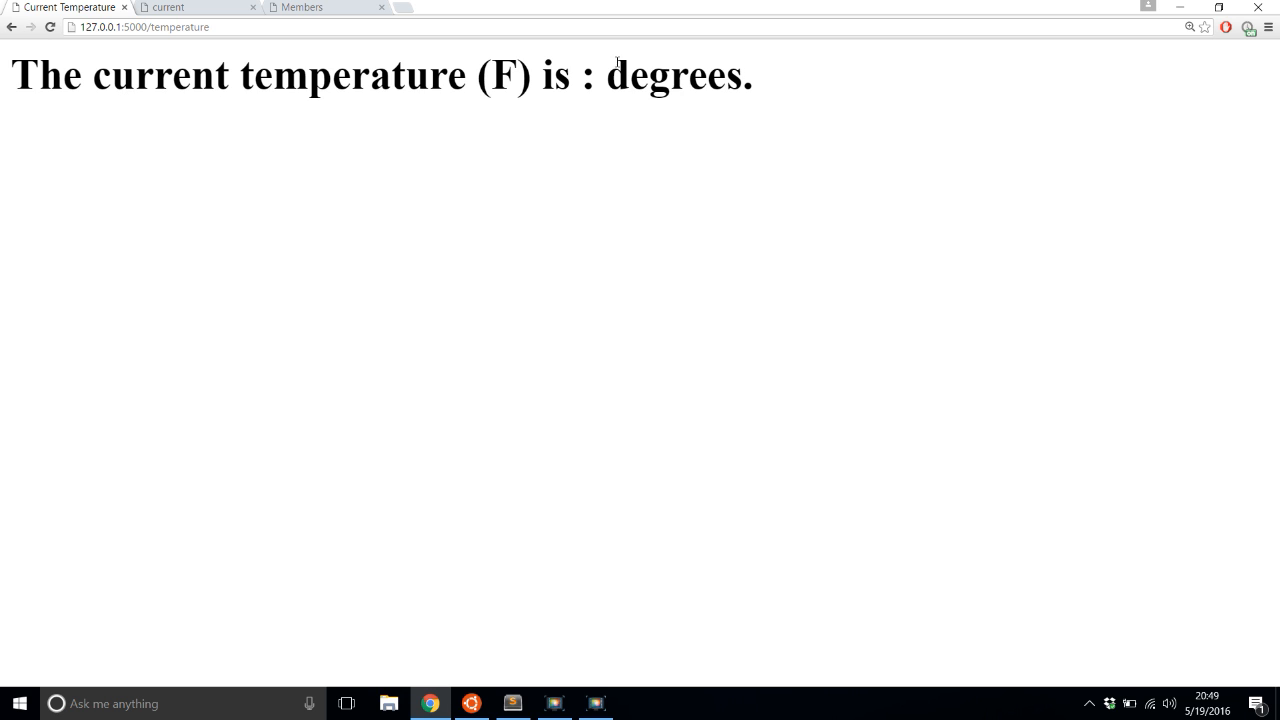
{"action": "mouse_move", "coordinate": [520, 700]}
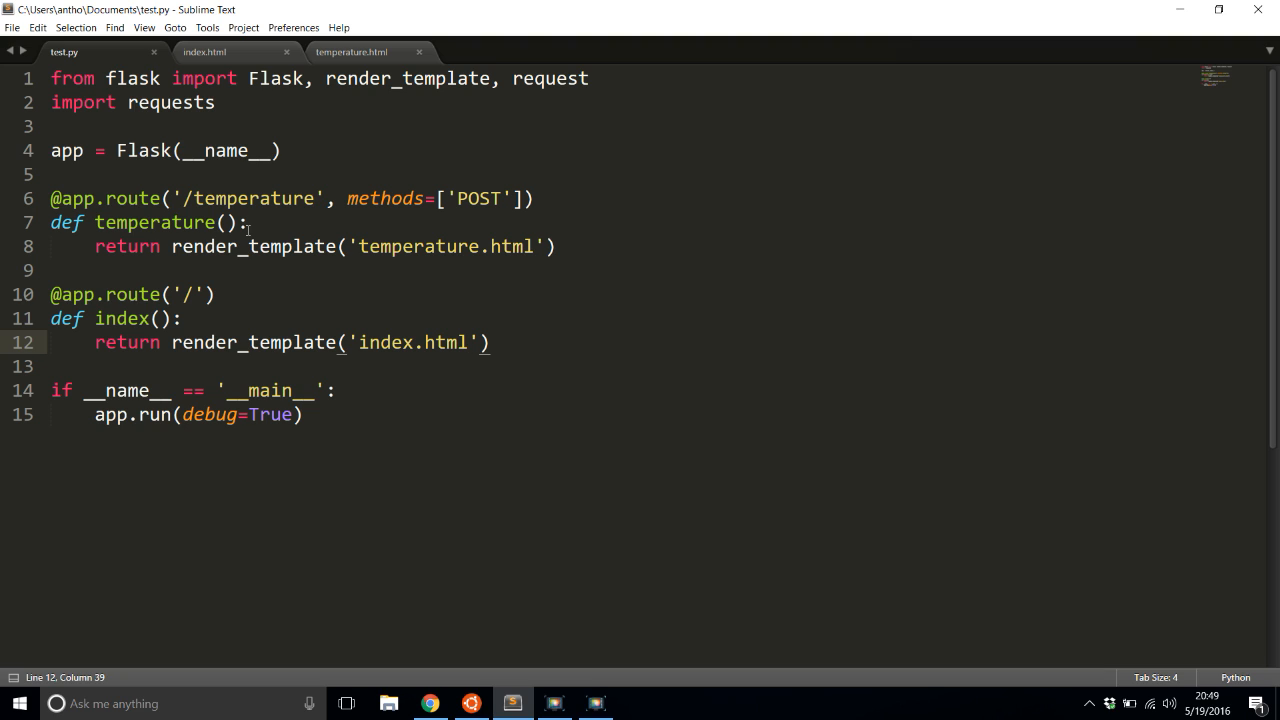
{"action": "mouse_move", "coordinate": [184, 192]}
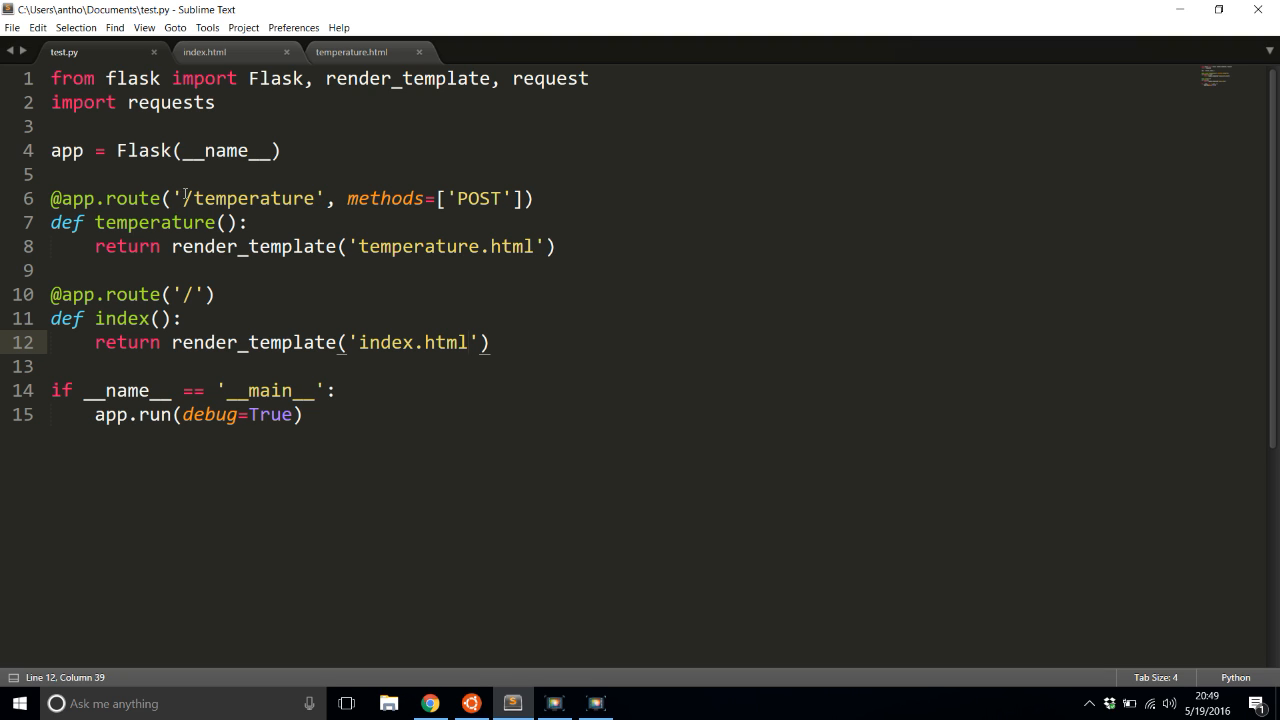
- In the temperature route, assign request.form['zip'] to a variable after checking the requests import
{"action": "double_click", "coordinate": [170, 102]}
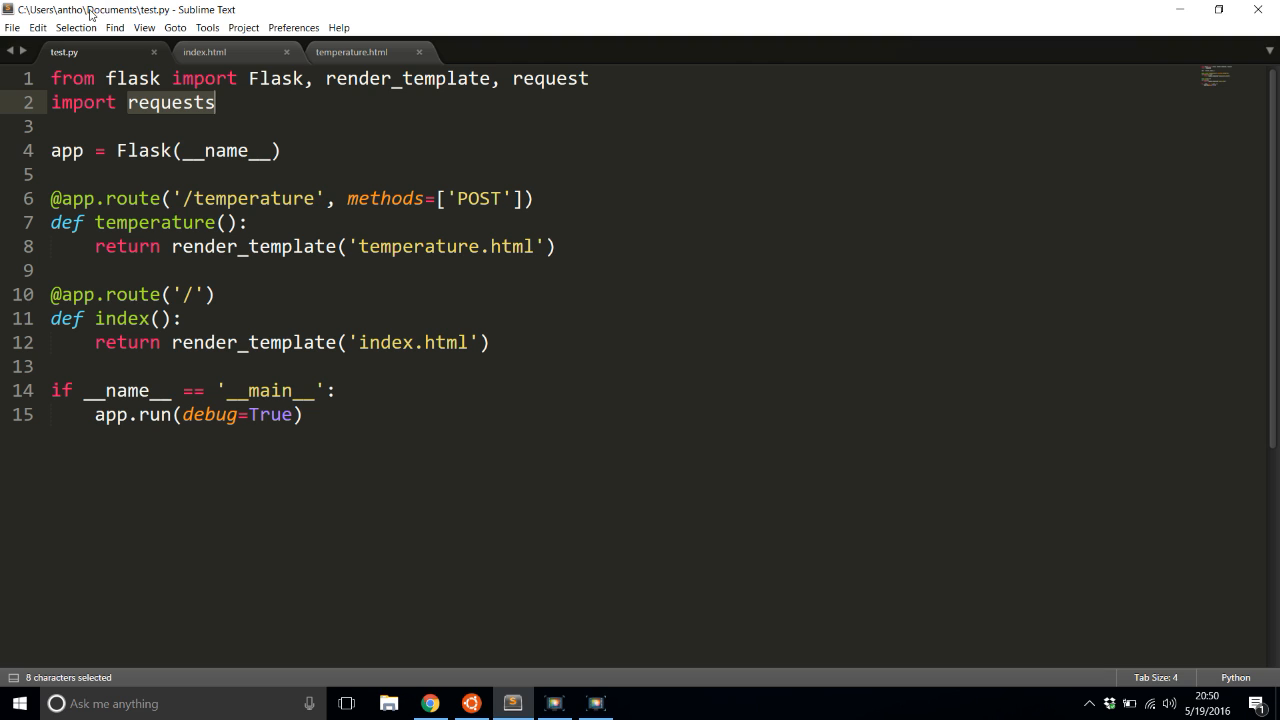
{"action": "left_click", "coordinate": [288, 222]}
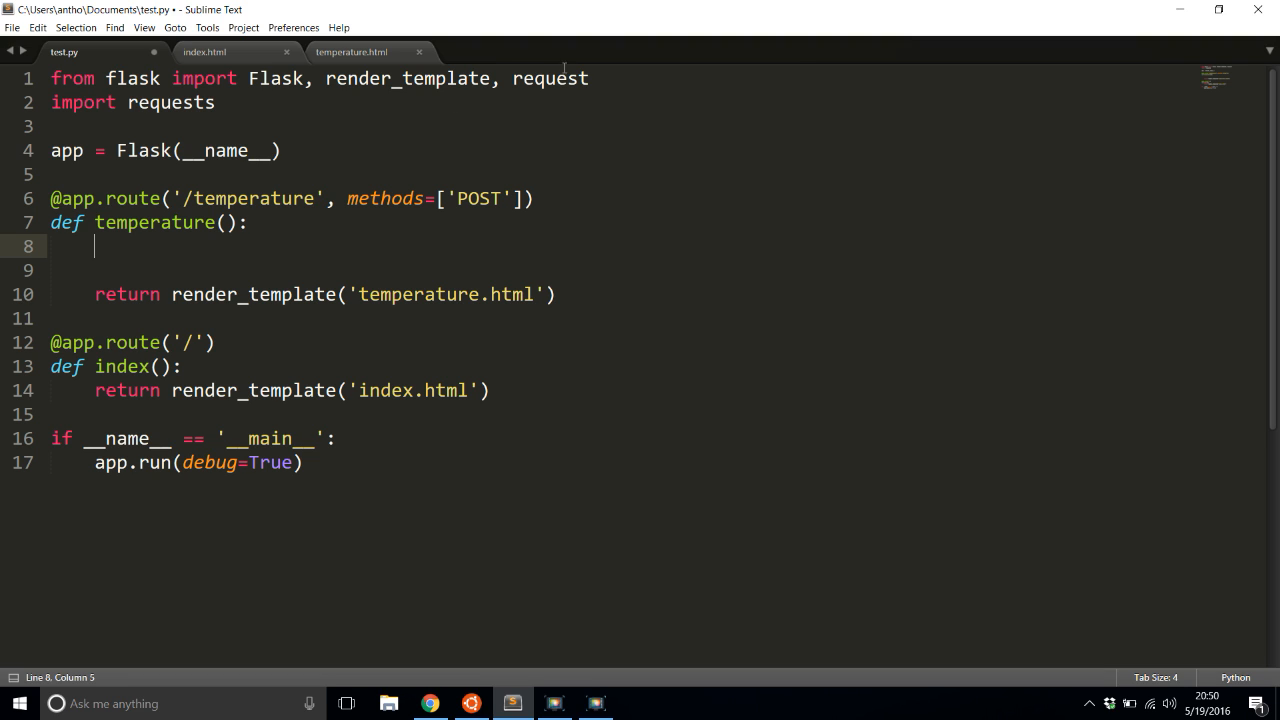
{"action": "double_click", "coordinate": [548, 78]}
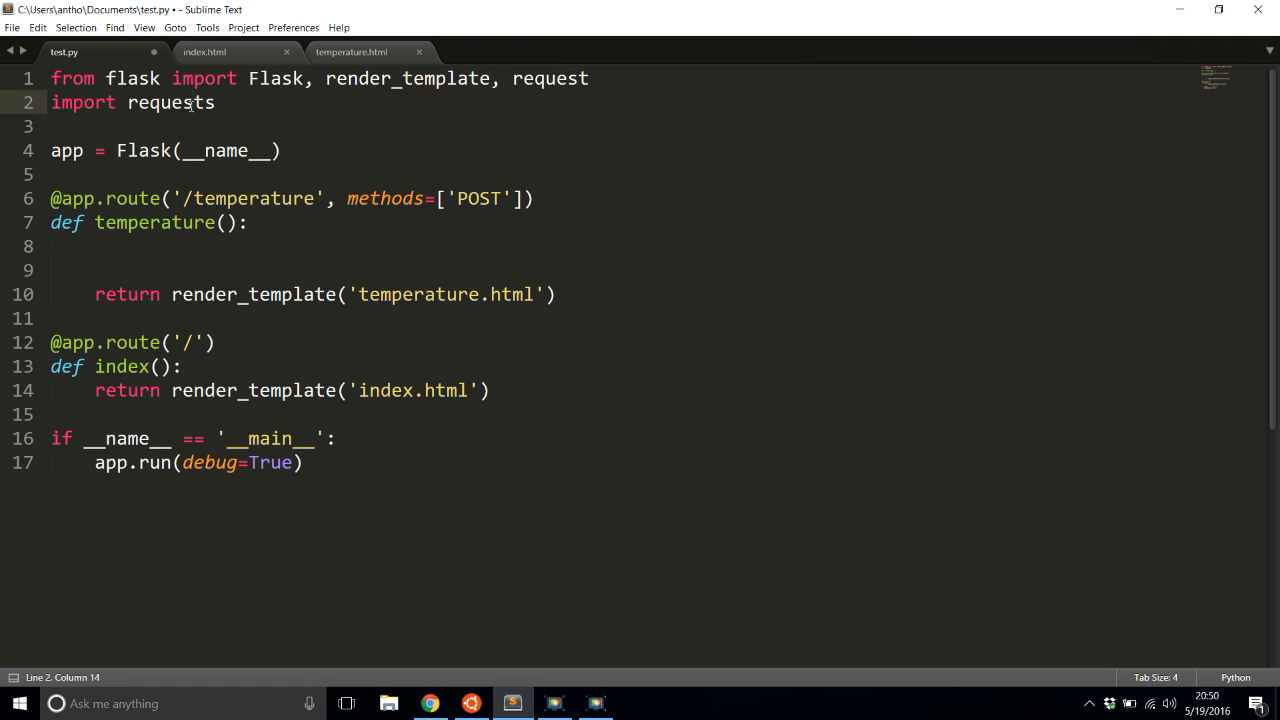
{"action": "left_click", "coordinate": [180, 246]}
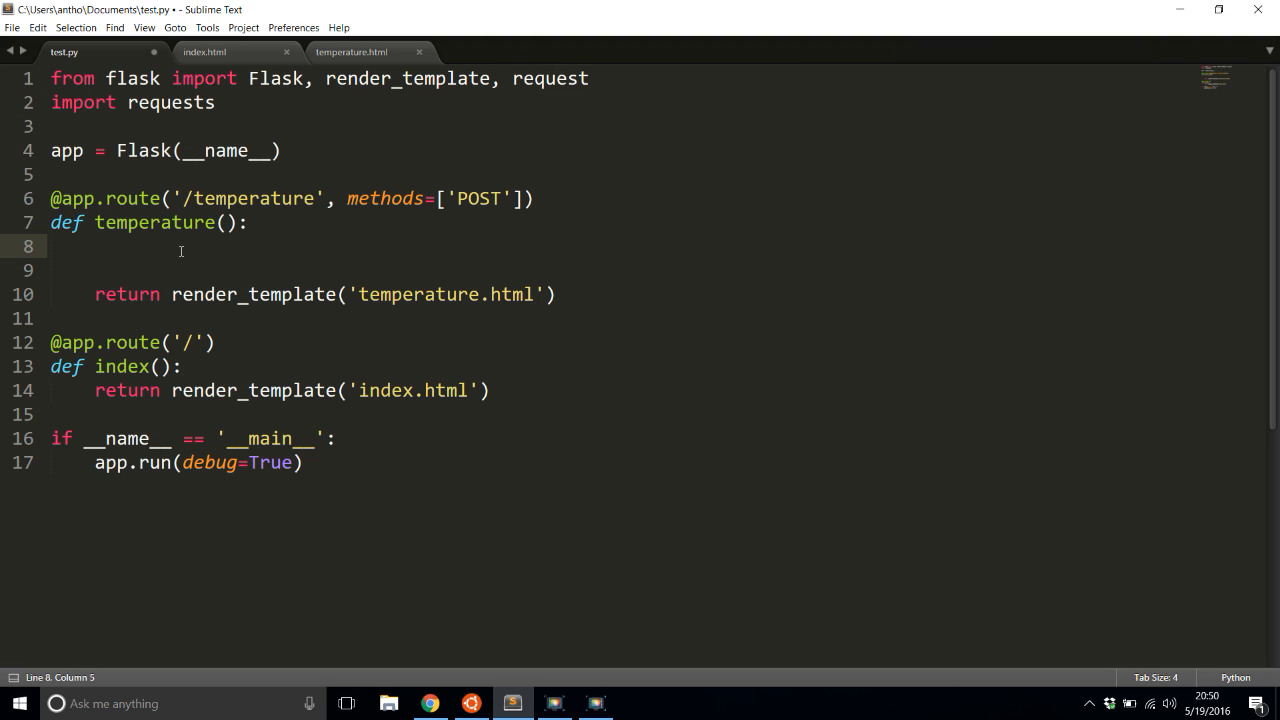
{"action": "type", "text": "request"}
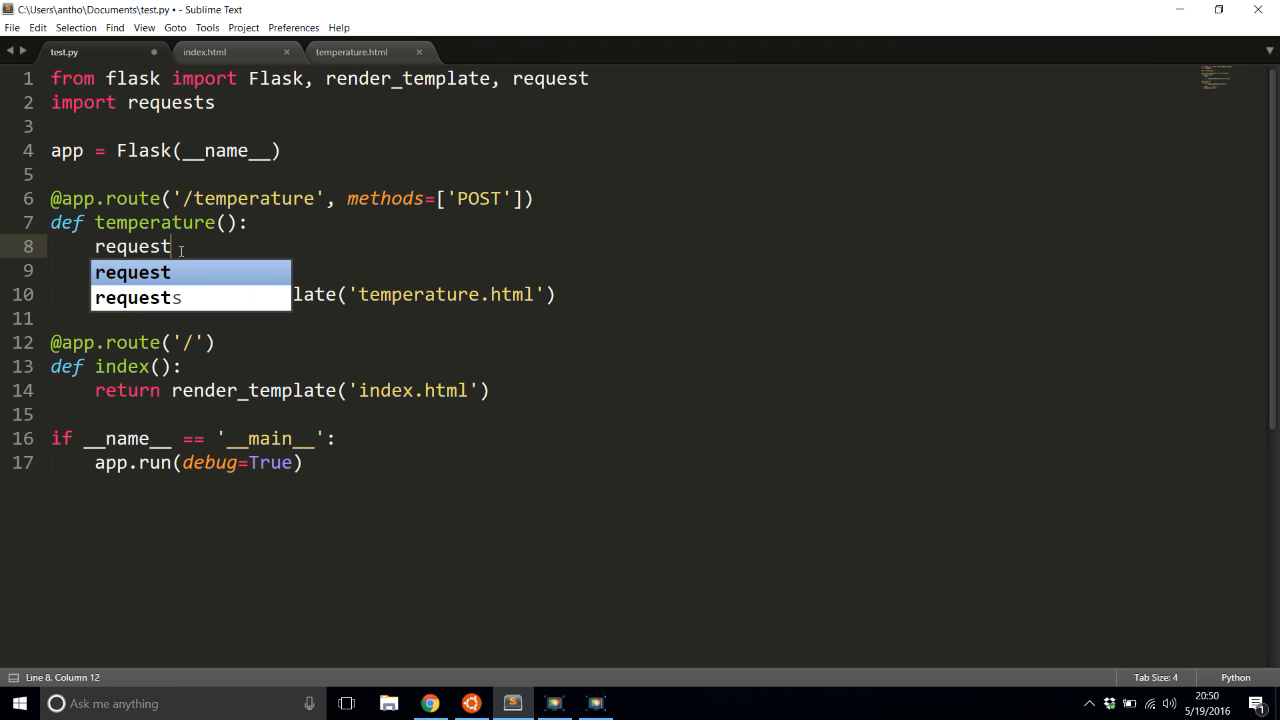
{"action": "type", "text": ".form[]"}
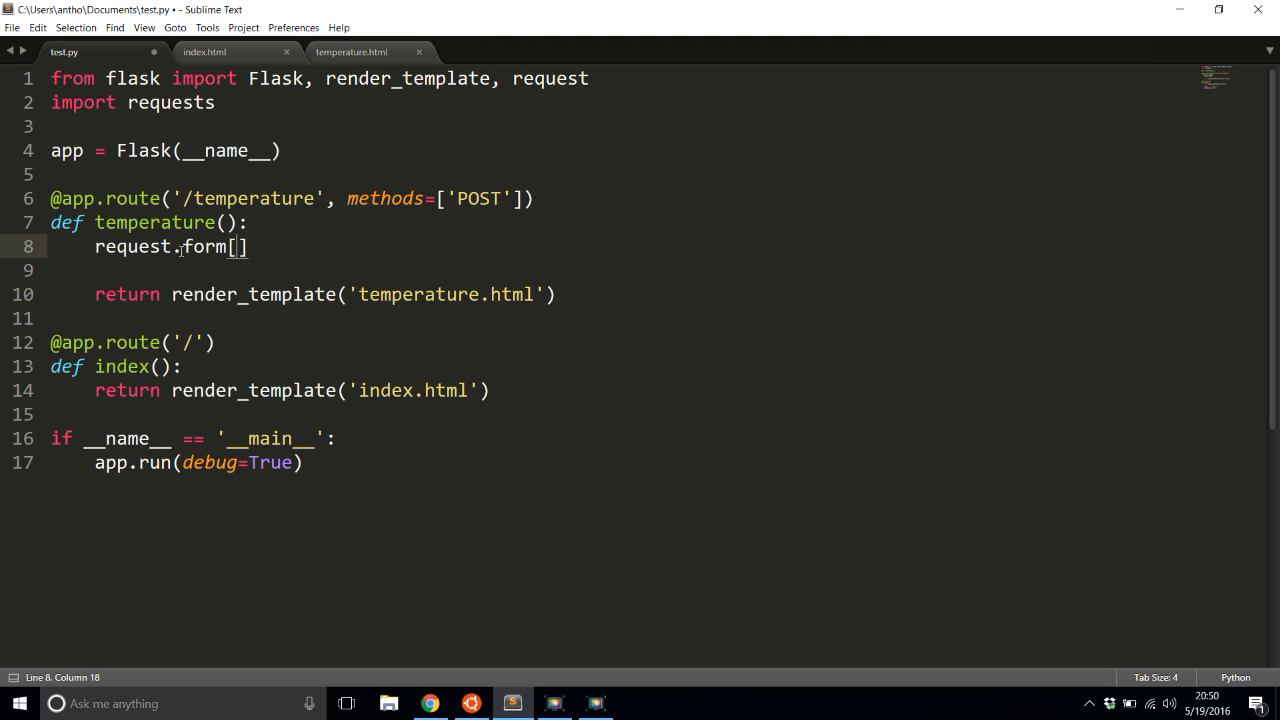
{"action": "type", "text": "''"}
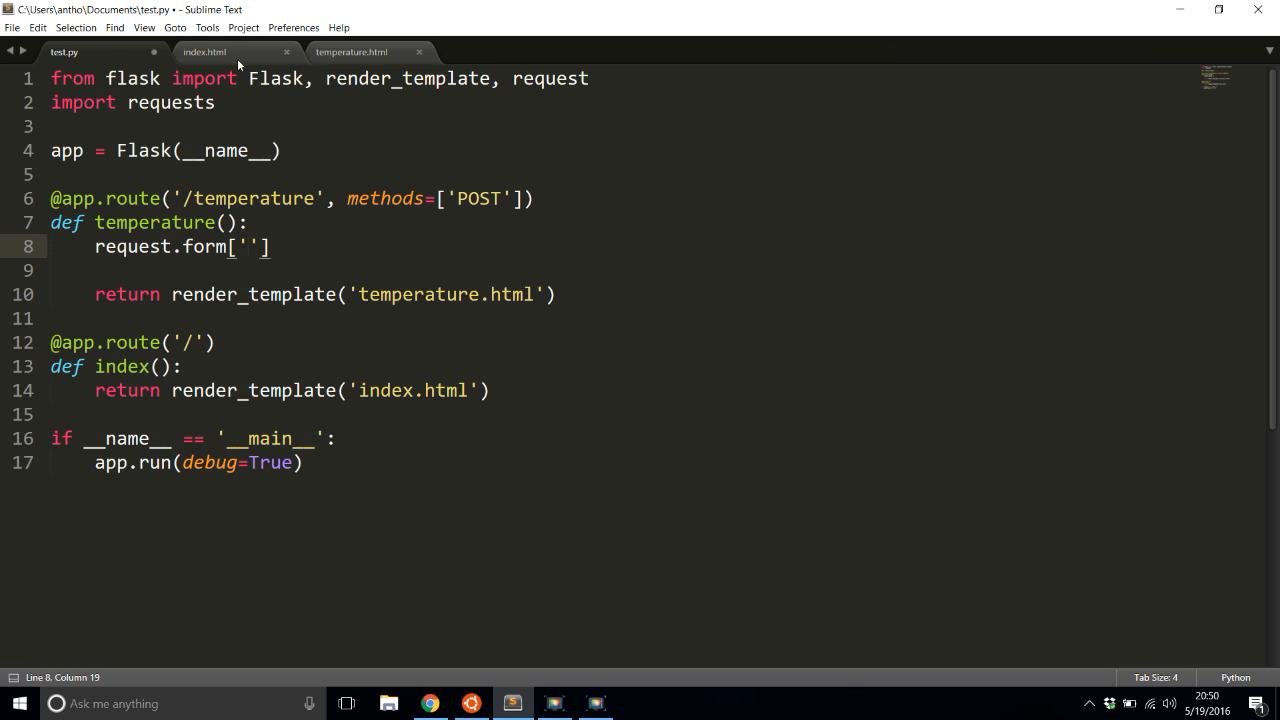
{"action": "type", "text": "z"}
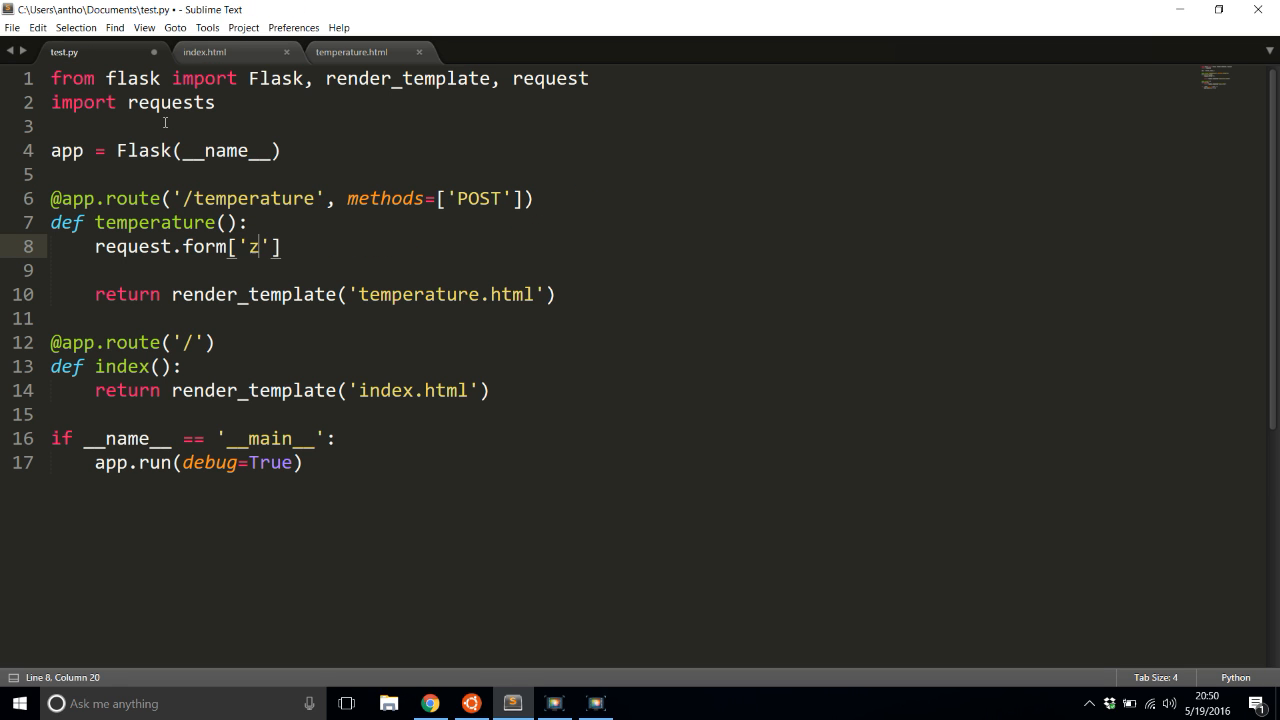
{"action": "type", "text": "ip"}
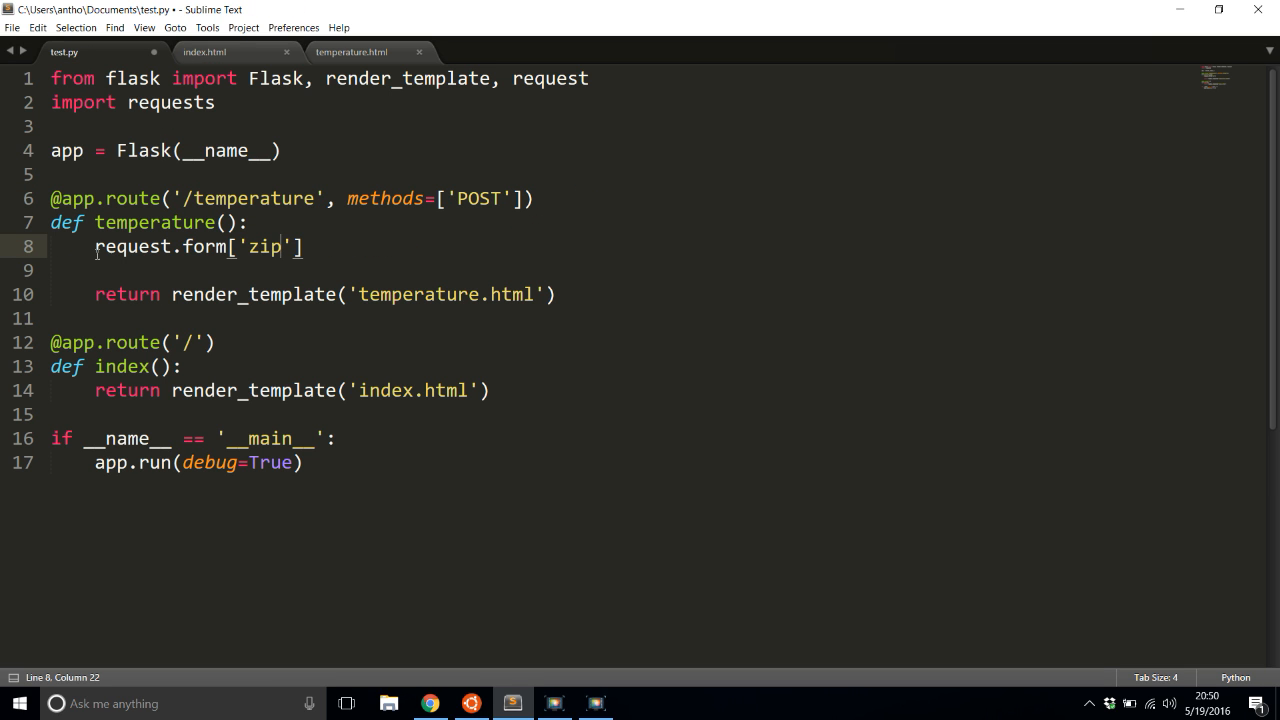
{"action": "type", "text": "zip ="}
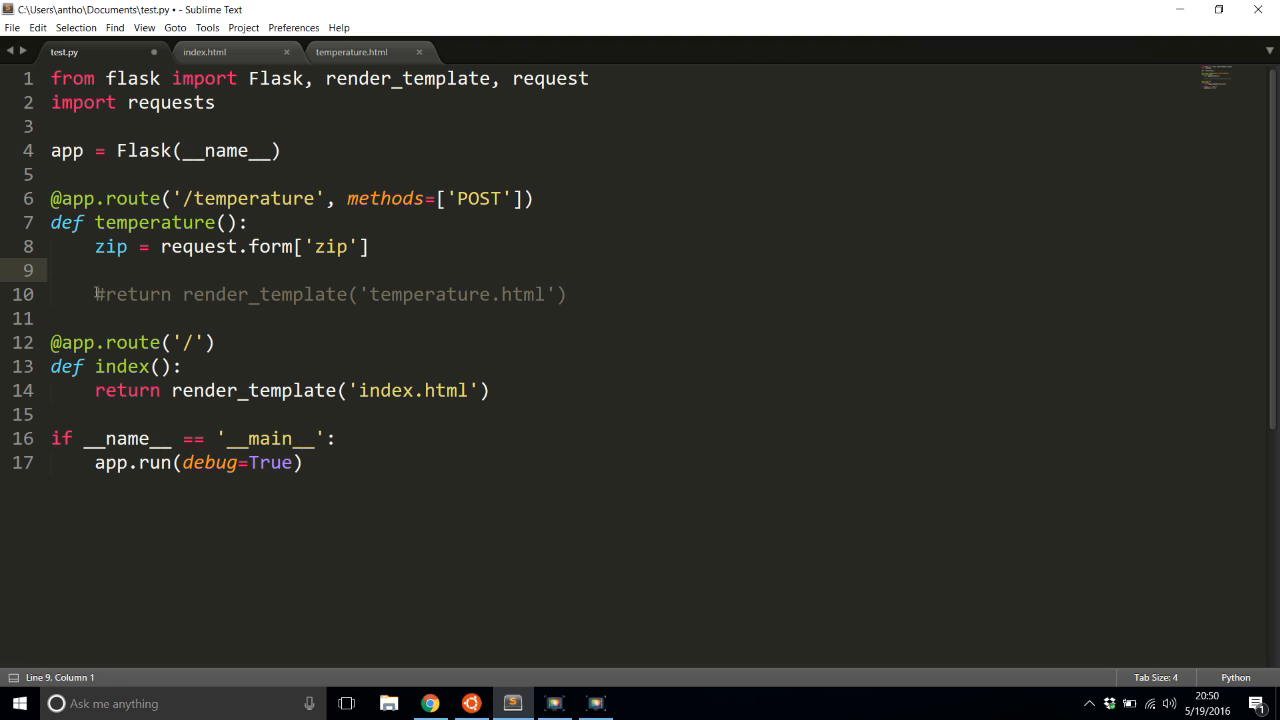
- Return the value as zipcode, renaming the variable to match, and save test.py
{"action": "type", "text": "return zipcode"}
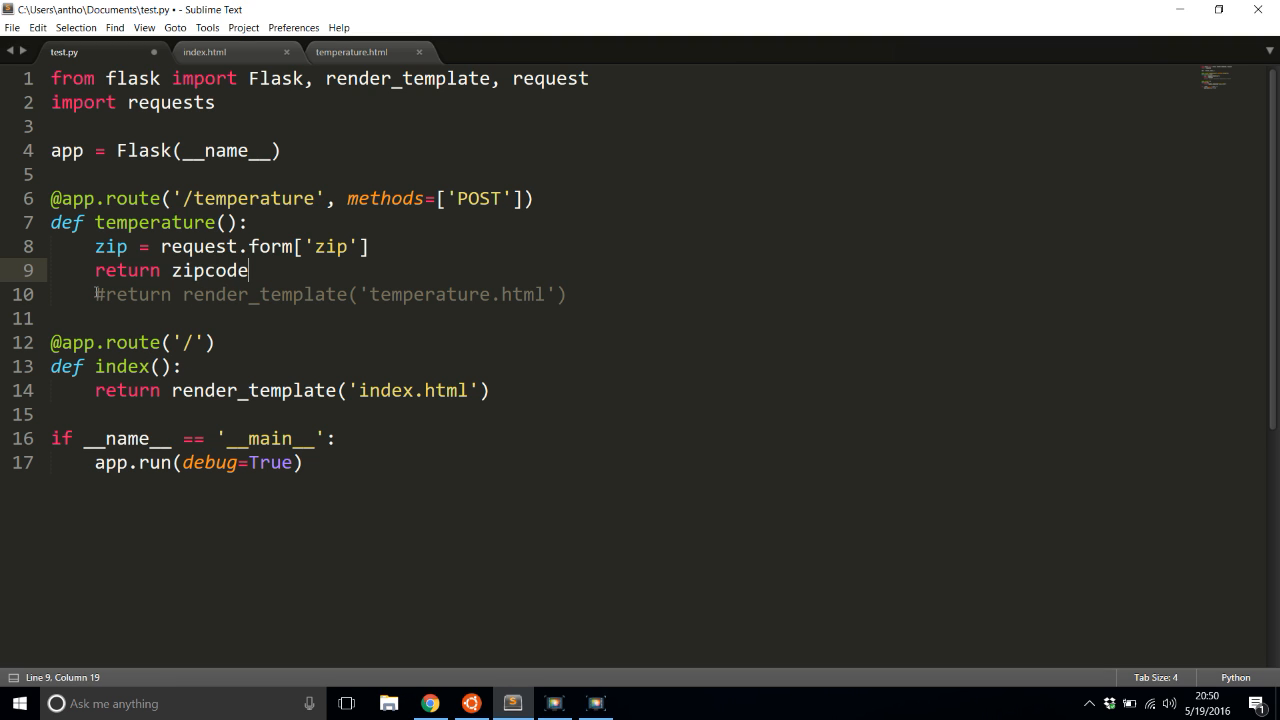
{"action": "type", "text": ";"}
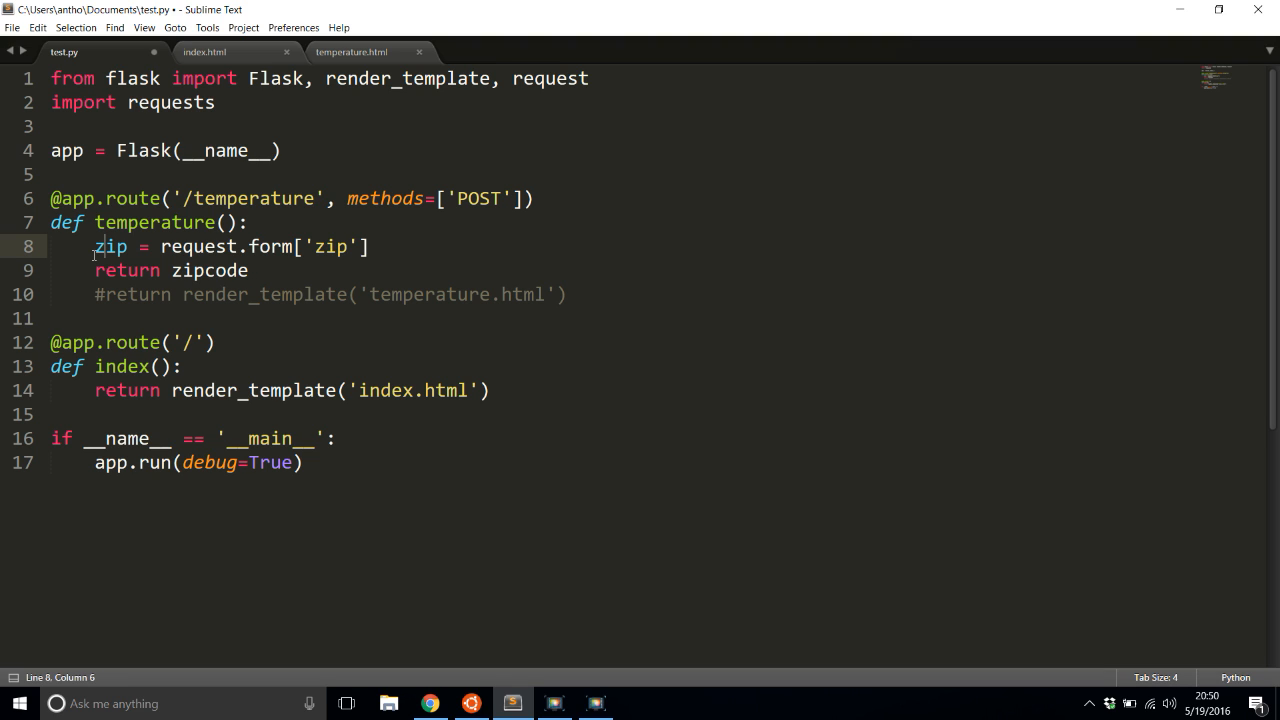
{"action": "type", "text": "code"}
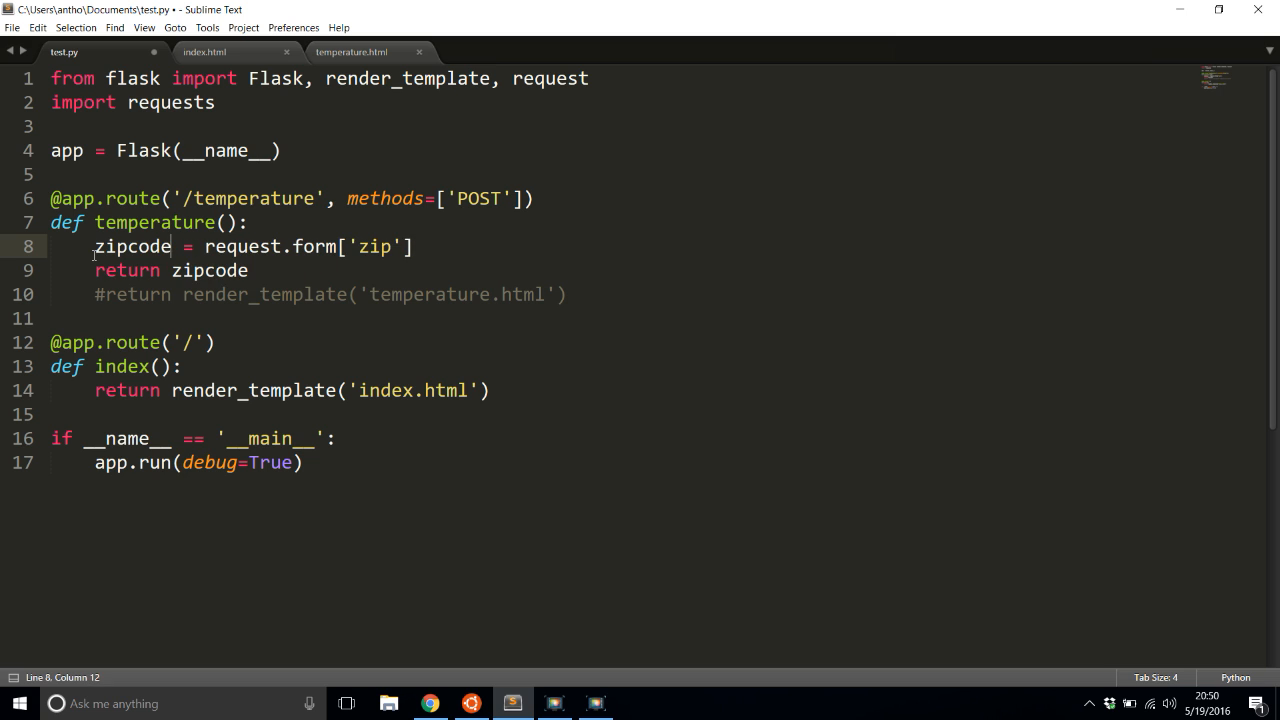
{"action": "key", "text": "ctrl+s"}
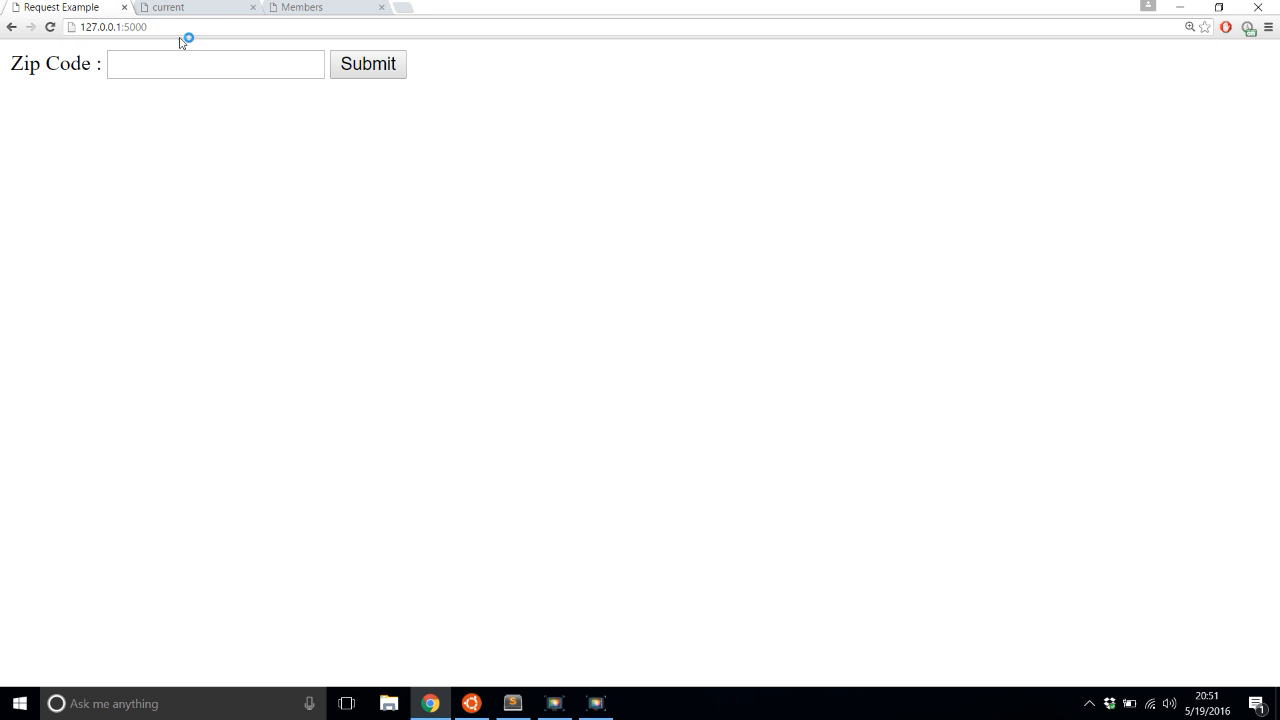
- Begin a new line under the zipcode assignment in test.py after viewing the Zip Code form
{"action": "type", "text": "1"}
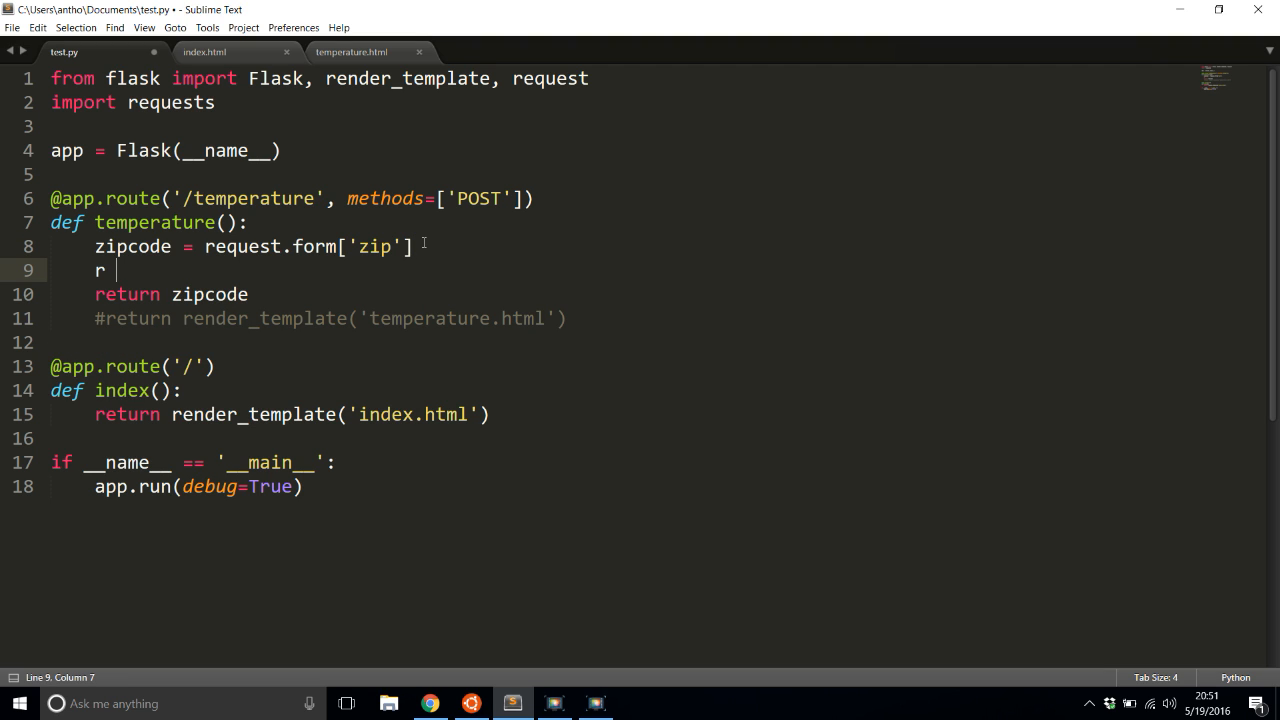
- Write r = requests.get on the new line in the temperature route
{"action": "type", "text": "="}
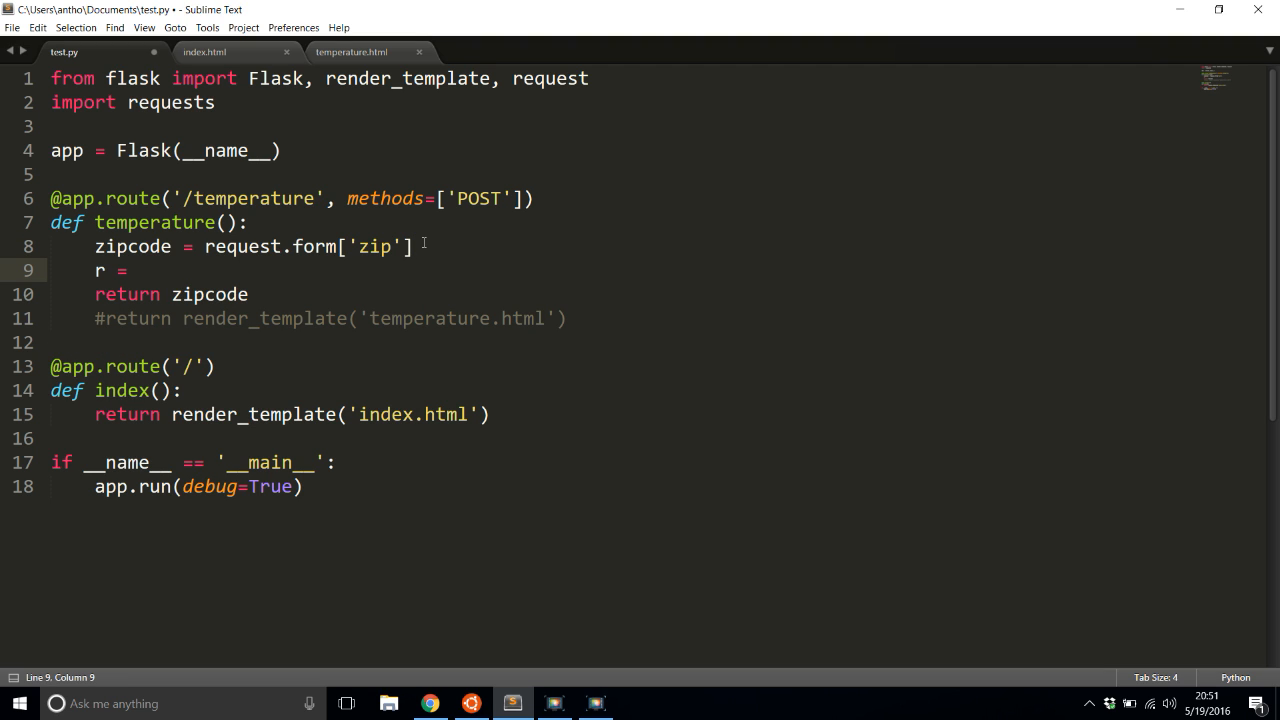
{"action": "type", "text": "requests."}
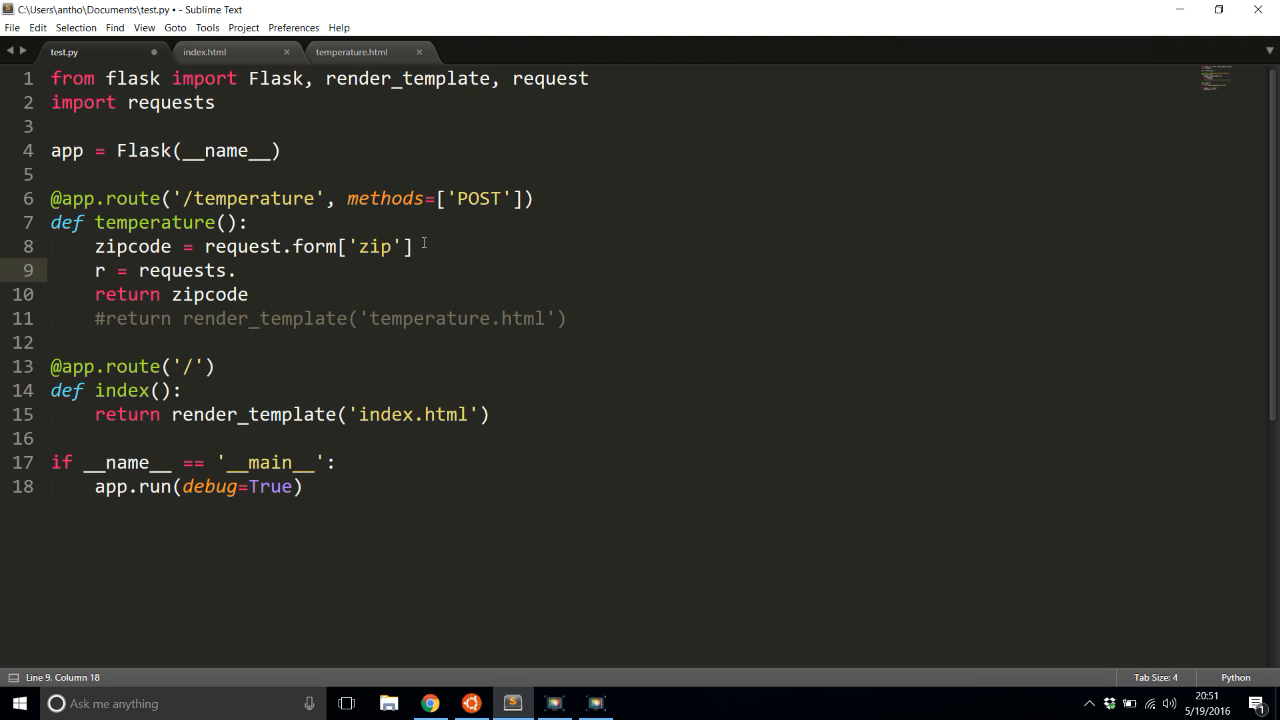
{"action": "type", "text": "get"}
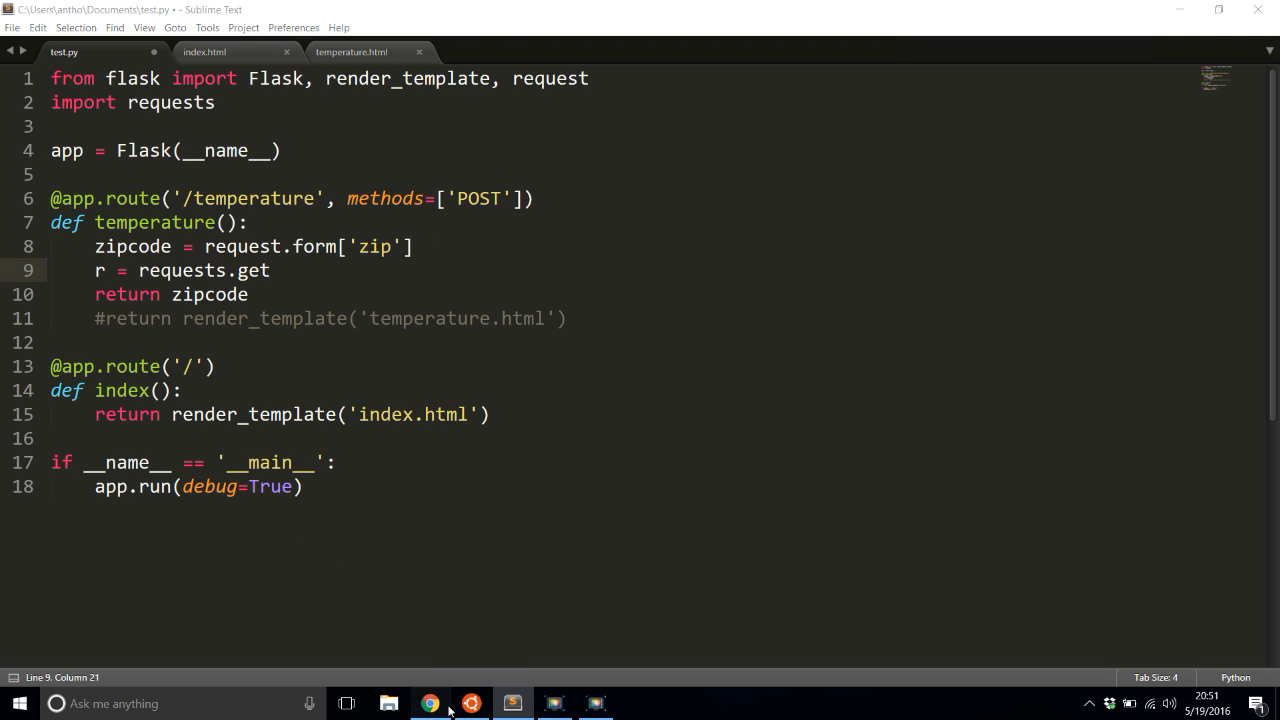
- Check the By ZIP code example call in the OpenWeatherMap docs for the requests.get URL
{"action": "left_click", "coordinate": [430, 704]}
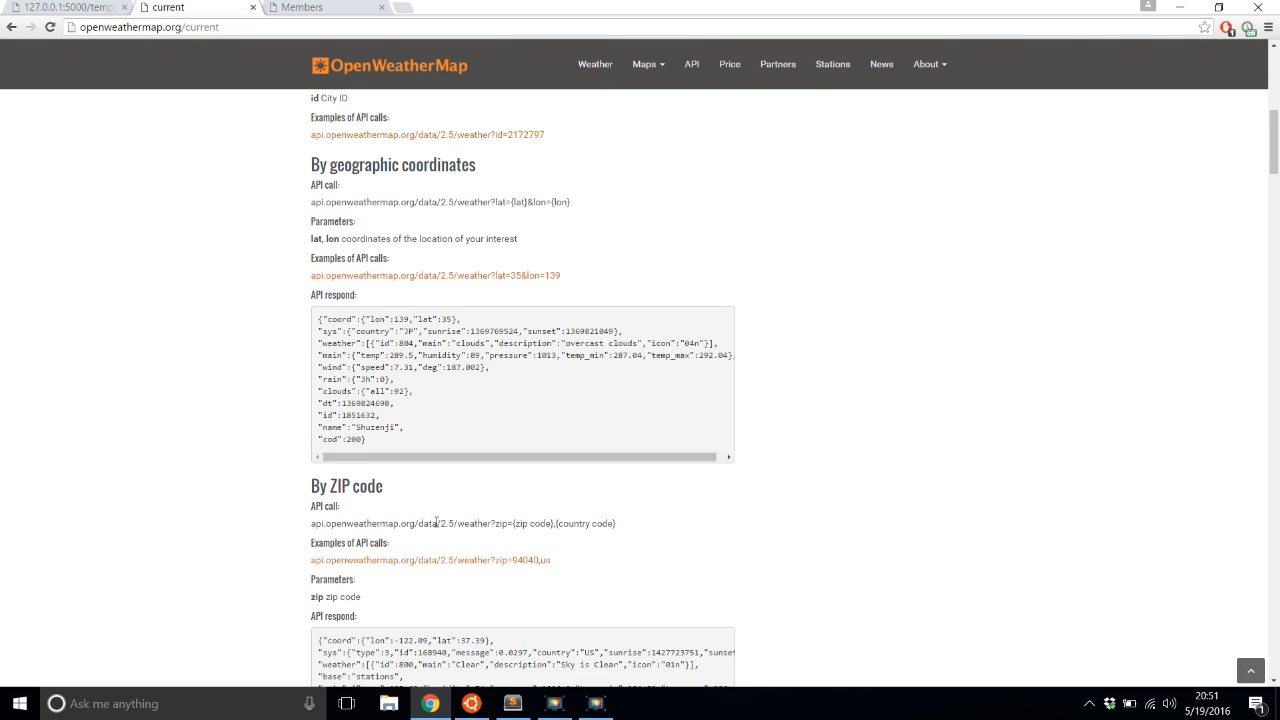
{"action": "scroll", "scroll_direction": "down", "scroll_amount": 3}
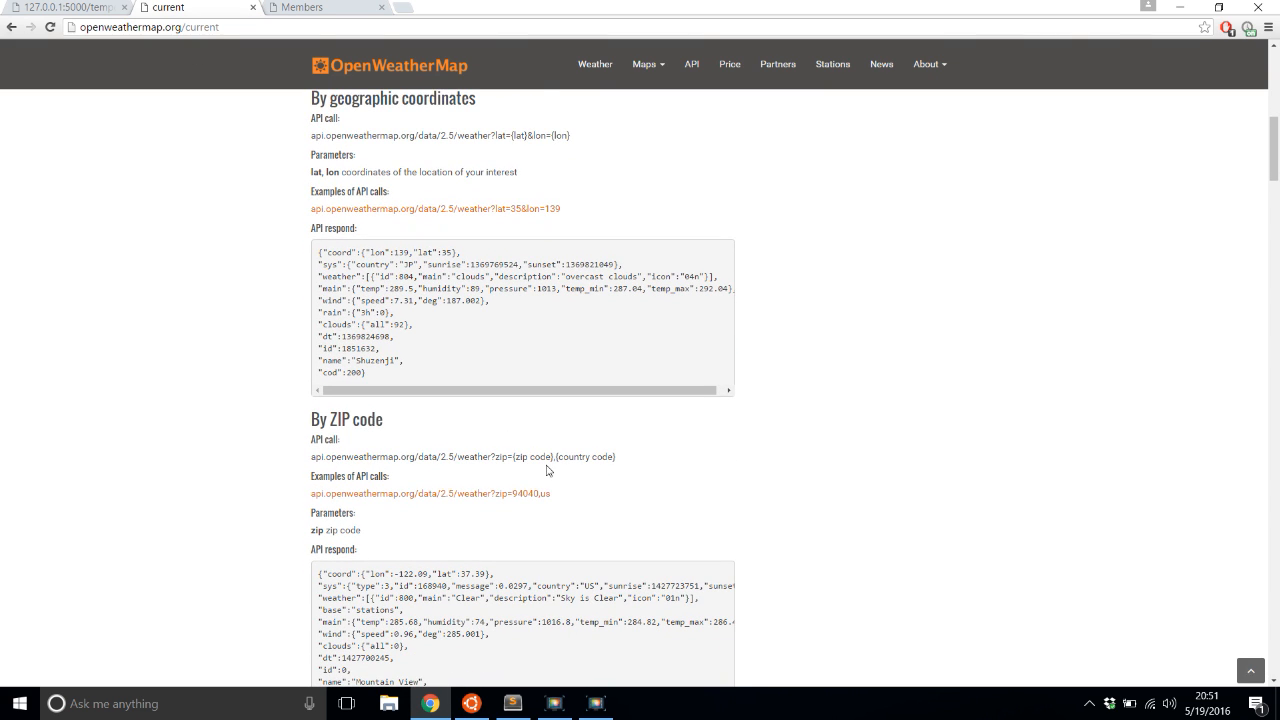
{"action": "left_click", "coordinate": [430, 492]}
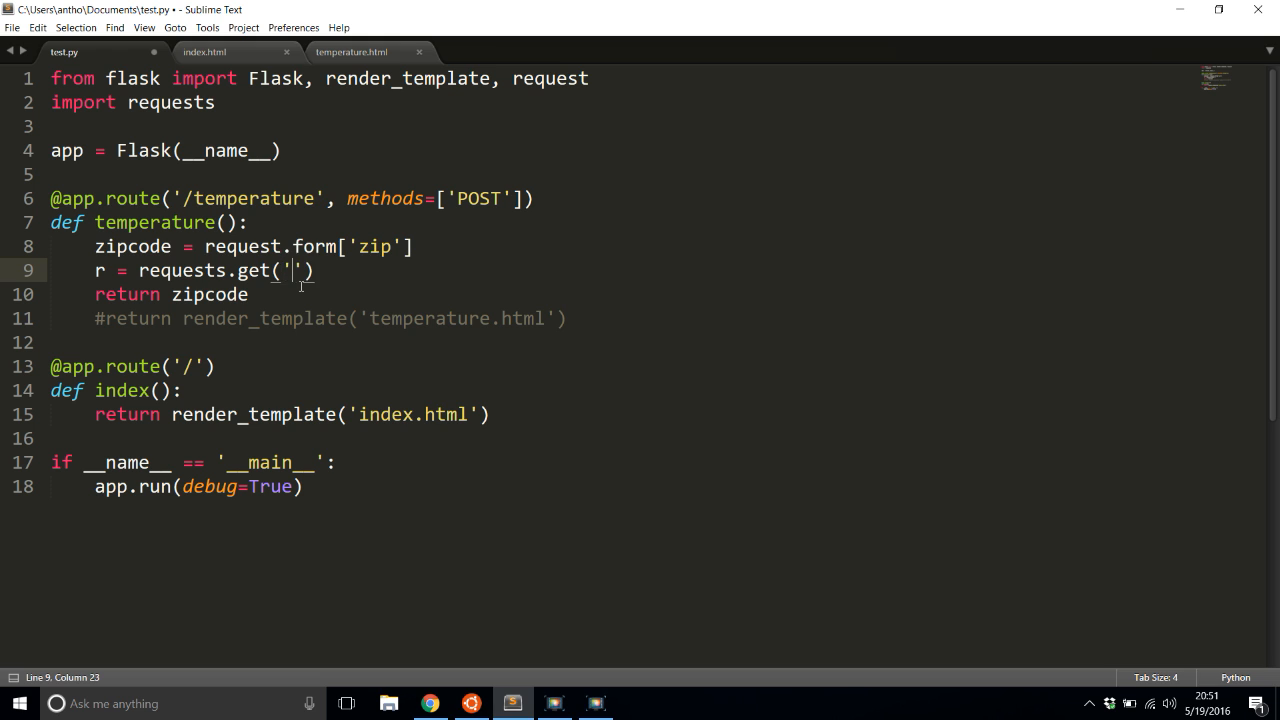
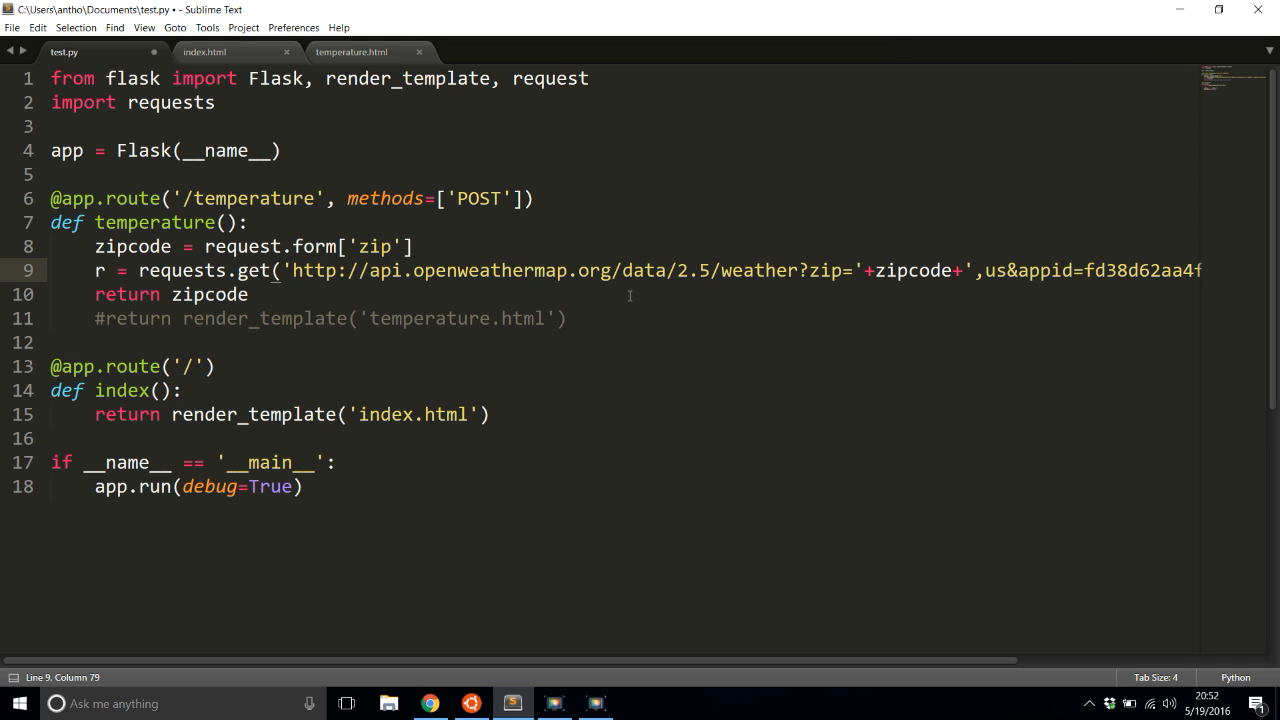
- Build the requests.get URL as the OpenWeatherMap weather endpoint with zip='+zipcode+',us and the appid key
{"action": "scroll", "scroll_direction": "right", "scroll_amount": 3}
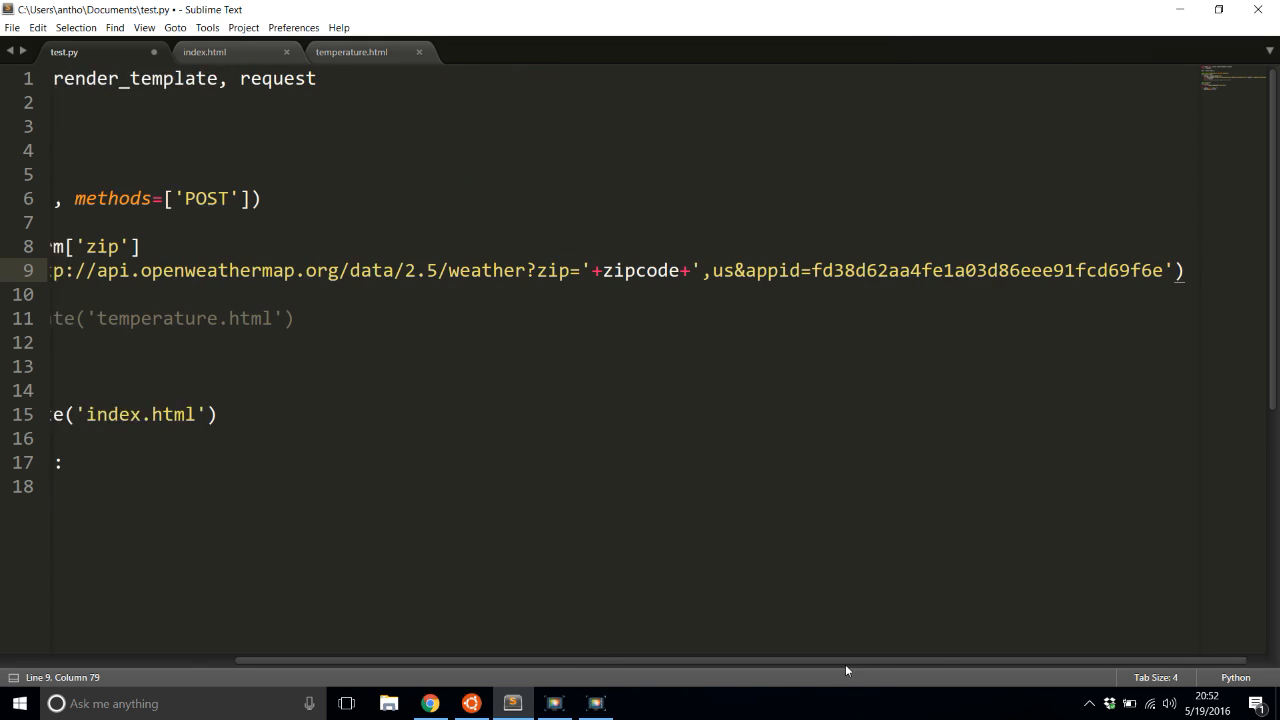
{"action": "scroll", "scroll_direction": "left", "scroll_amount": 3}
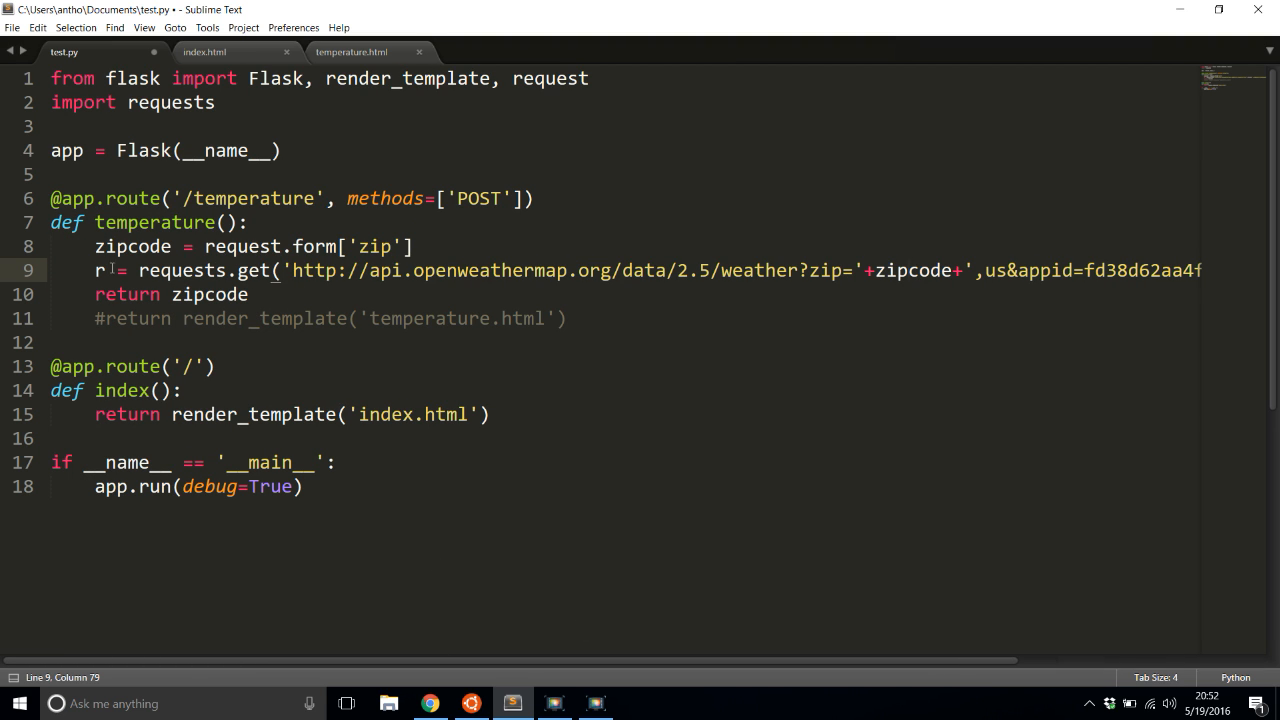
{"action": "scroll", "scroll_direction": "right", "scroll_amount": 3}
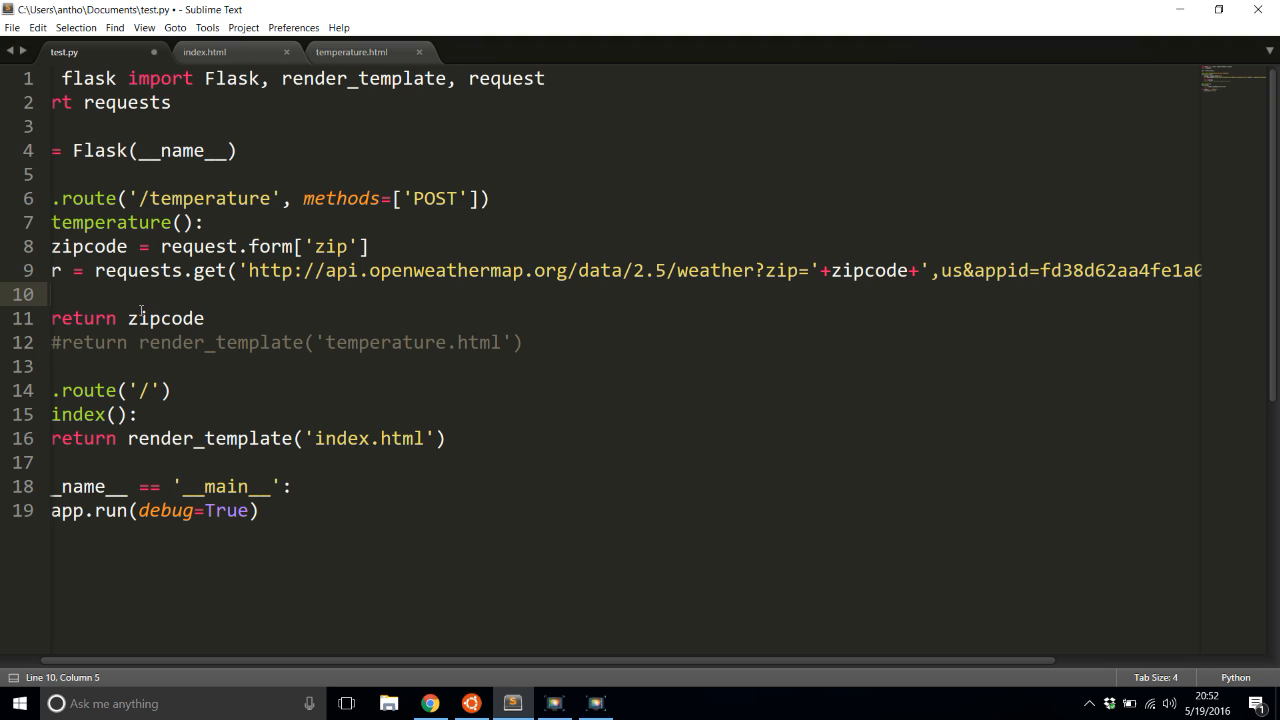
- Add json_object = r.text, return json_object from the route, save, and switch to Chrome
{"action": "type", "text": "json_objec"}
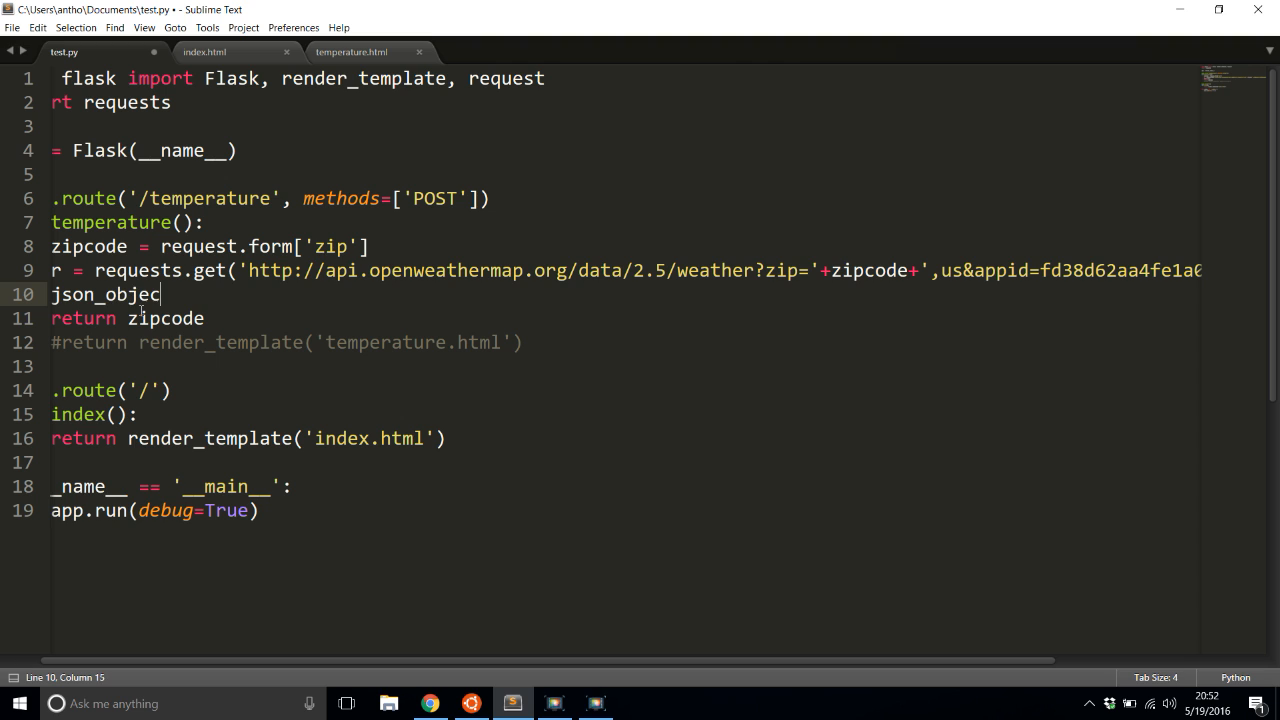
{"action": "type", "text": "= r.text"}
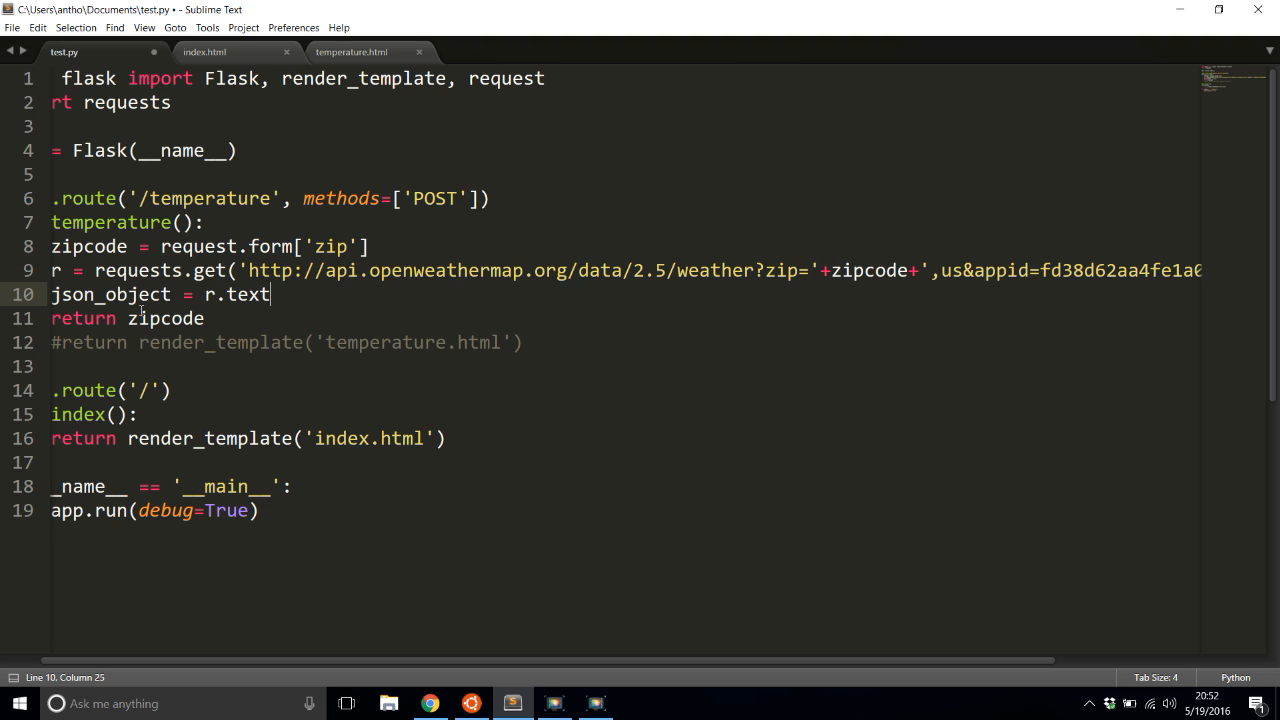
{"action": "mouse_move", "coordinate": [400, 664]}
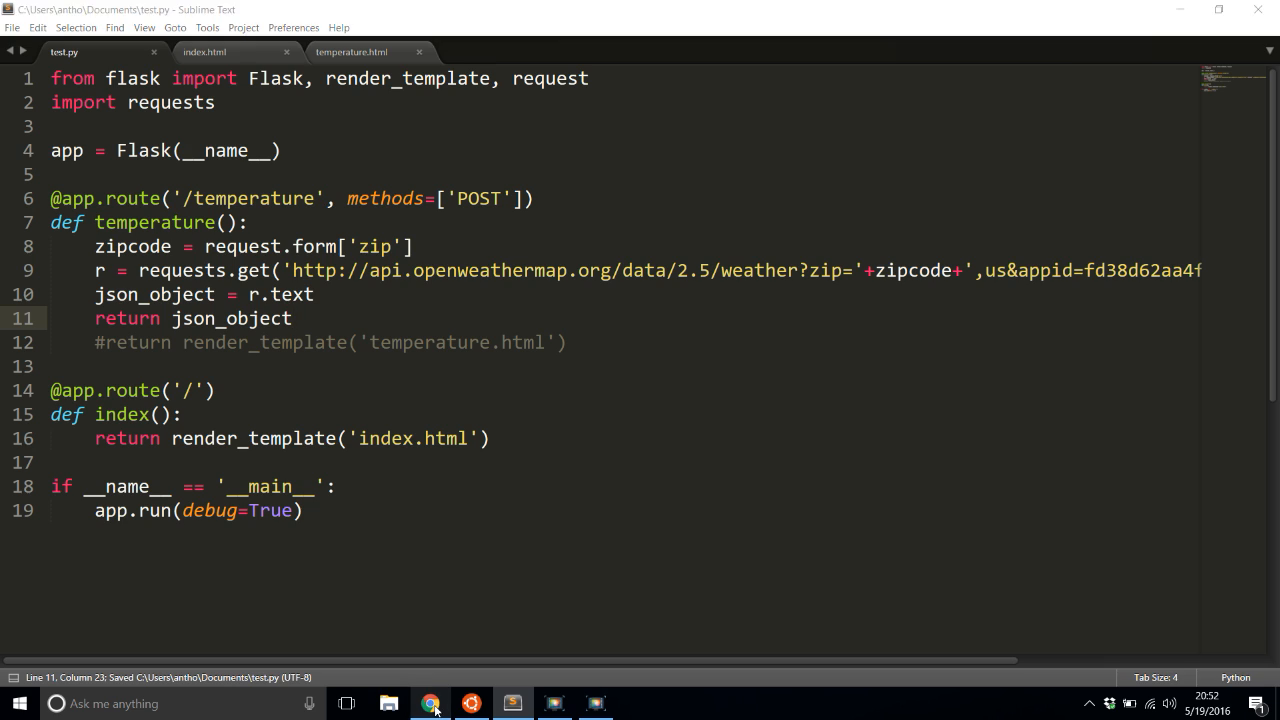
{"action": "left_click", "coordinate": [430, 704]}
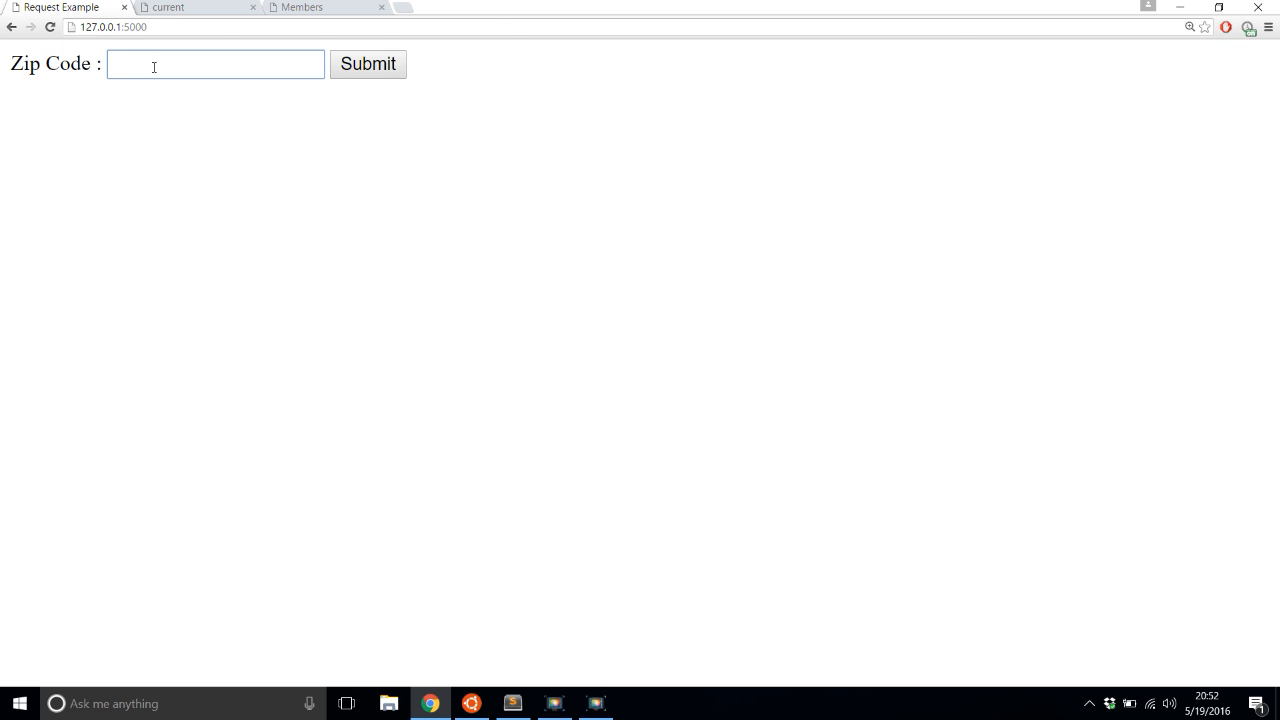
- Submit zip 90051 in the form and inspect fields of the raw JSON weather response for Lomita
{"action": "type", "text": "90051"}
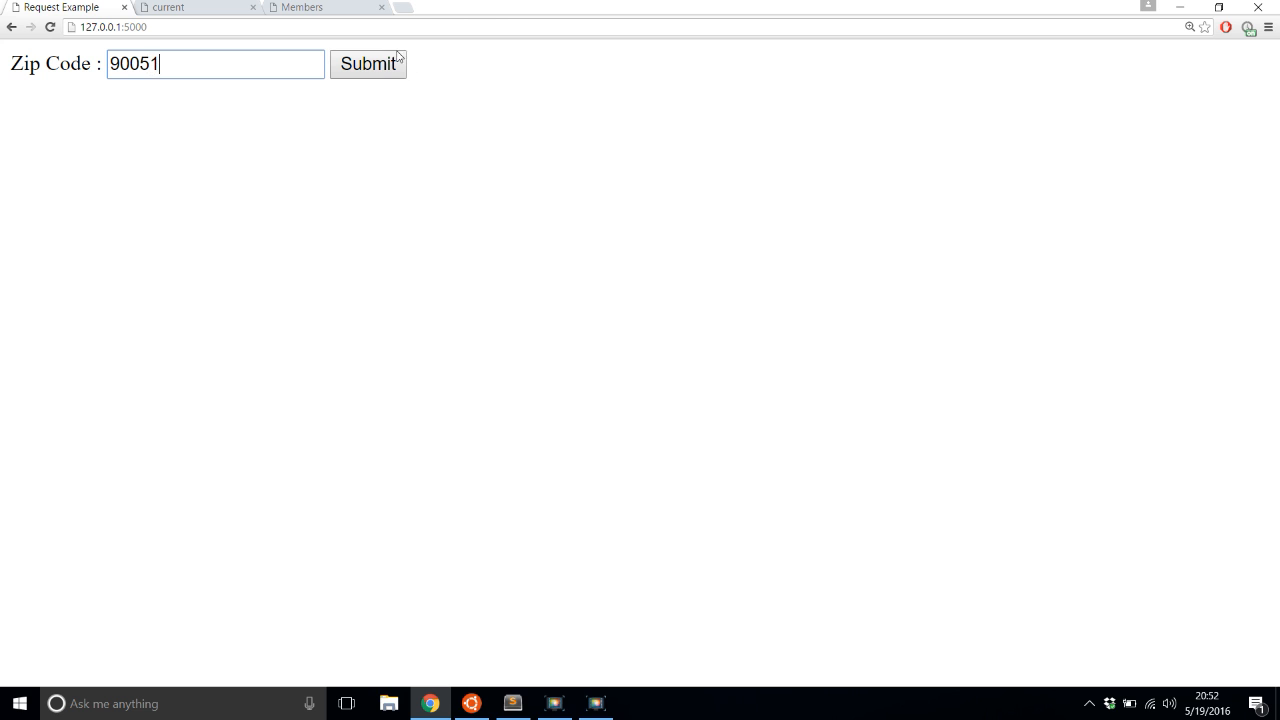
{"action": "left_click", "coordinate": [368, 64]}
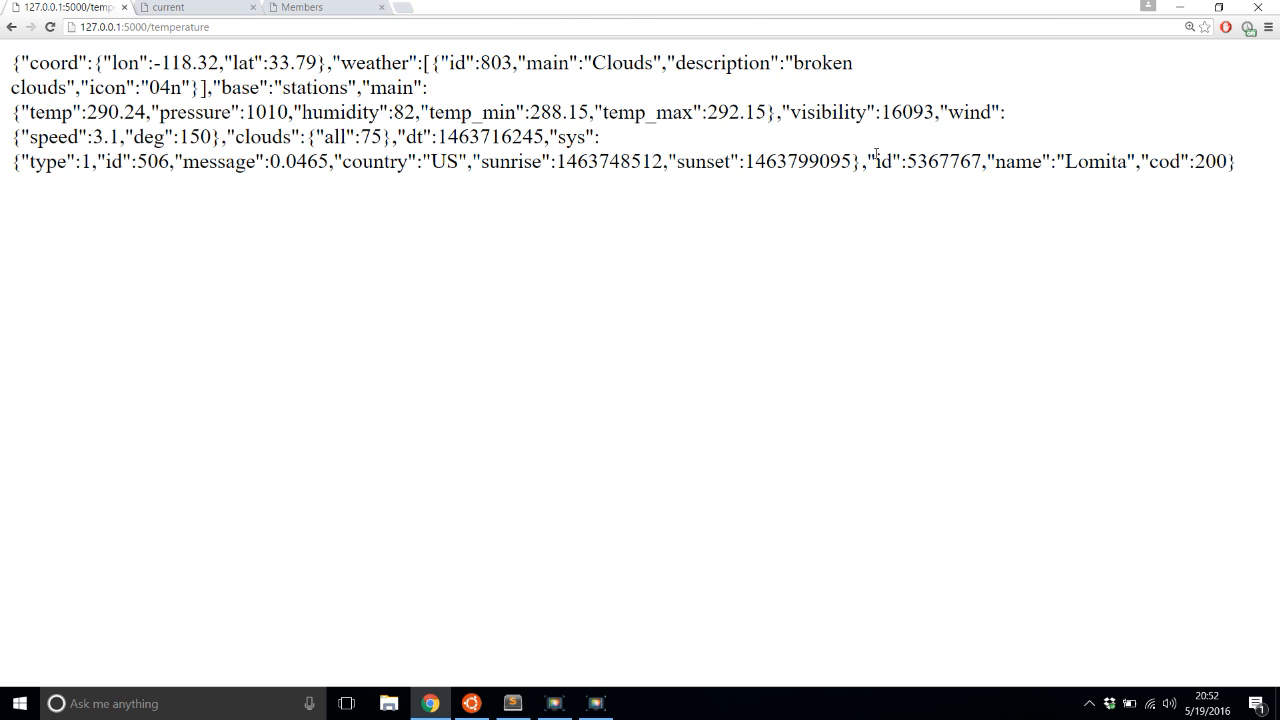
{"action": "mouse_move", "coordinate": [368, 214]}
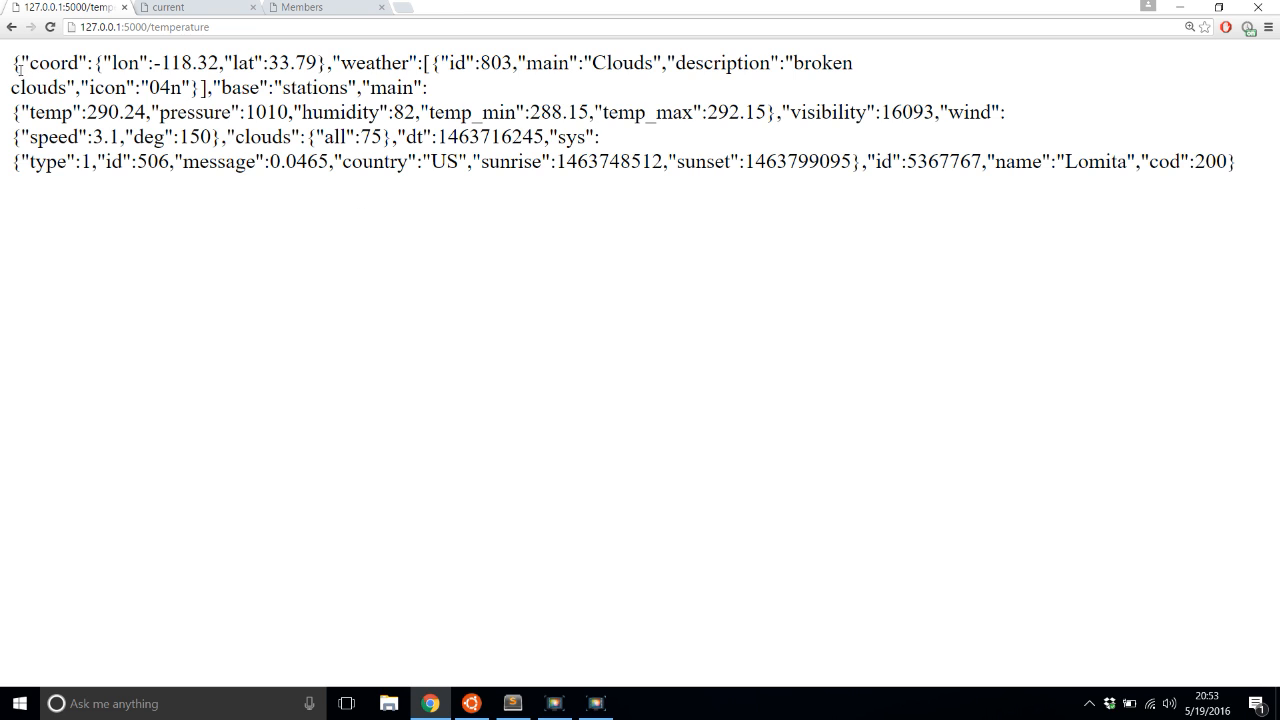
{"action": "double_click", "coordinate": [14, 62]}
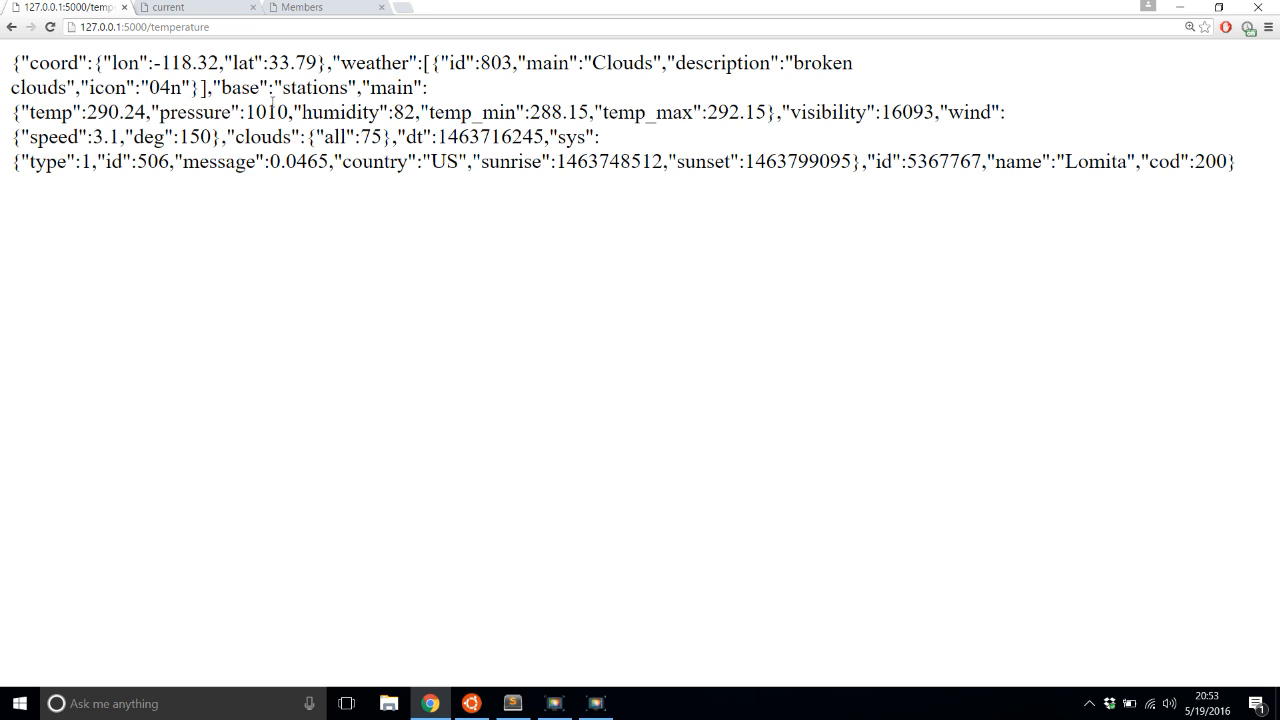
{"action": "double_click", "coordinate": [392, 88]}
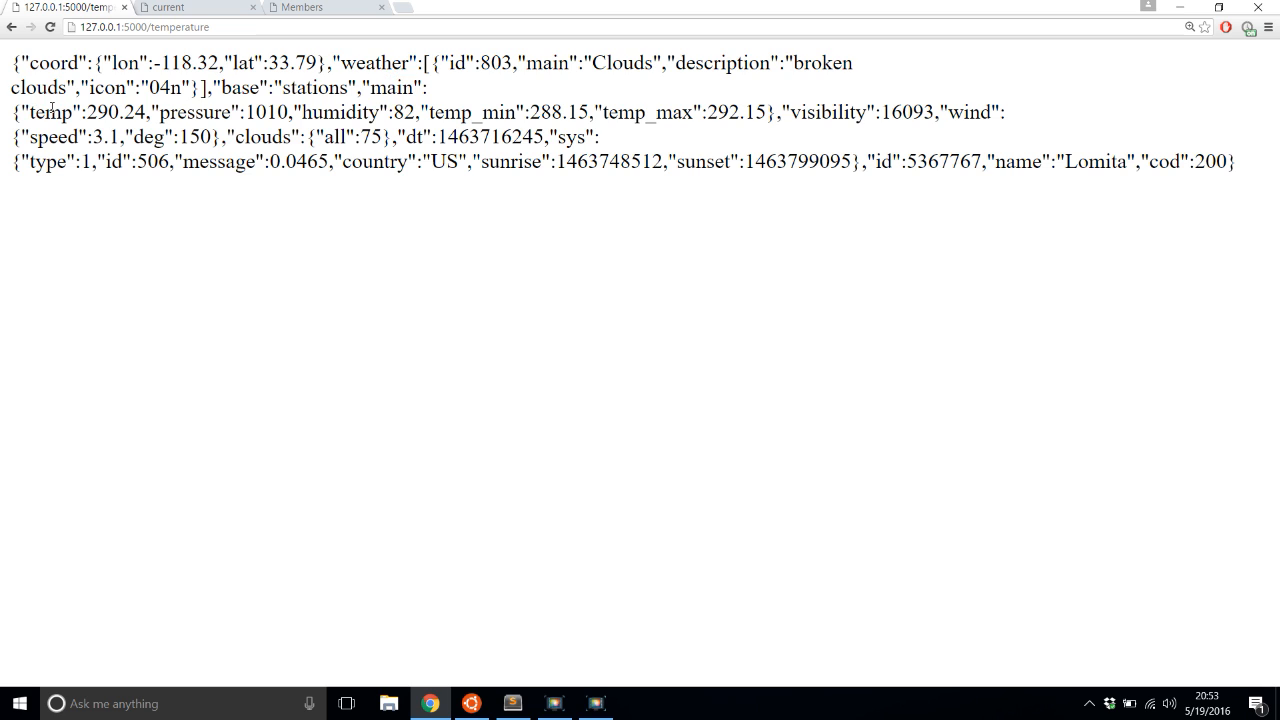
{"action": "double_click", "coordinate": [100, 112]}
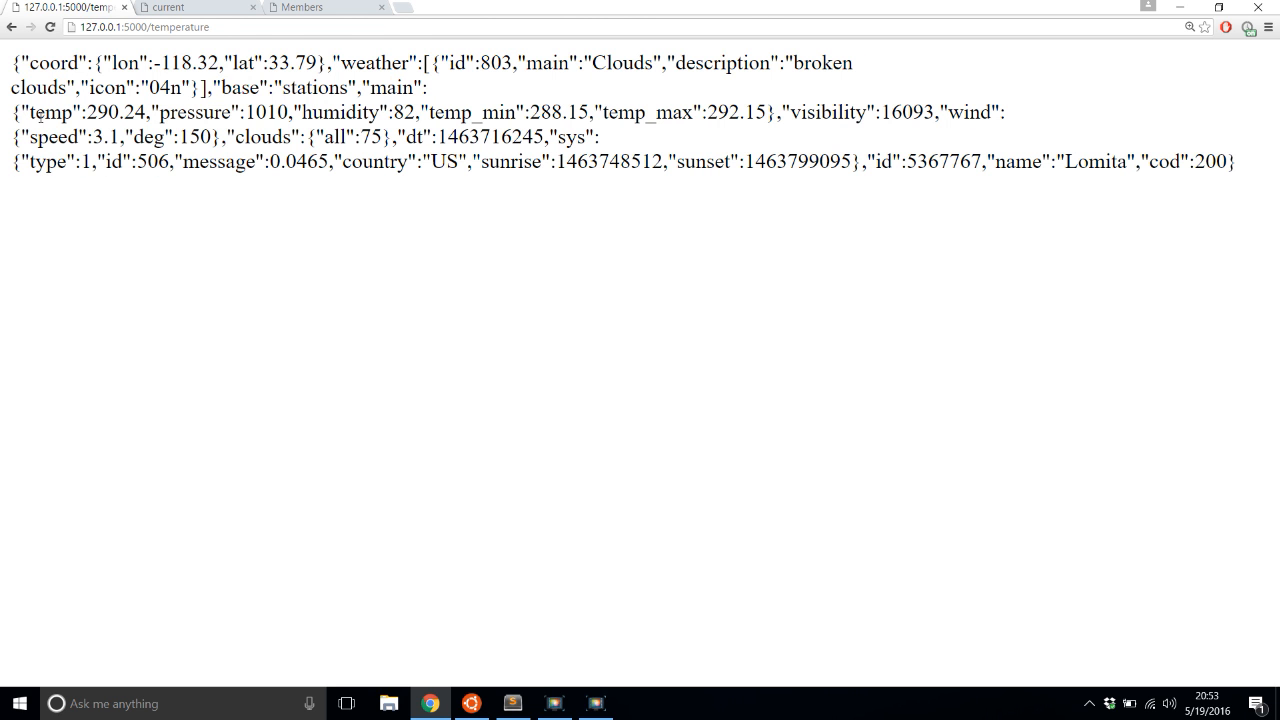
{"action": "double_click", "coordinate": [392, 88]}
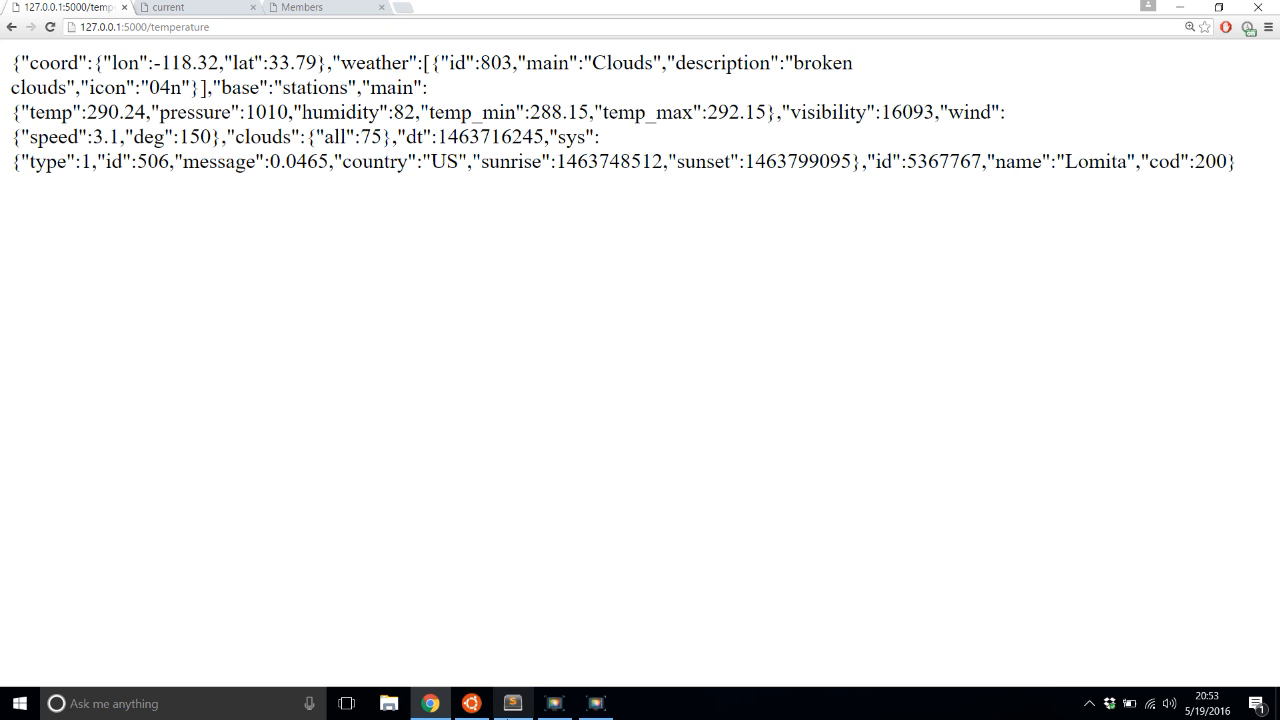
{"action": "left_click", "coordinate": [512, 704]}
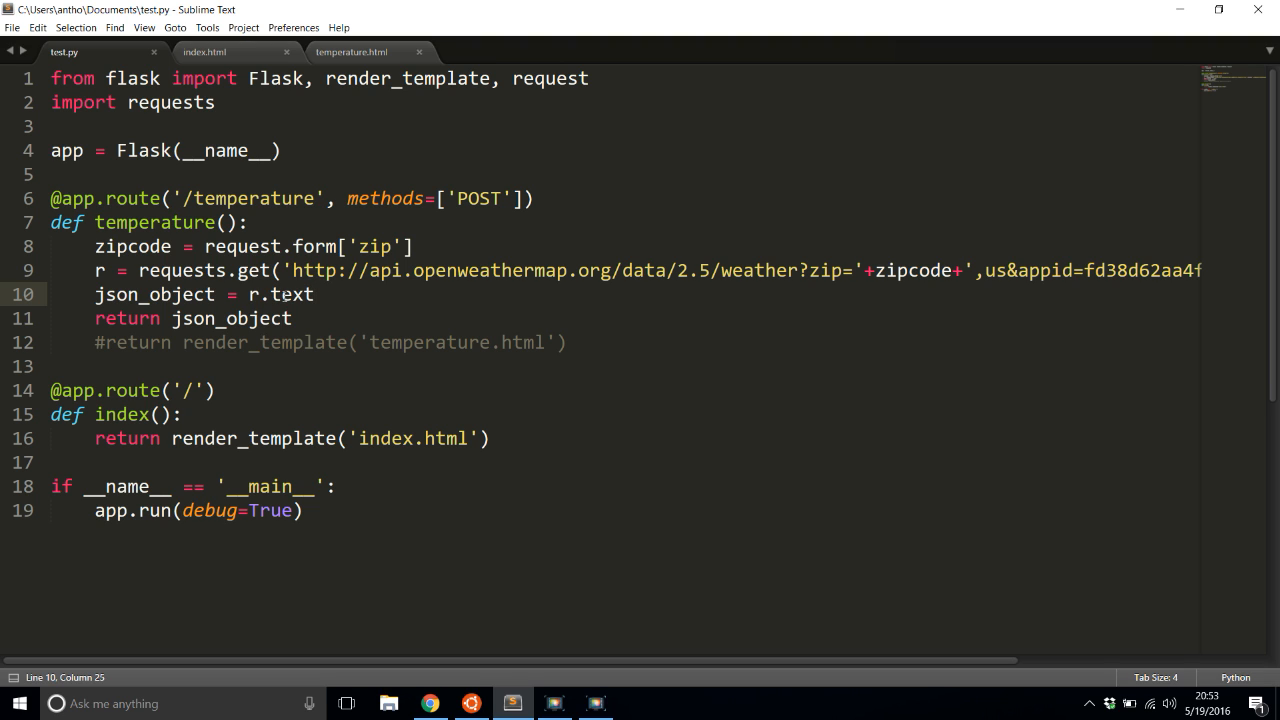
- Parse the response with r.json and add temp_k = json_object['main']['temp'], picking up temp_k to reuse
{"action": "type", "text": "jo"}
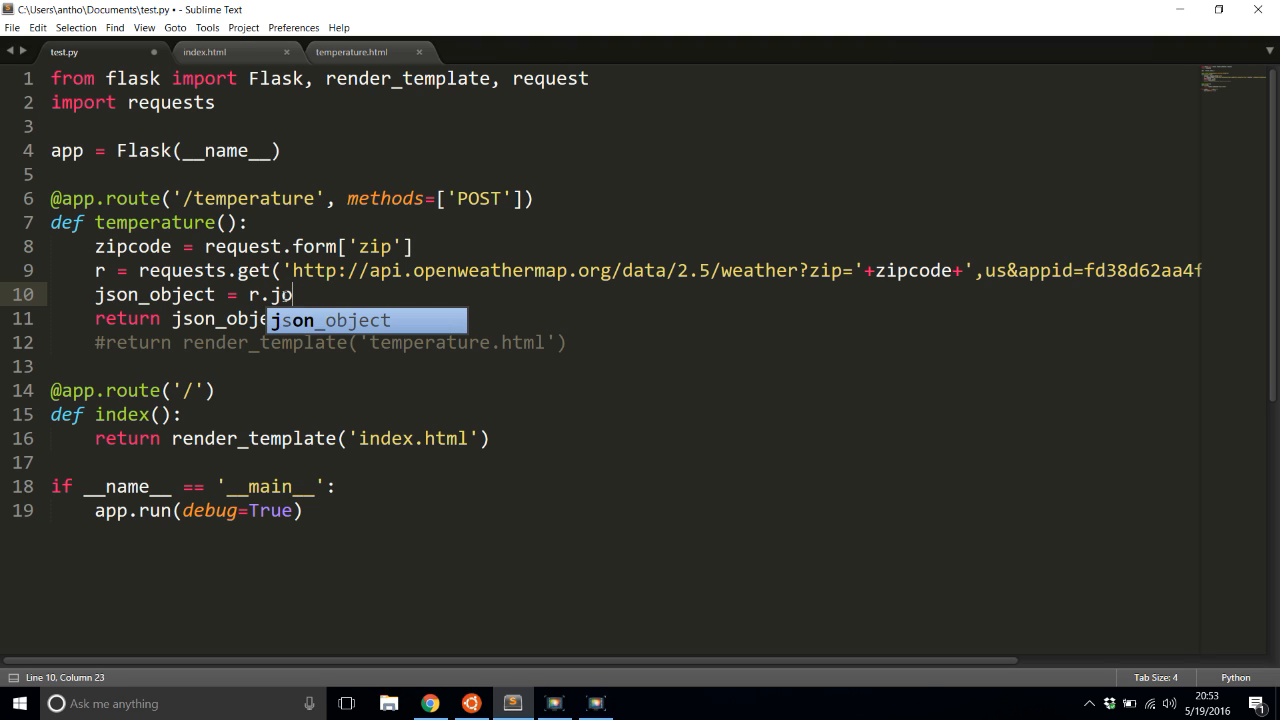
{"action": "type", "text": "son"}
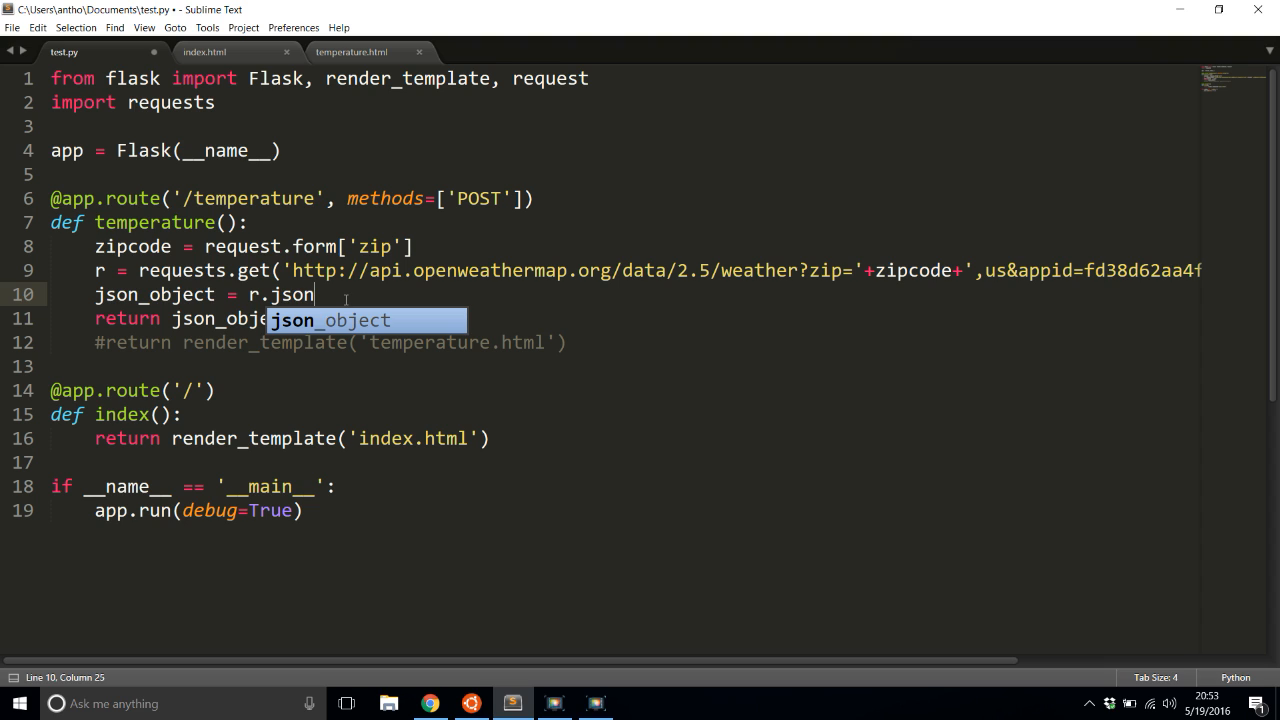
{"action": "type", "text": "_obje"}
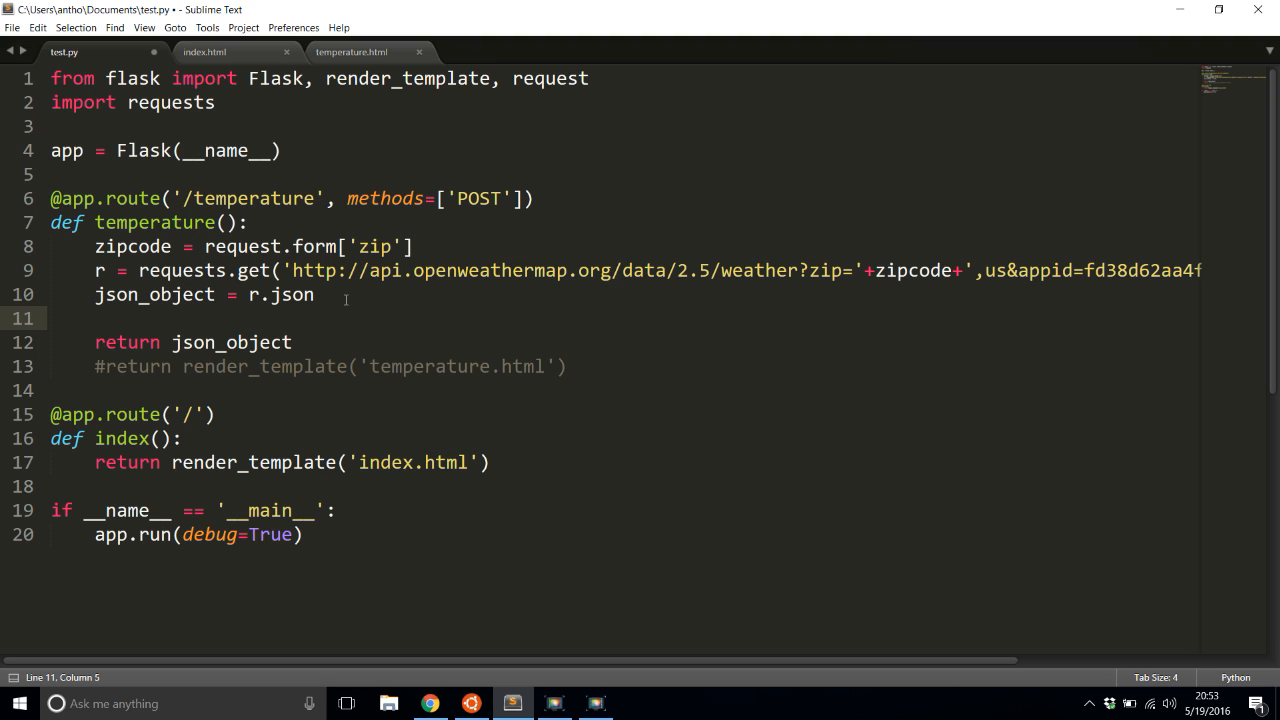
{"action": "type", "text": "temp"}
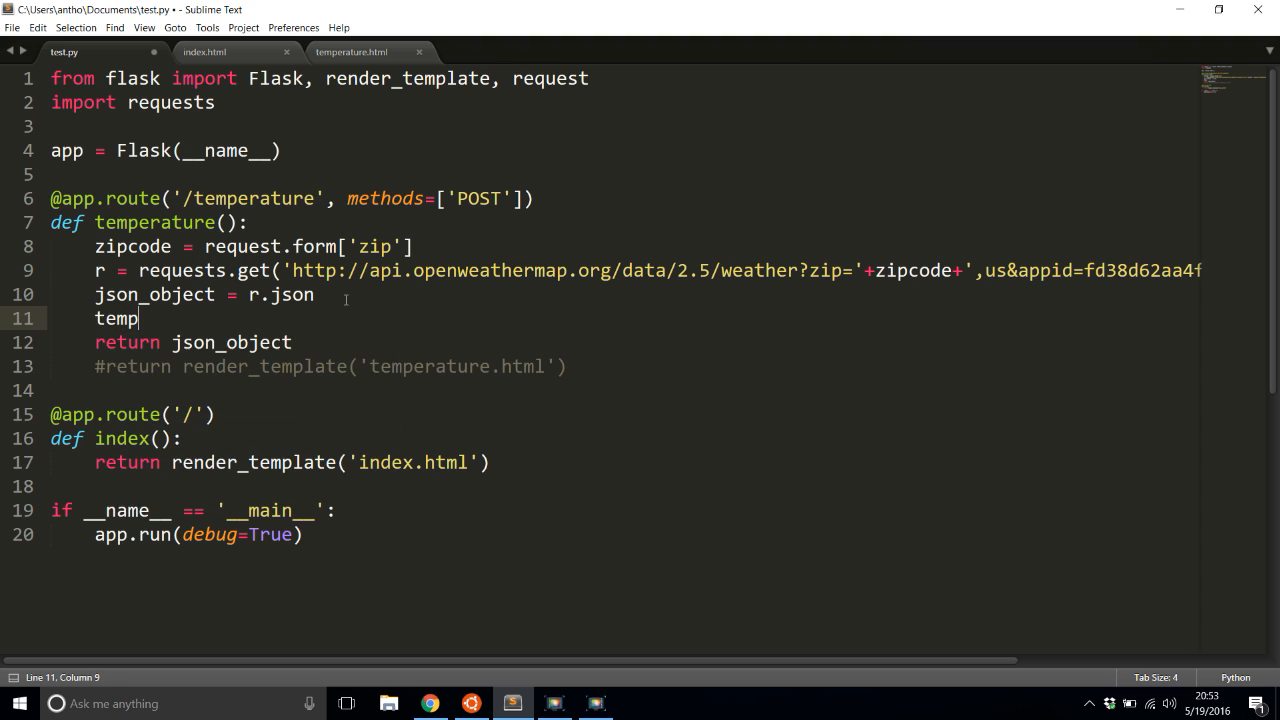
{"action": "type", "text": "_k"}
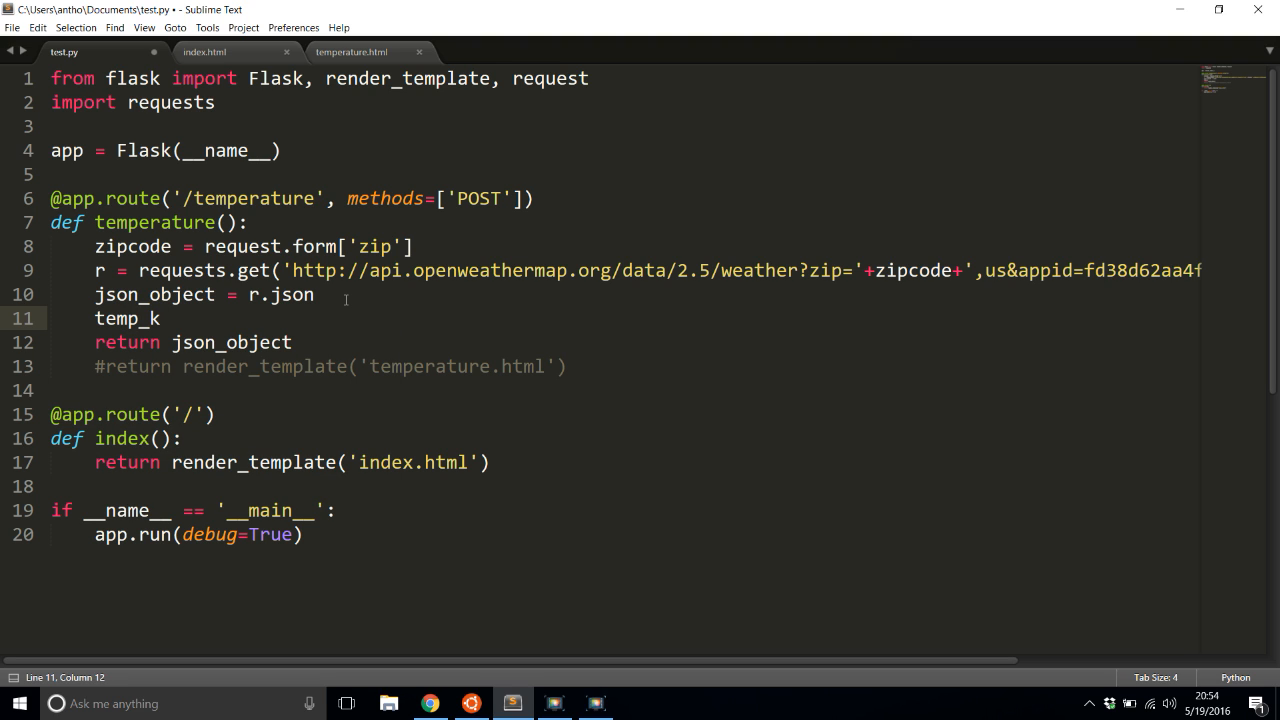
{"action": "type", "text": "="}
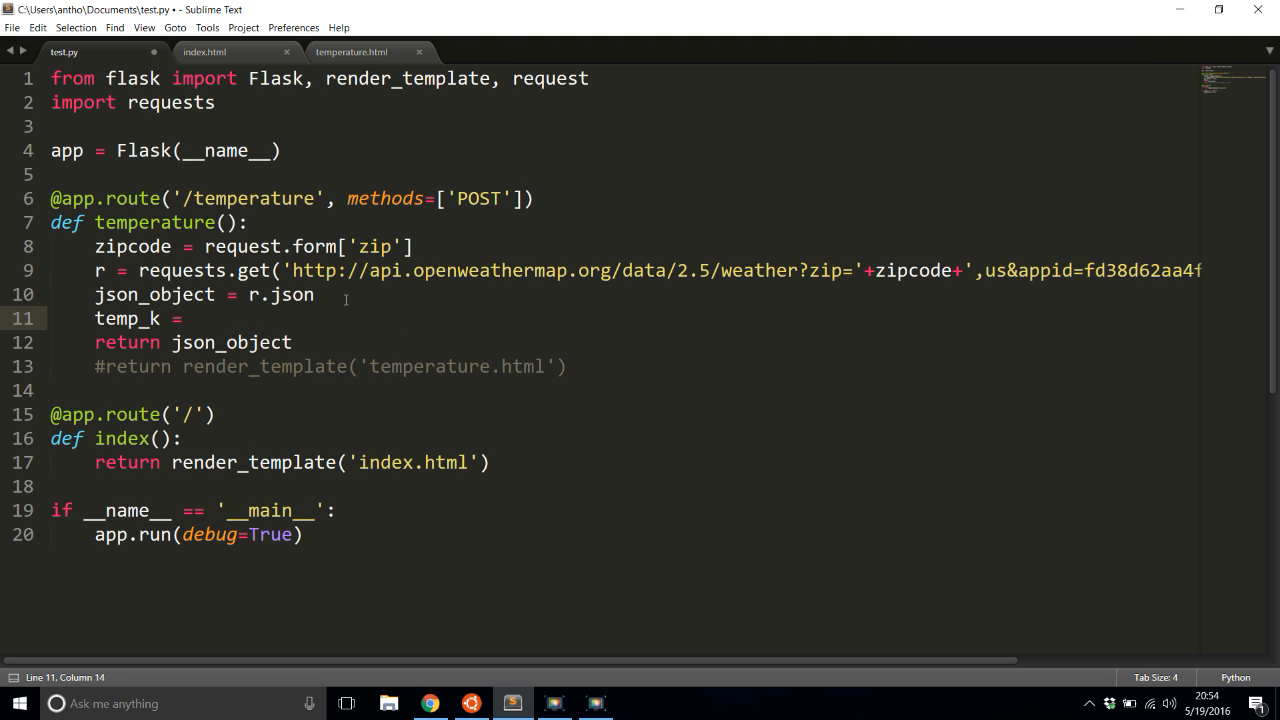
{"action": "type", "text": "json_object"}
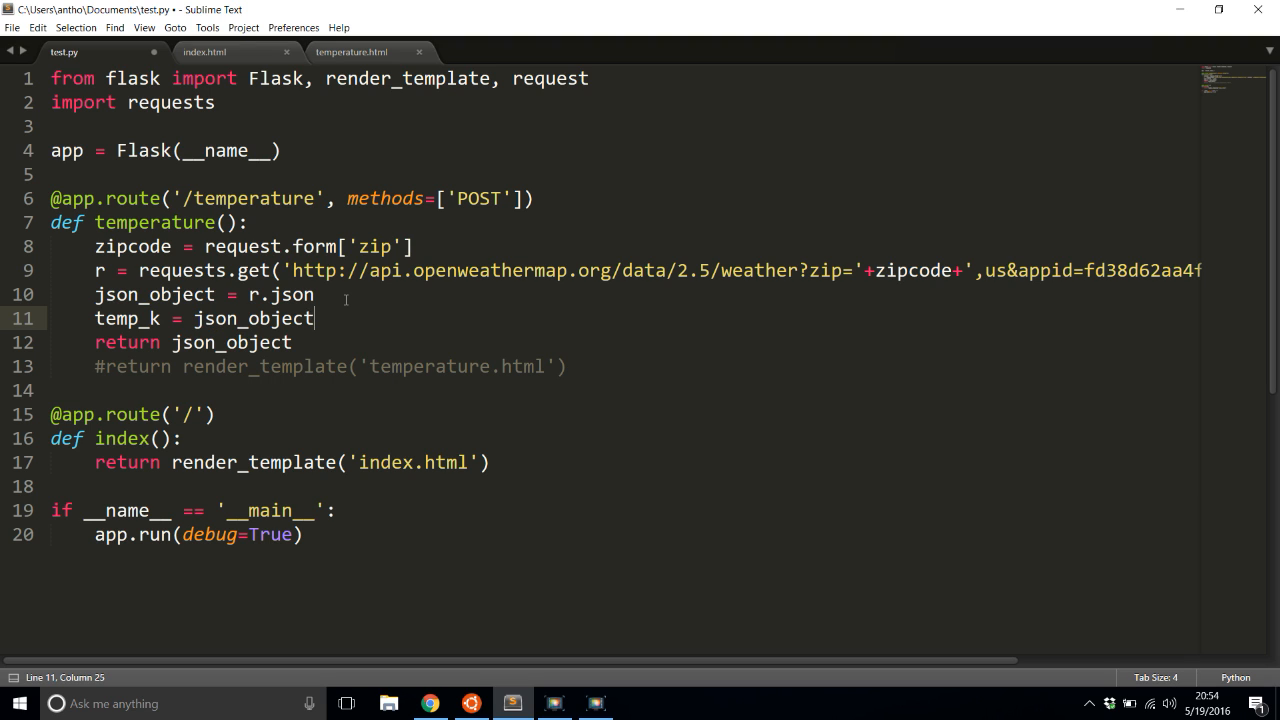
{"action": "type", "text": "['main']"}
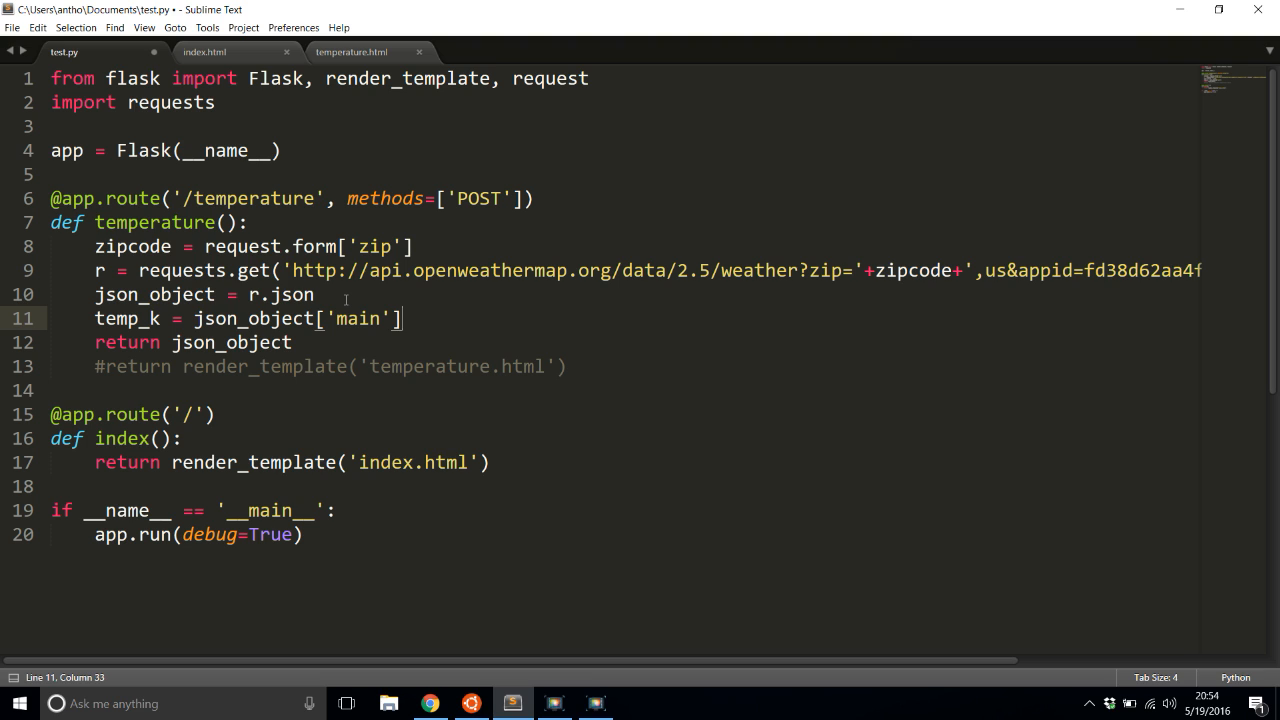
{"action": "type", "text": "['temp']"}
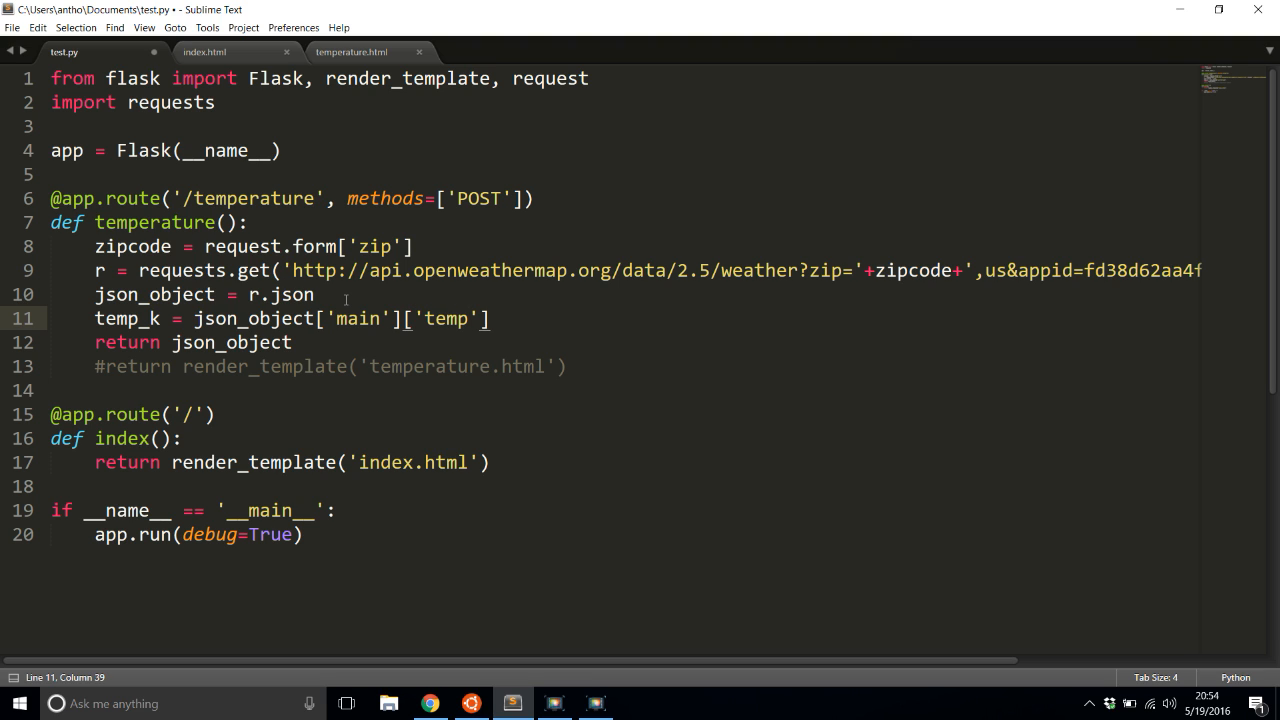
{"action": "double_click", "coordinate": [128, 318]}
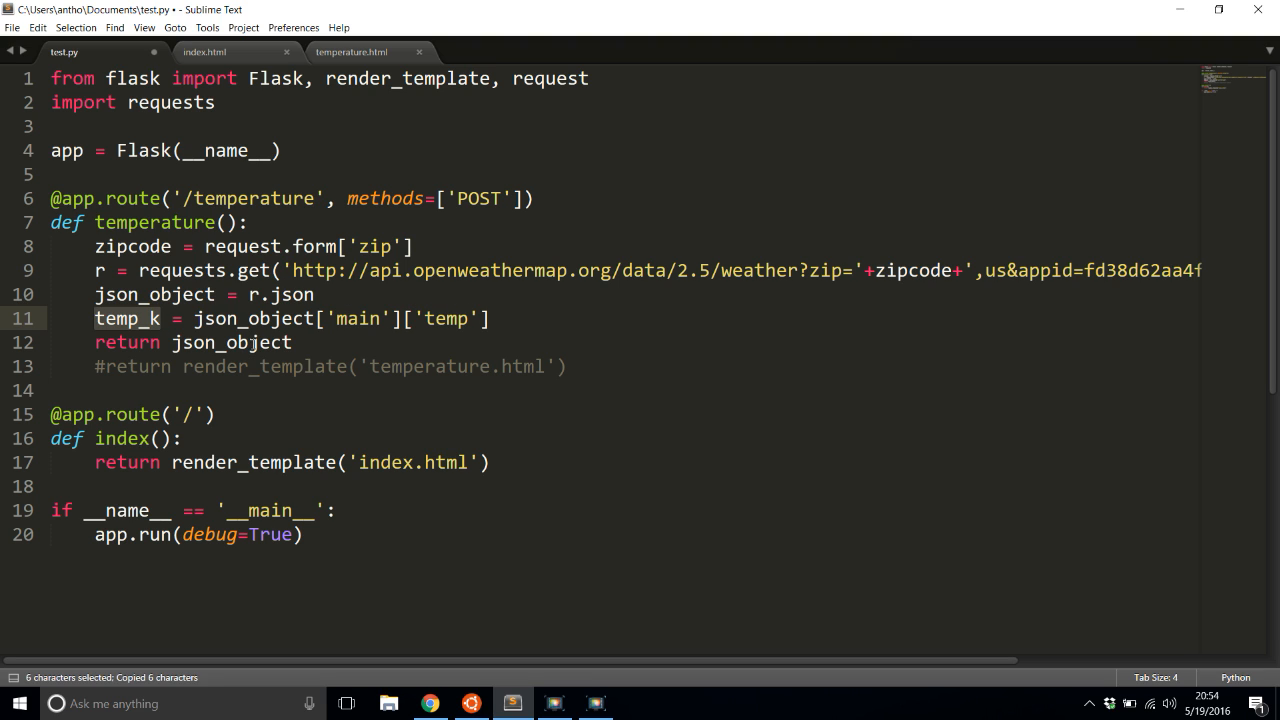
- Return temp_k from the route, then submit zip 90051 in Chrome and hit a TypeError
{"action": "type", "text": "temp_k"}
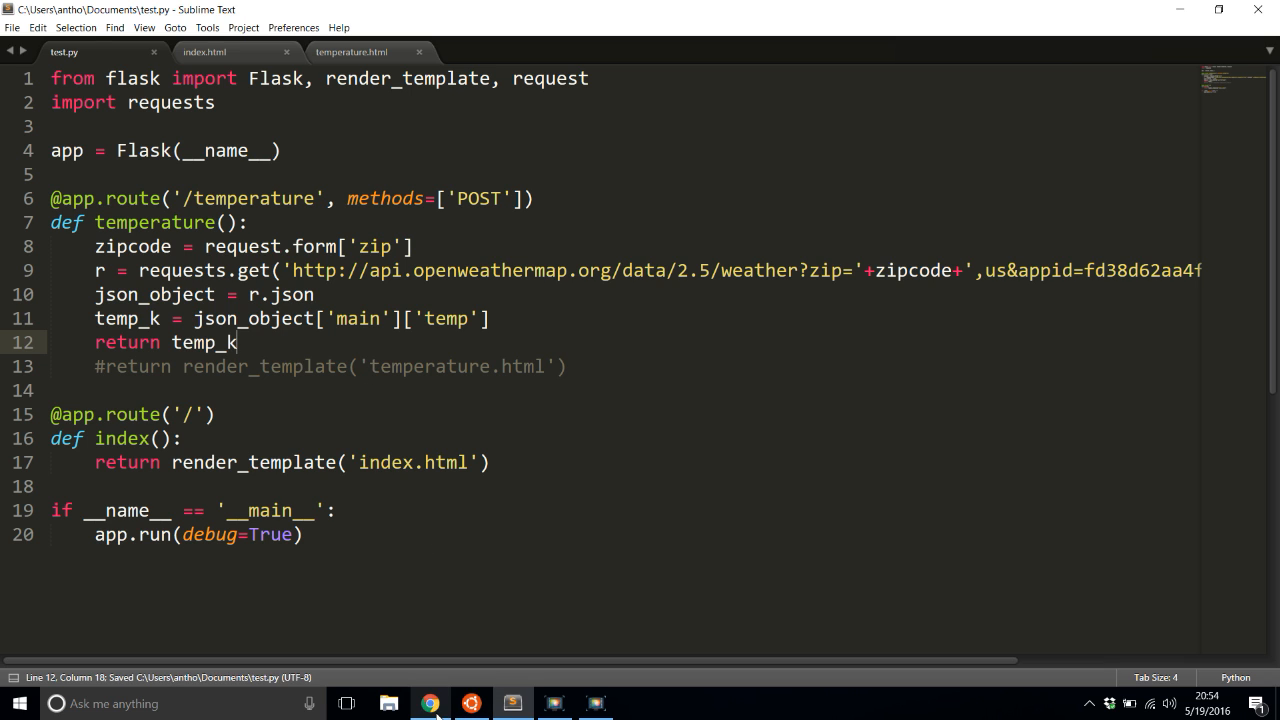
{"action": "left_click", "coordinate": [428, 704]}
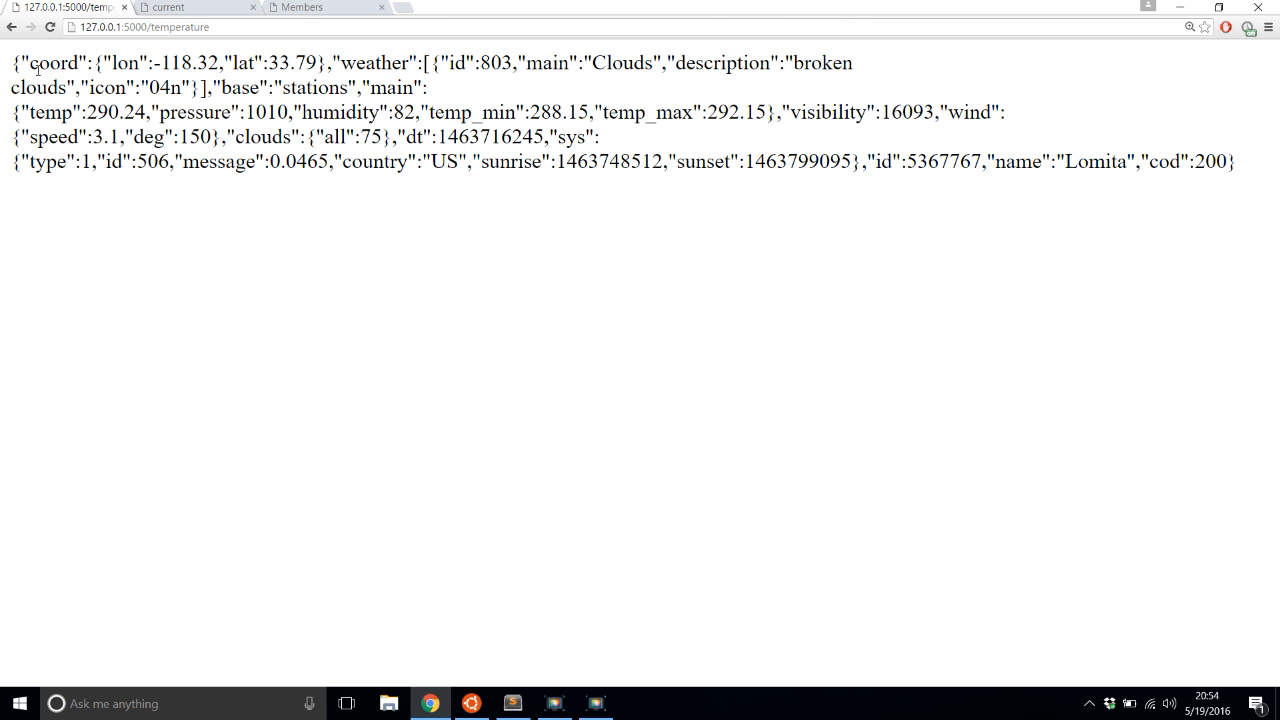
{"action": "double_click", "coordinate": [180, 28]}
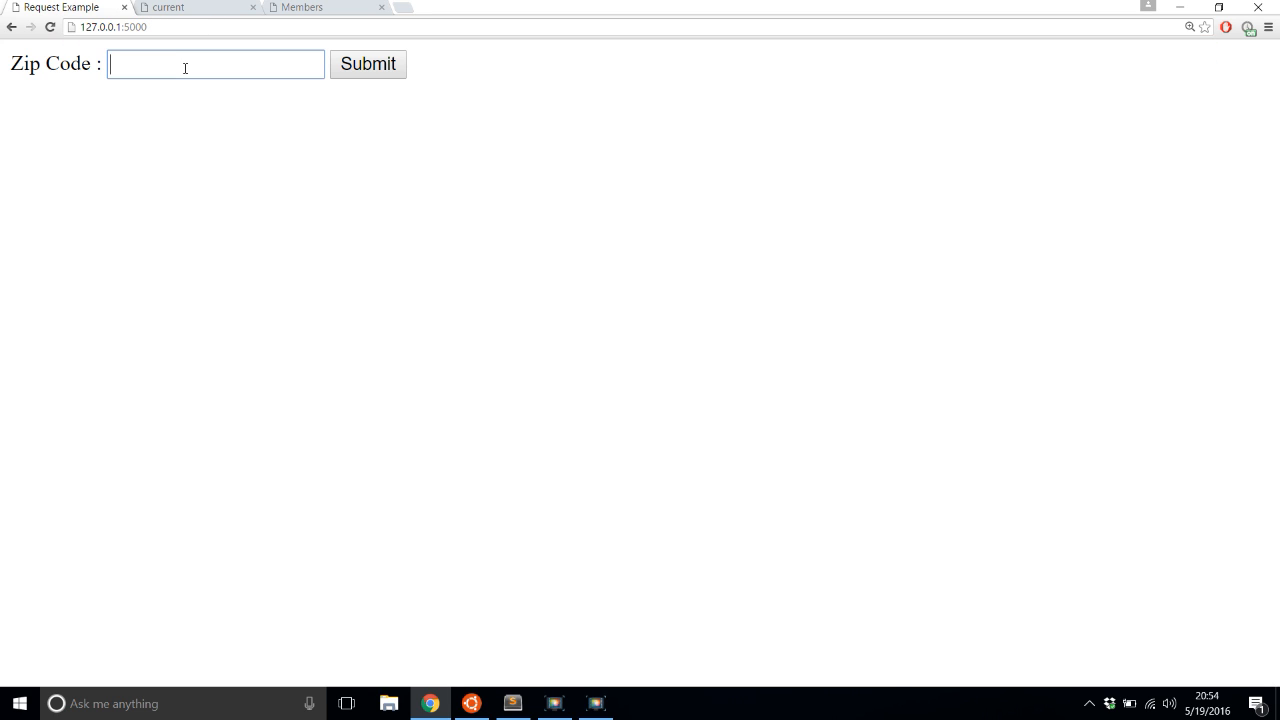
{"action": "type", "text": "90051"}
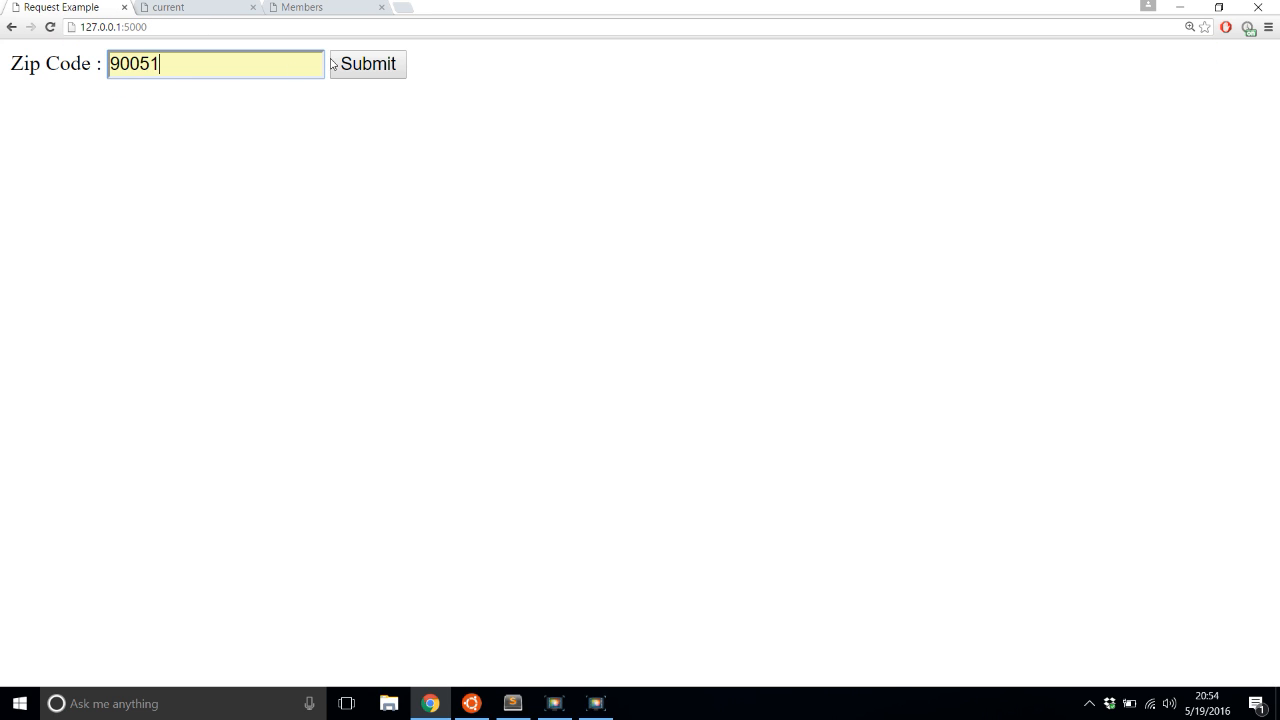
{"action": "left_click", "coordinate": [368, 64]}
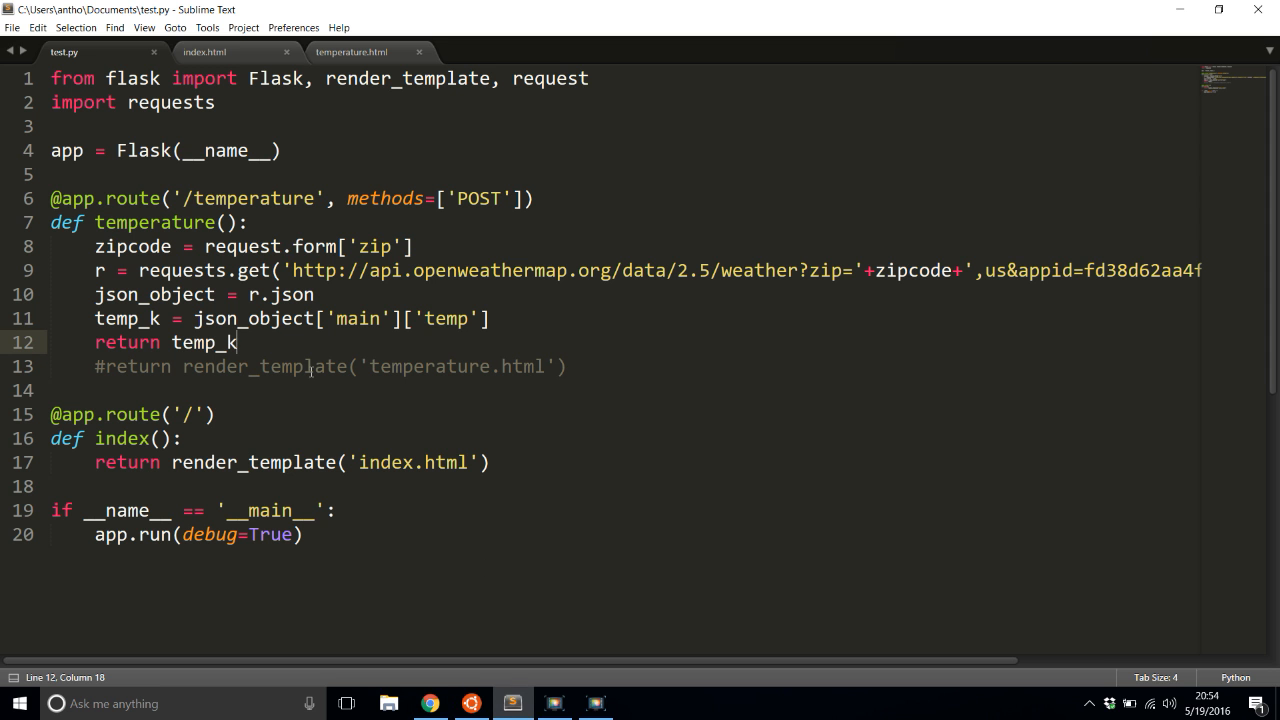
- Correct r.json to the method call r.json() and go back to the empty zip-code form
{"action": "left_click", "coordinate": [314, 294]}
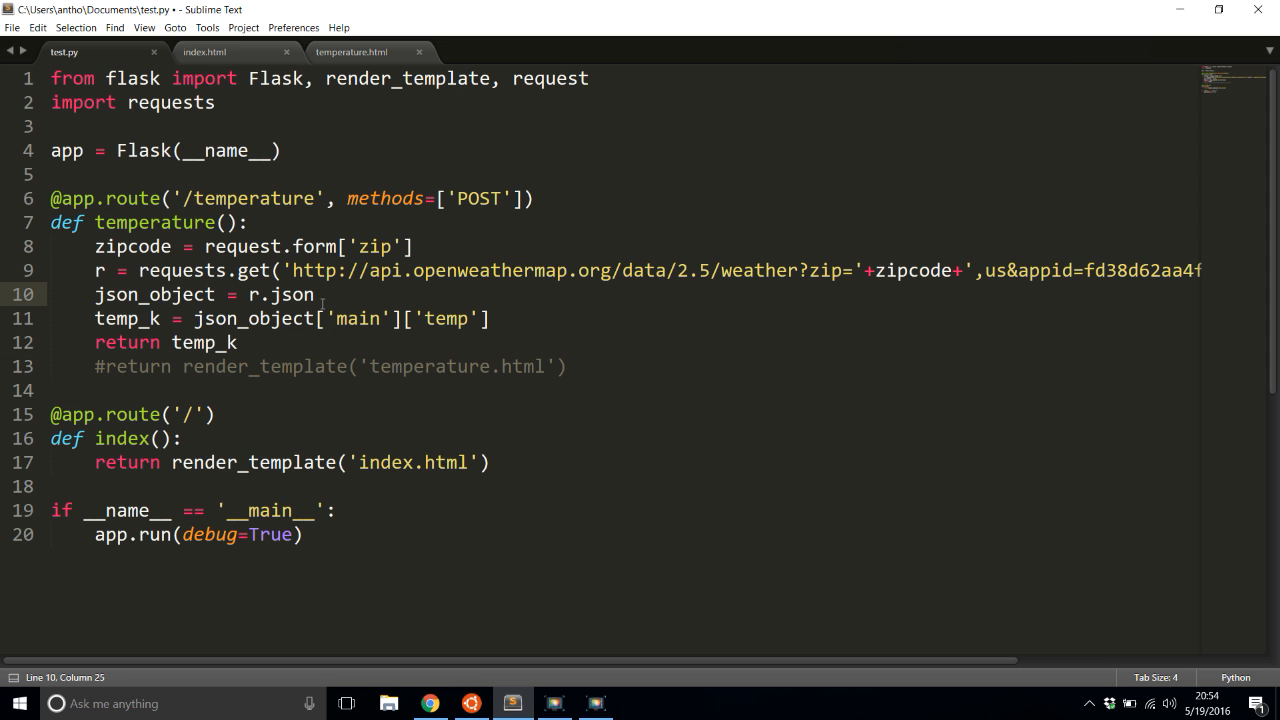
{"action": "type", "text": "()"}
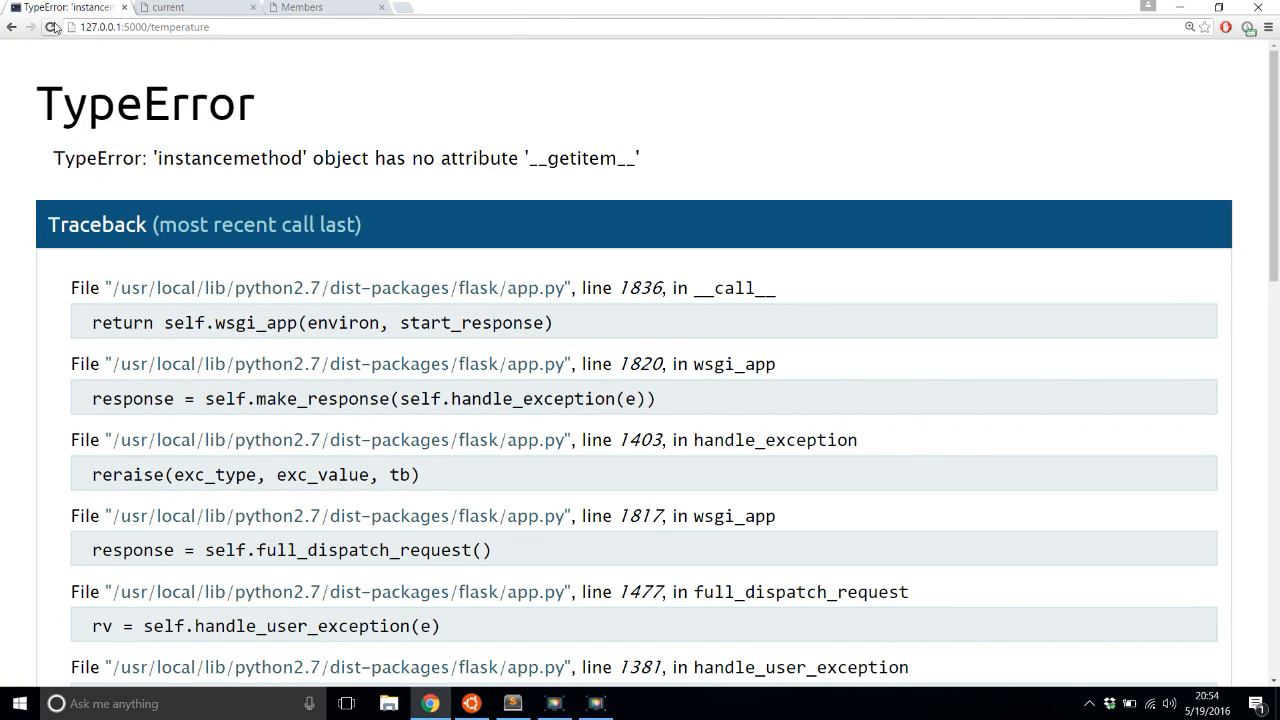
{"action": "left_click", "coordinate": [180, 28]}
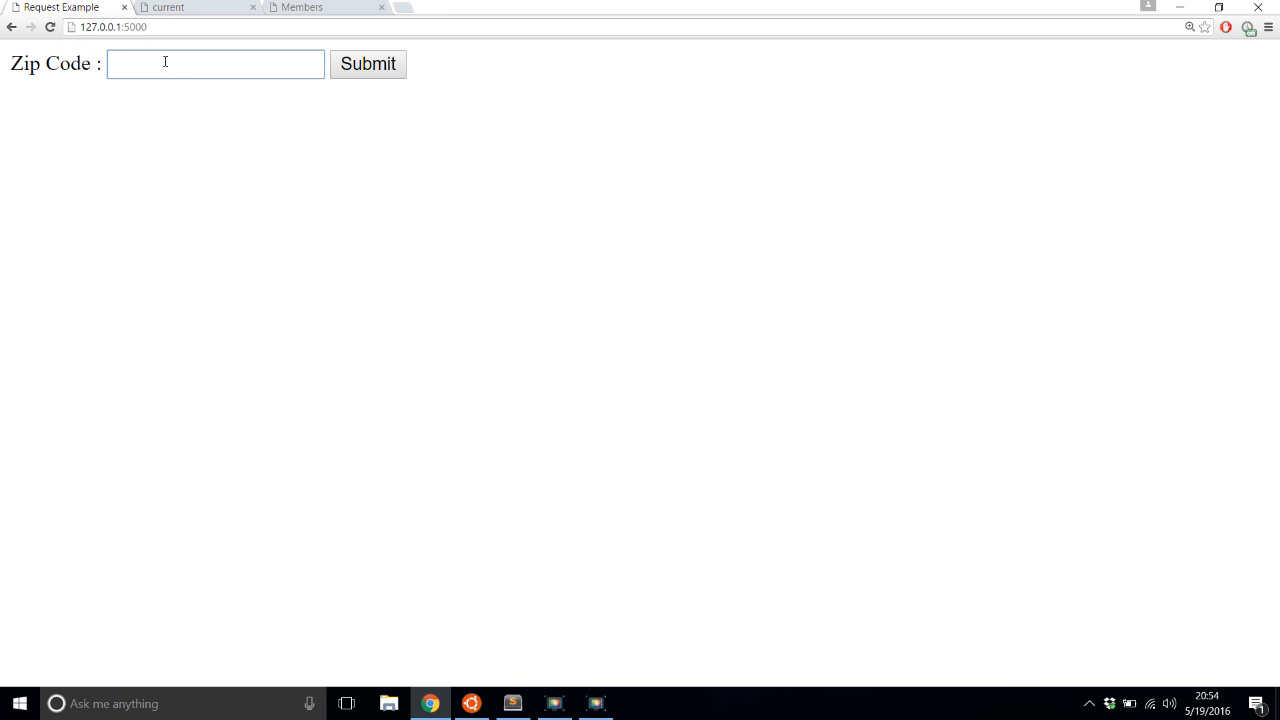
{"action": "left_click", "coordinate": [368, 64]}
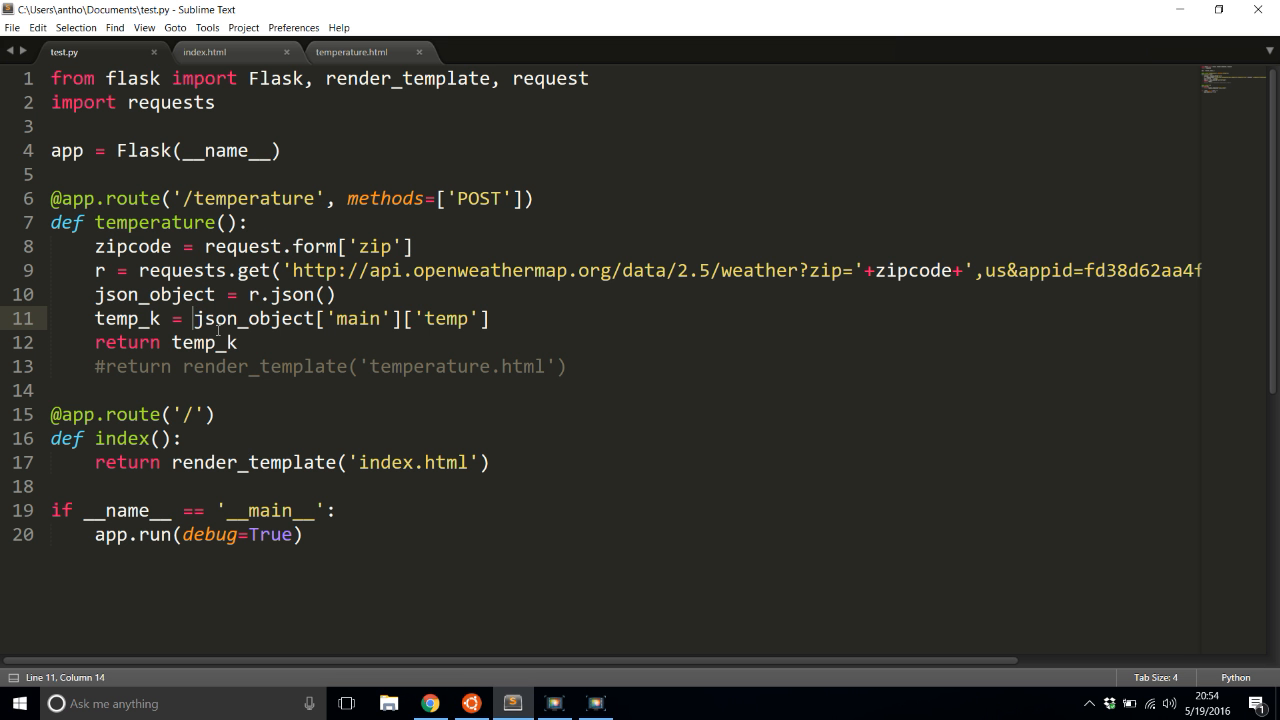
- Wrap the temp lookup in float() and return str(temp_k), save, and switch to Chrome
{"action": "type", "text": "float("}
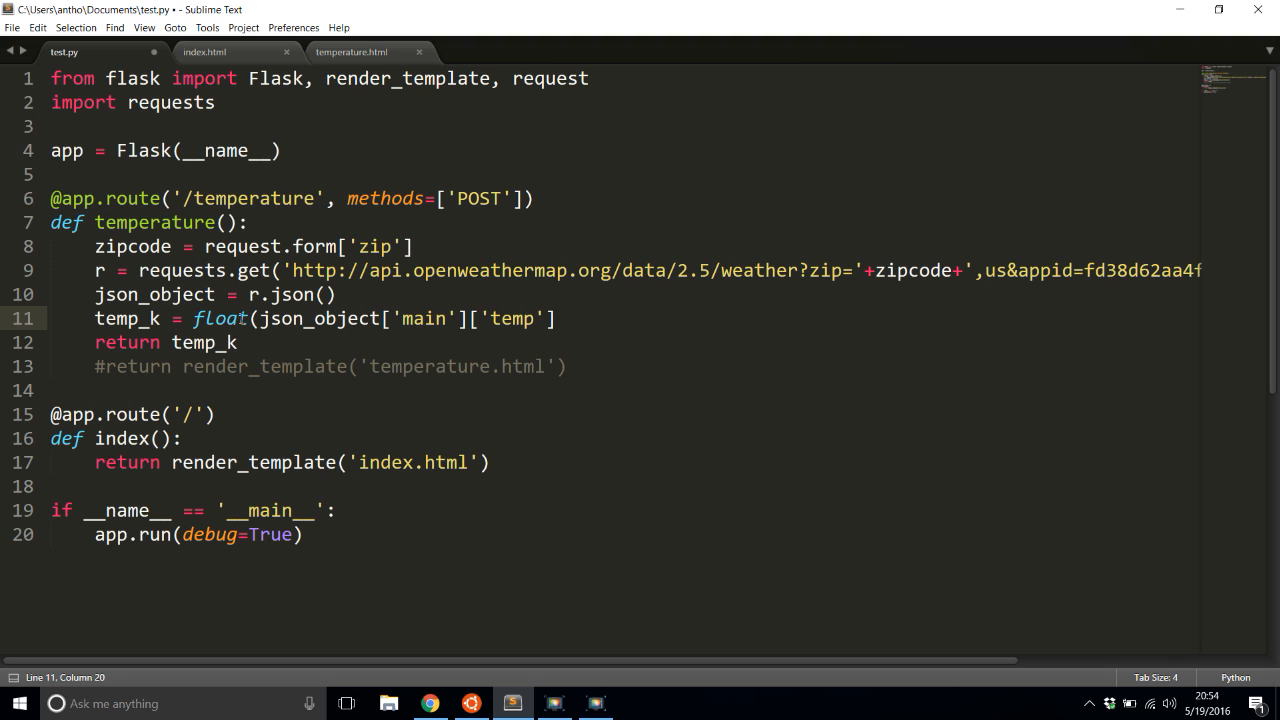
{"action": "left_click", "coordinate": [558, 318]}
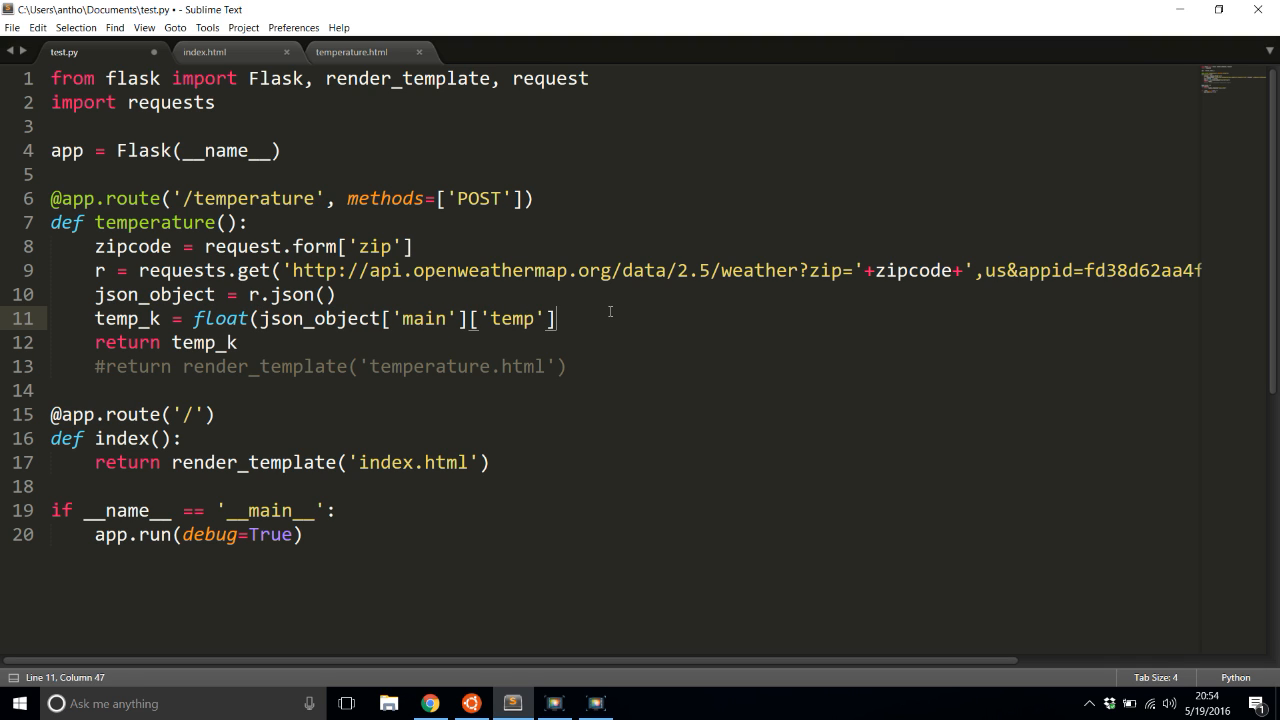
{"action": "type", "text": ")"}
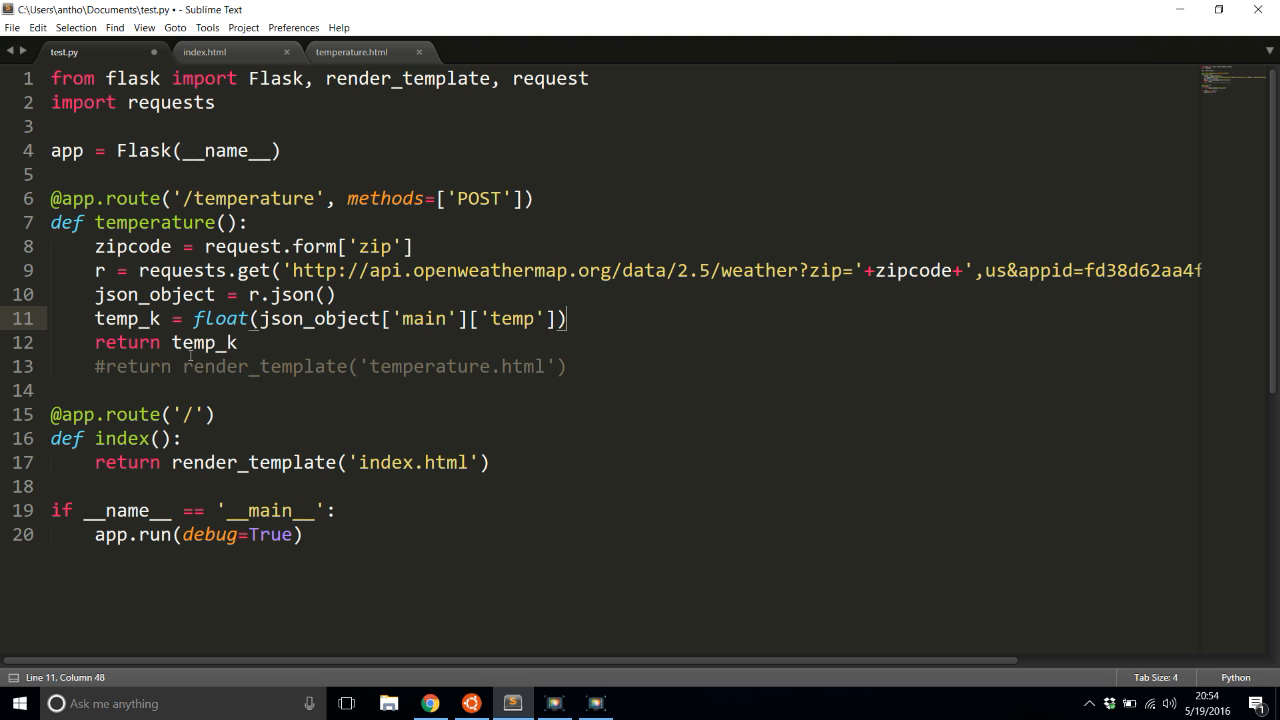
{"action": "type", "text": "str("}
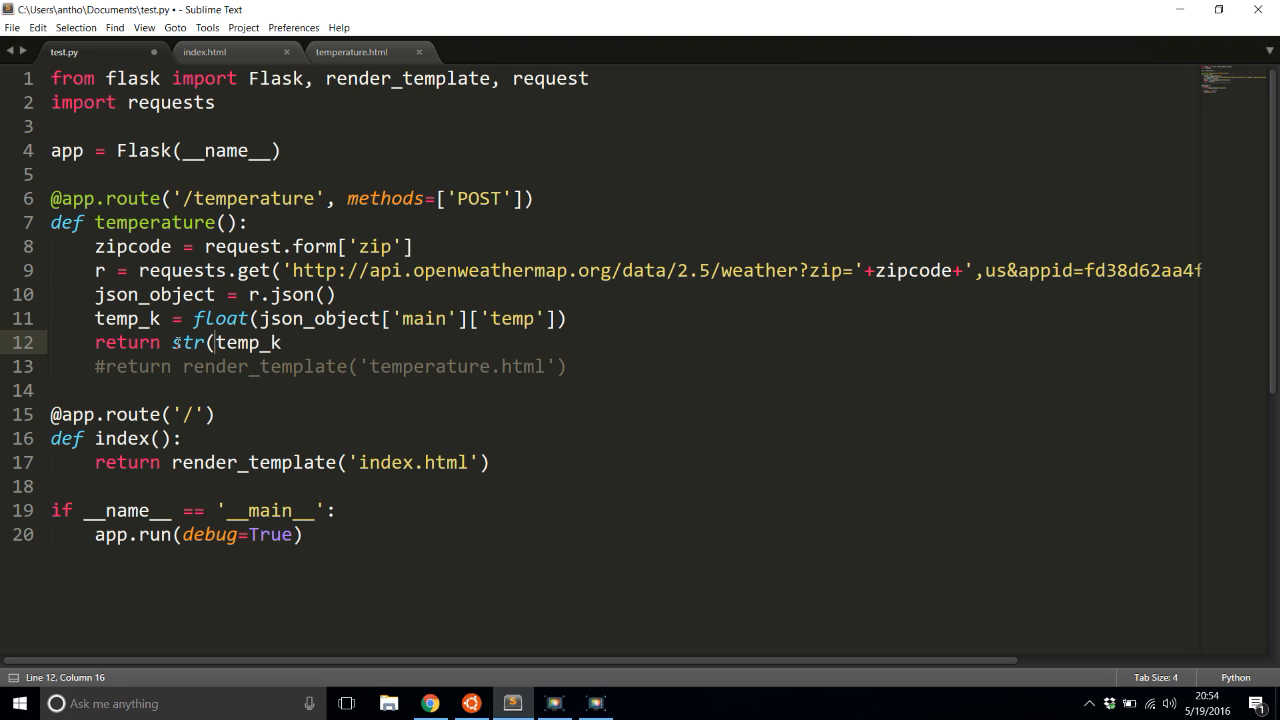
{"action": "type", "text": ")"}
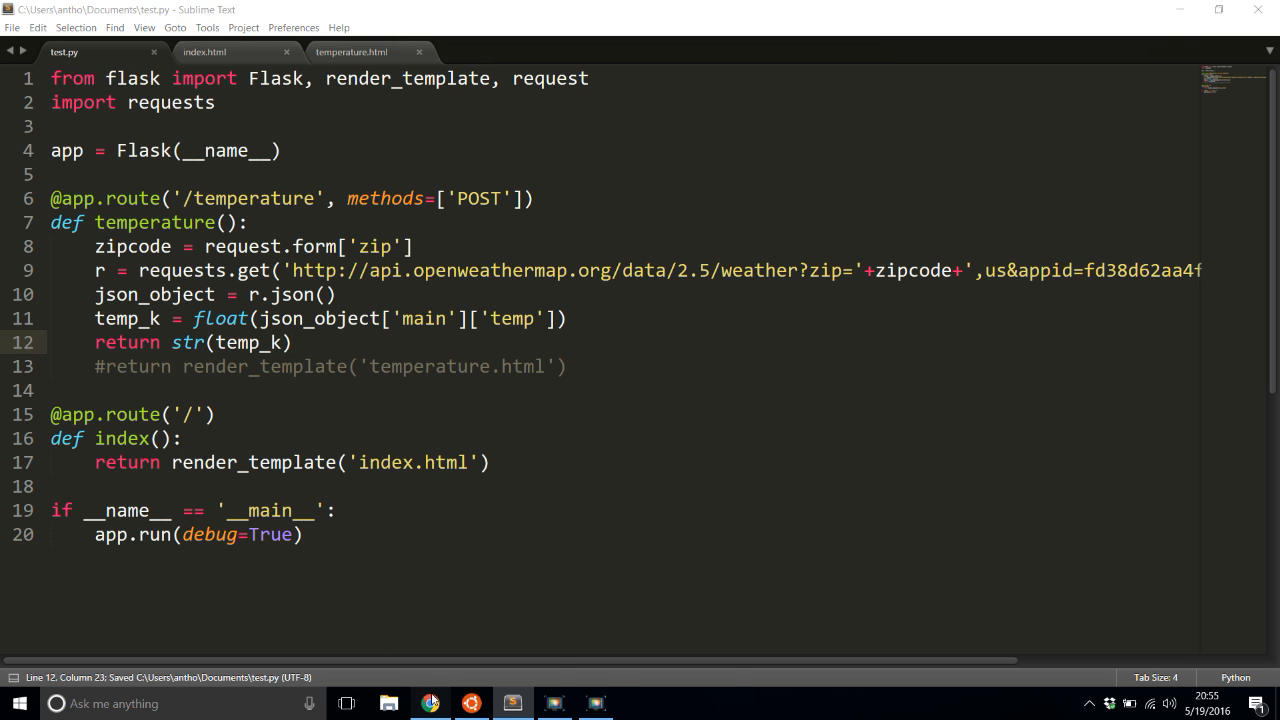
{"action": "left_click", "coordinate": [430, 704]}
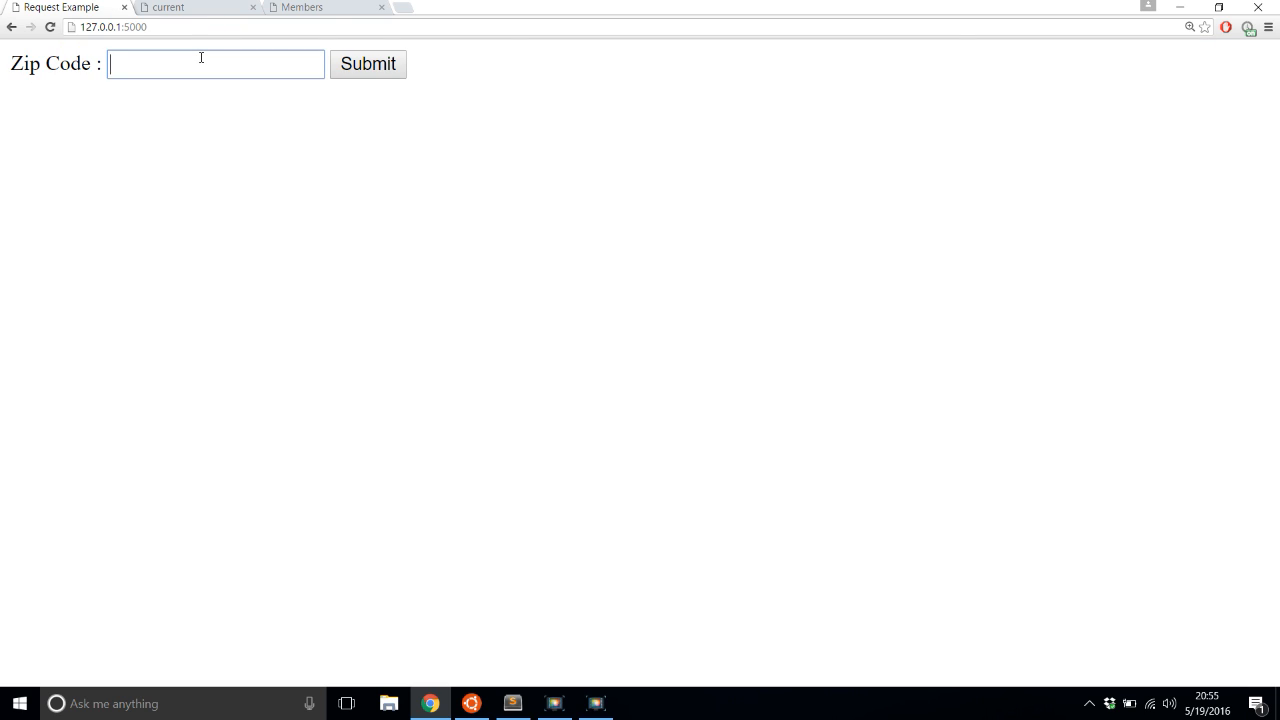
- Submit the zip code and get a page showing only 290.24, then return to the editor
{"action": "left_click", "coordinate": [368, 64]}
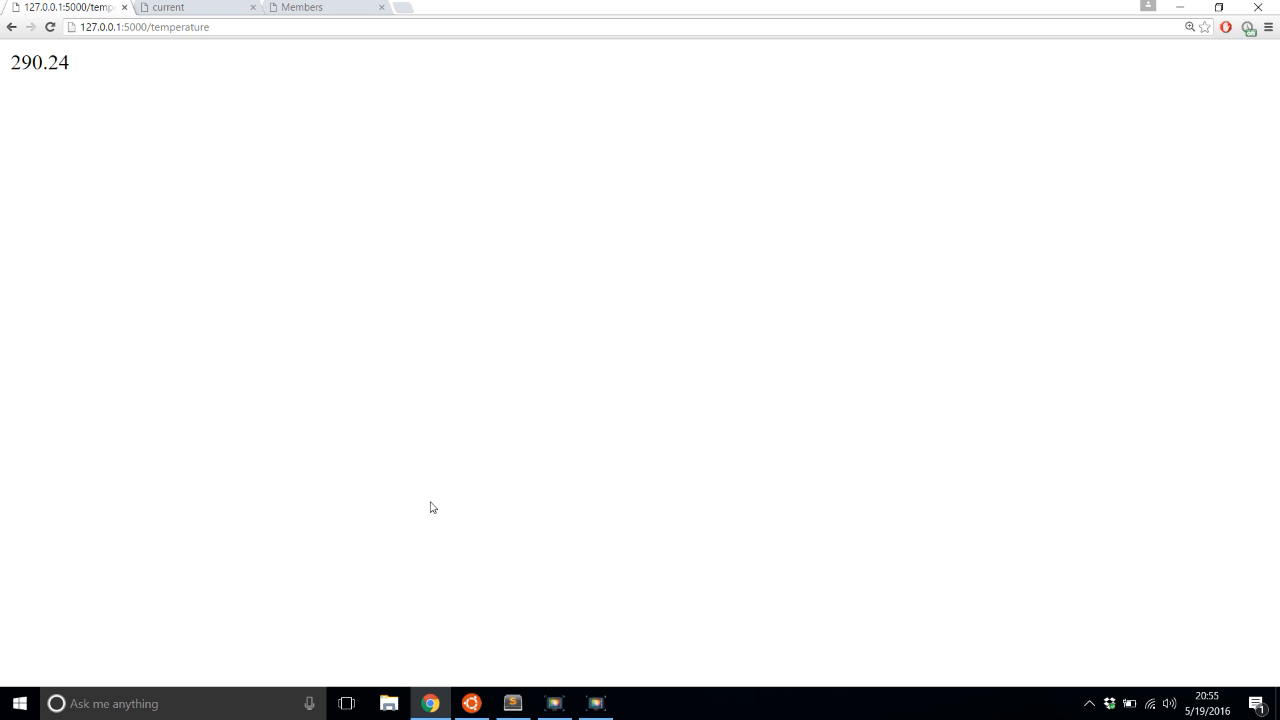
{"action": "left_click", "coordinate": [512, 704]}
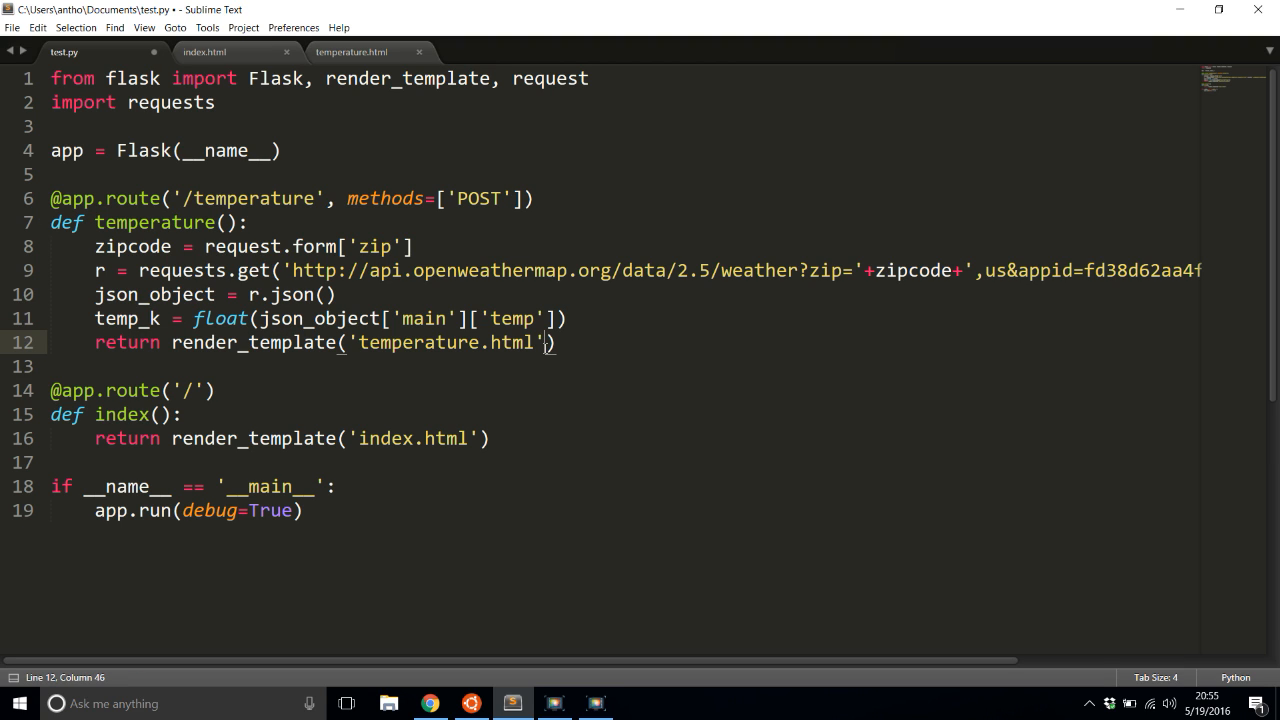
- Return render_template('temperature.html', temp=temp_k), save, and reload Chrome as the server restarts
{"action": "type", "text": ", temp"}
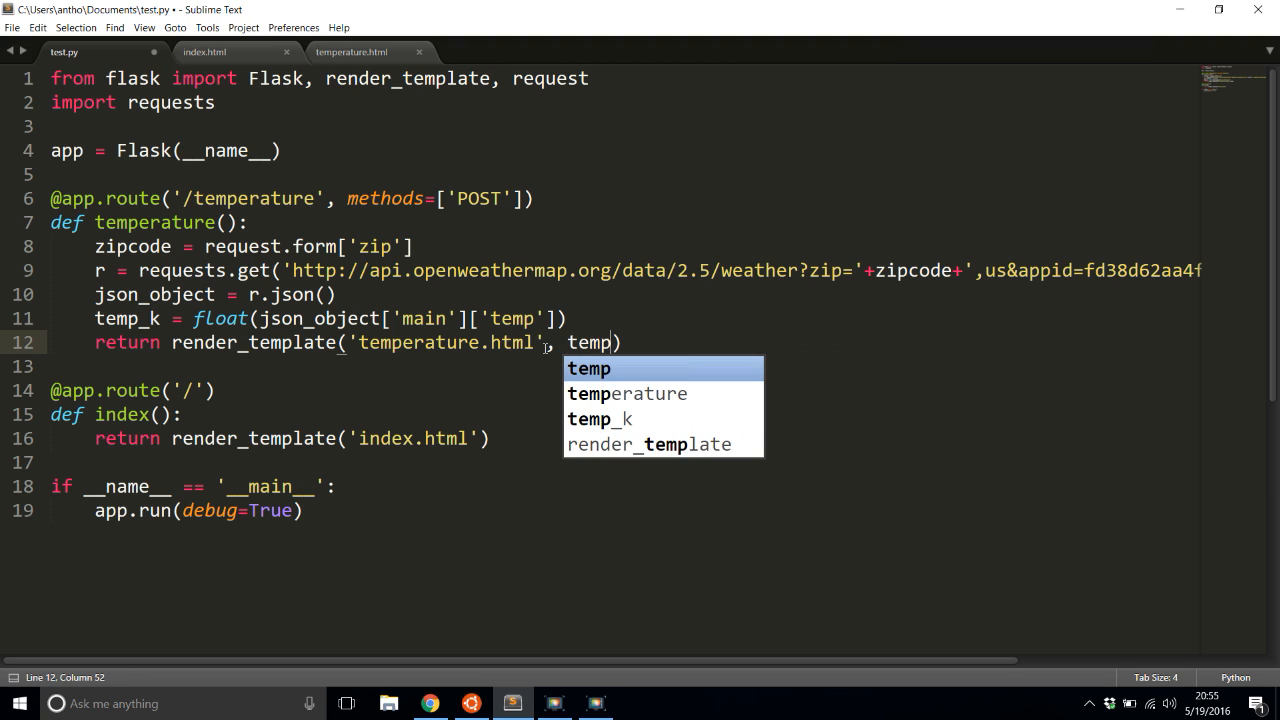
{"action": "type", "text": "=temp_k"}
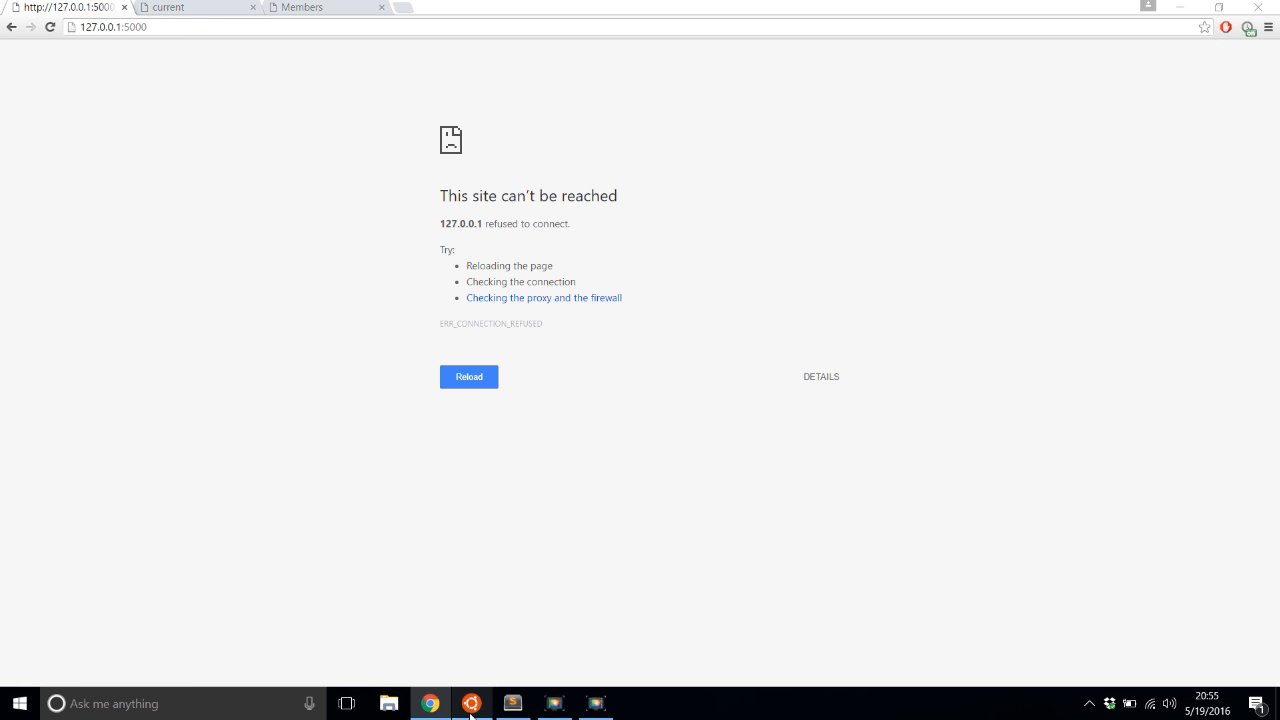
{"action": "left_click", "coordinate": [472, 704]}
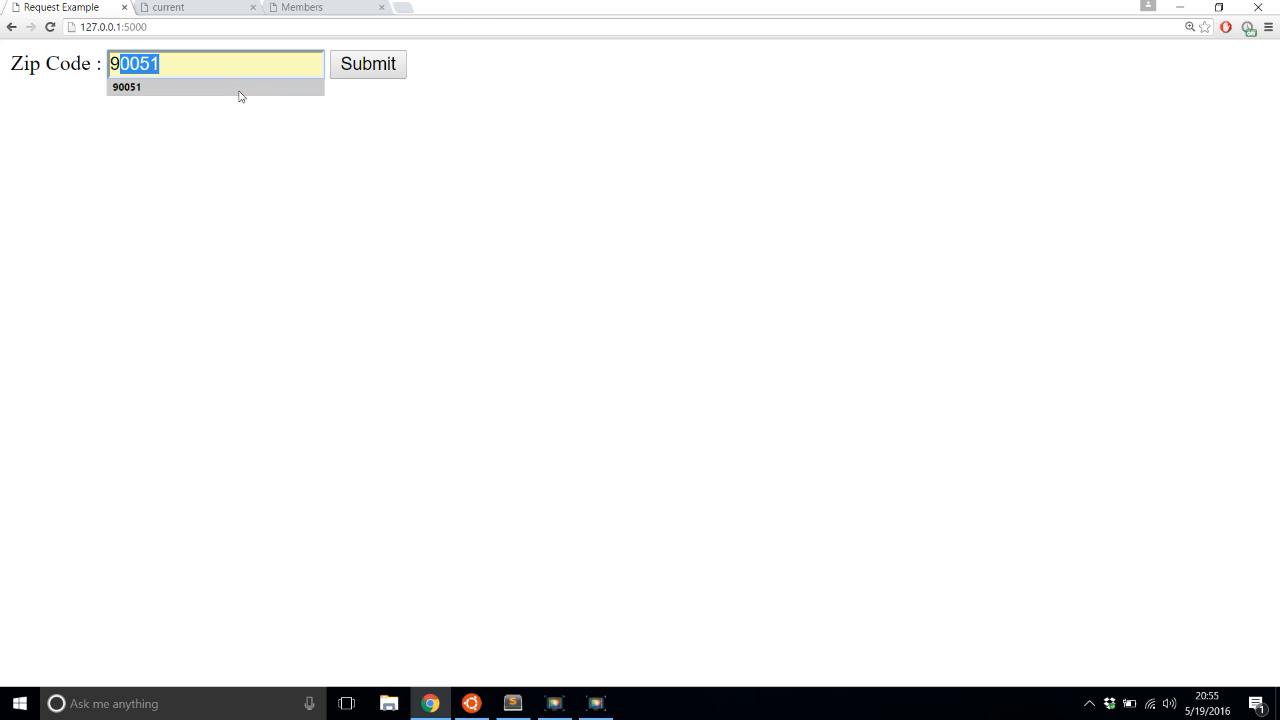
- Submit autofilled zip 90051 and get 'The current temperature (F) is : 290.24 degrees.'
{"action": "left_click", "coordinate": [368, 62]}
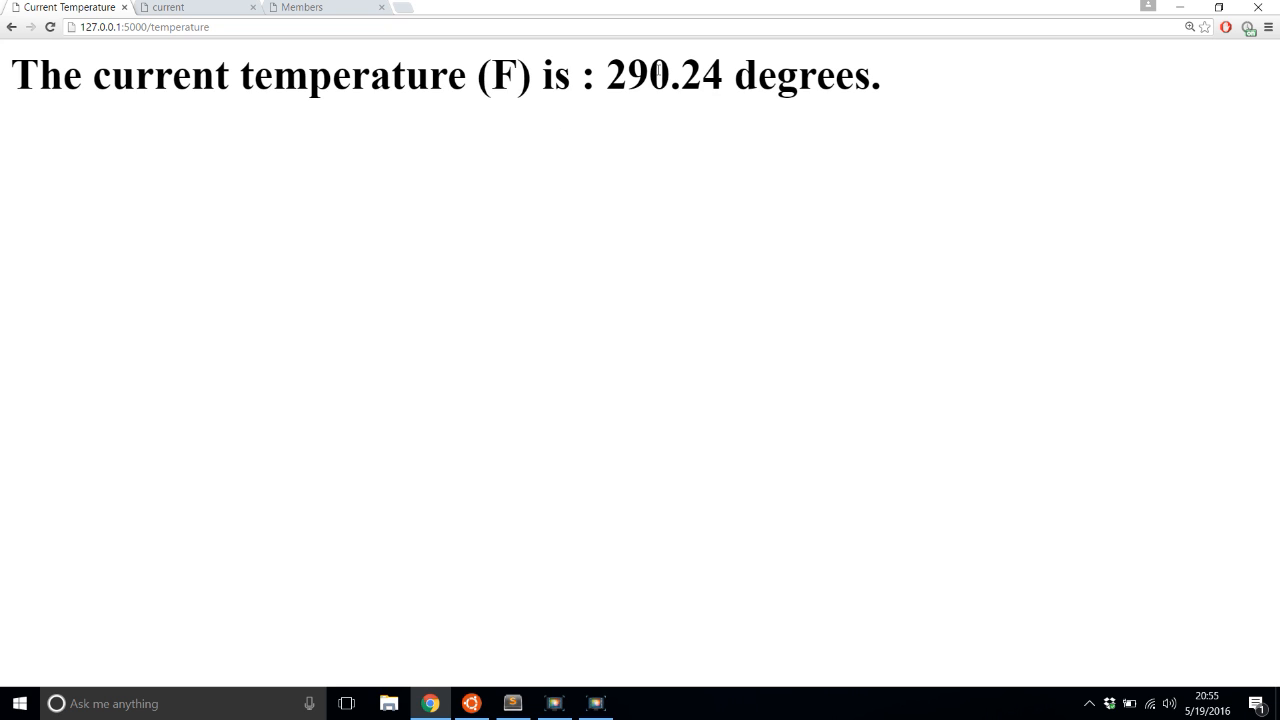
{"action": "mouse_move", "coordinate": [576, 336]}
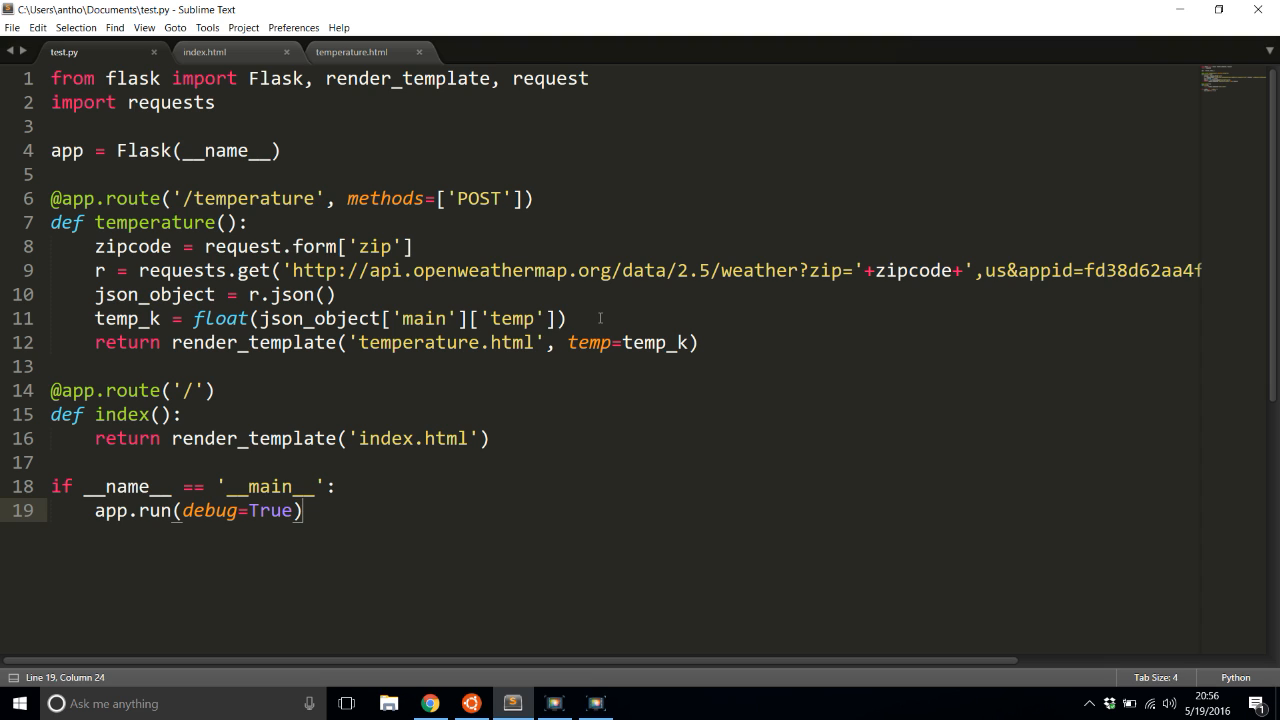
- Add temp_f = (temp_k - 273.15) * 1.8 + 32, pass temp=temp_f to the template, save, and switch to Chrome
{"action": "type", "text": "temp"}
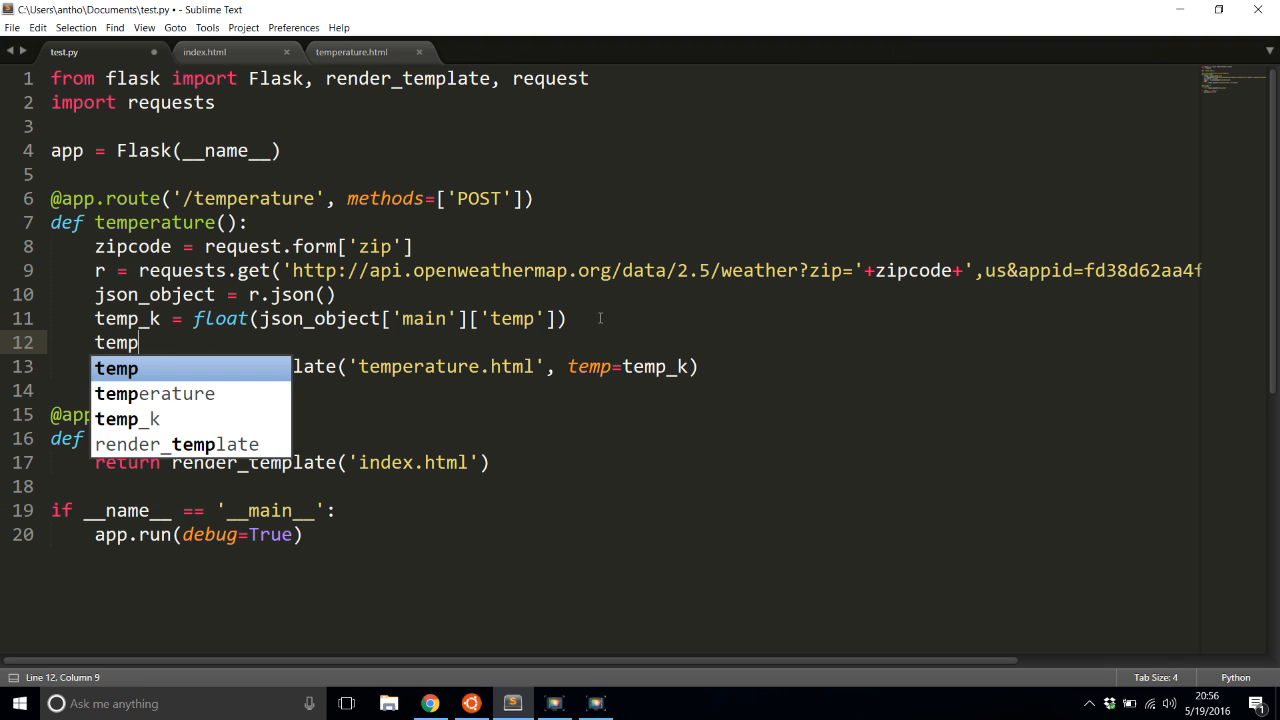
{"action": "type", "text": "_f"}
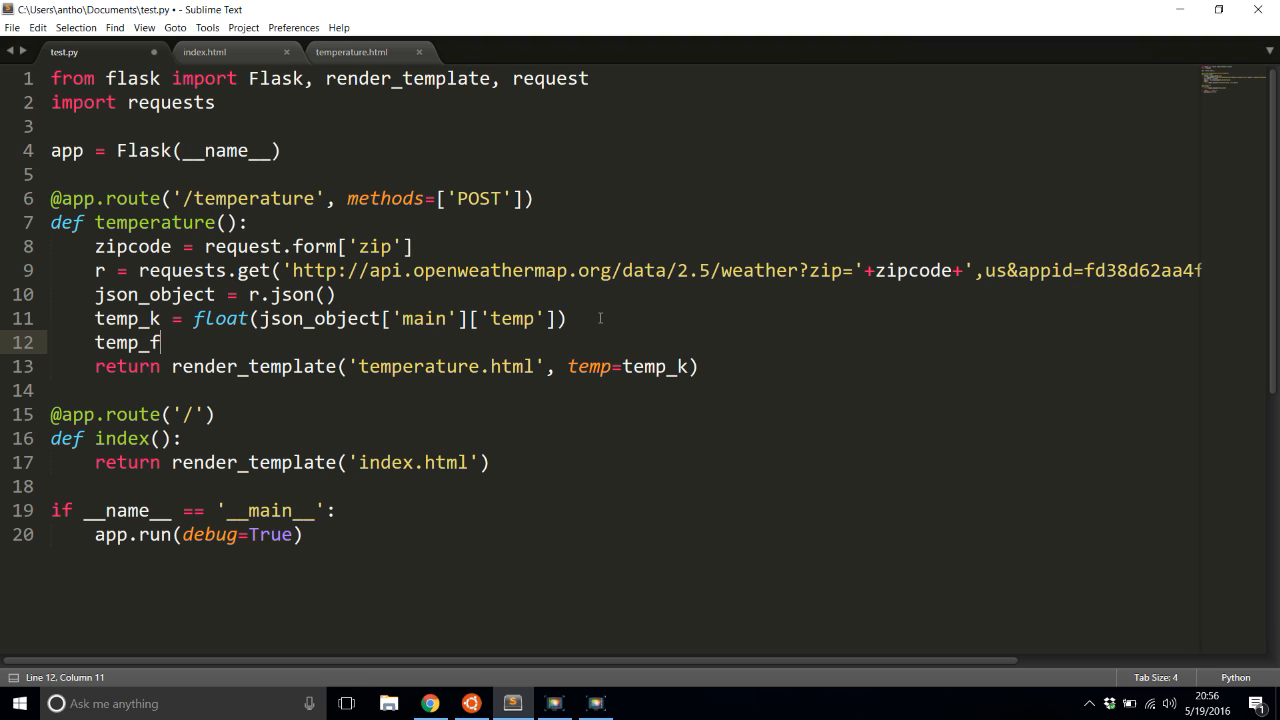
{"action": "type", "text": "= ()"}
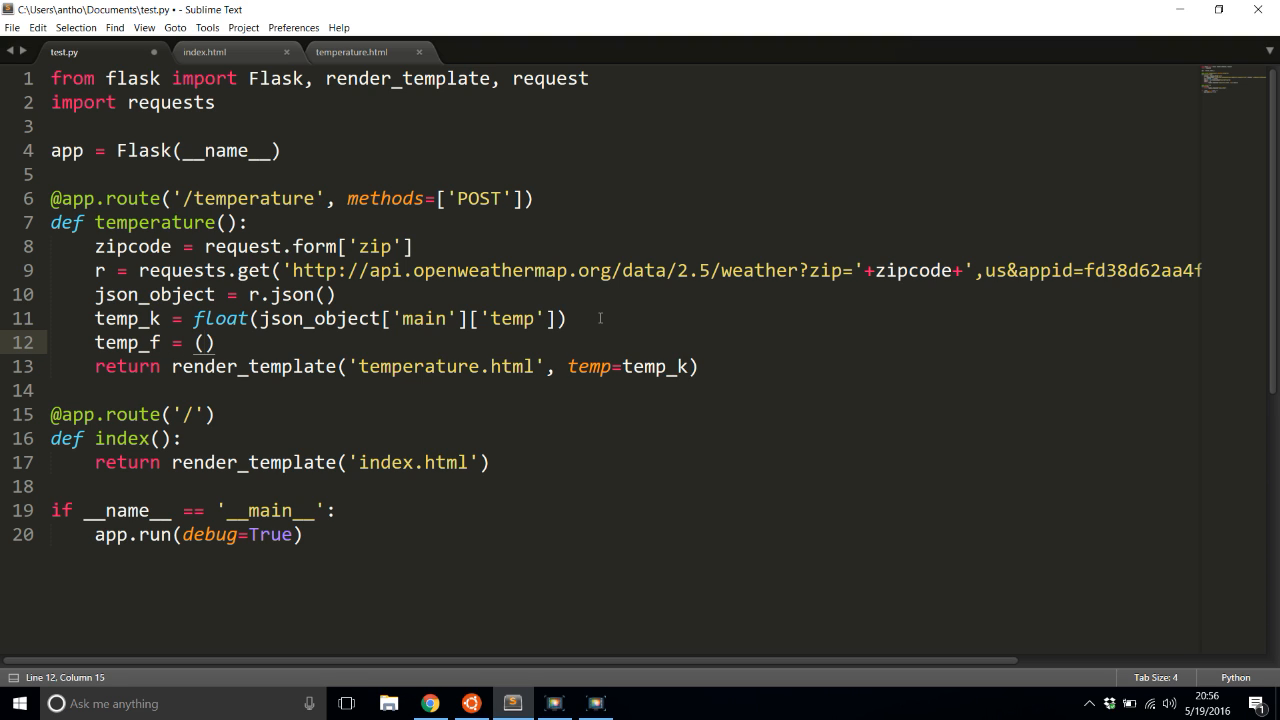
{"action": "type", "text": "temp_k"}
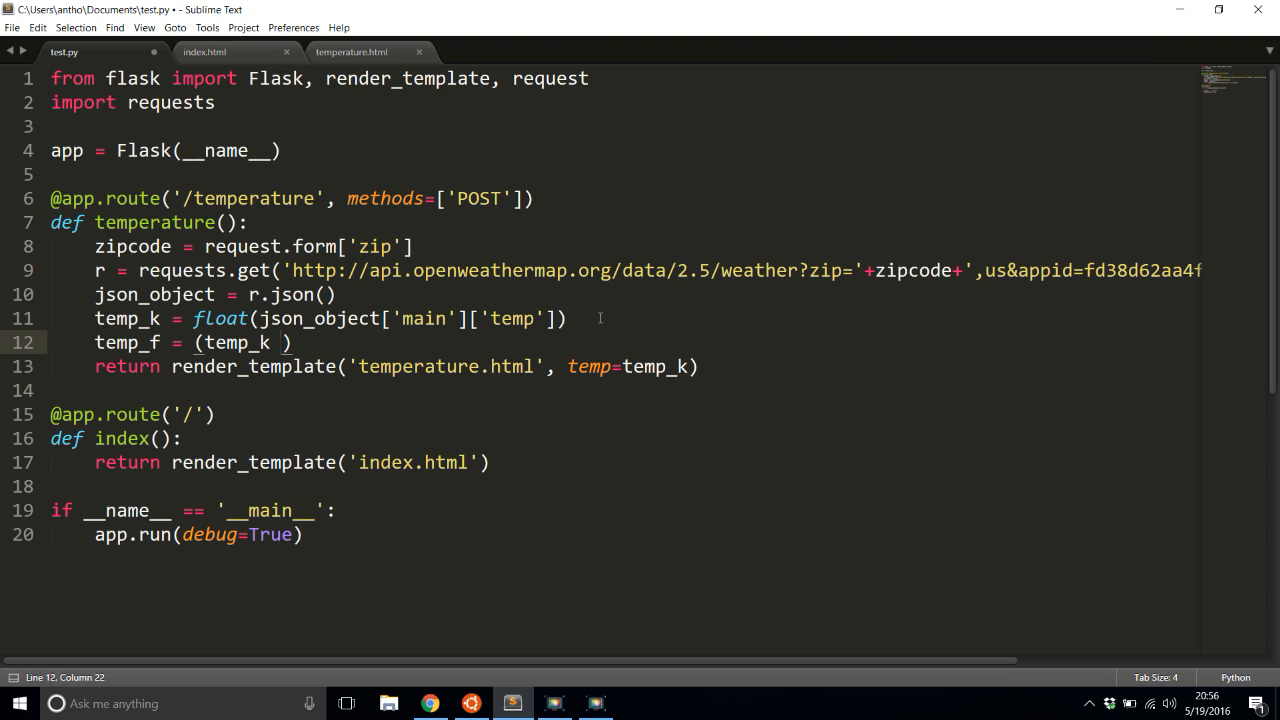
{"action": "type", "text": "- 273.15"}
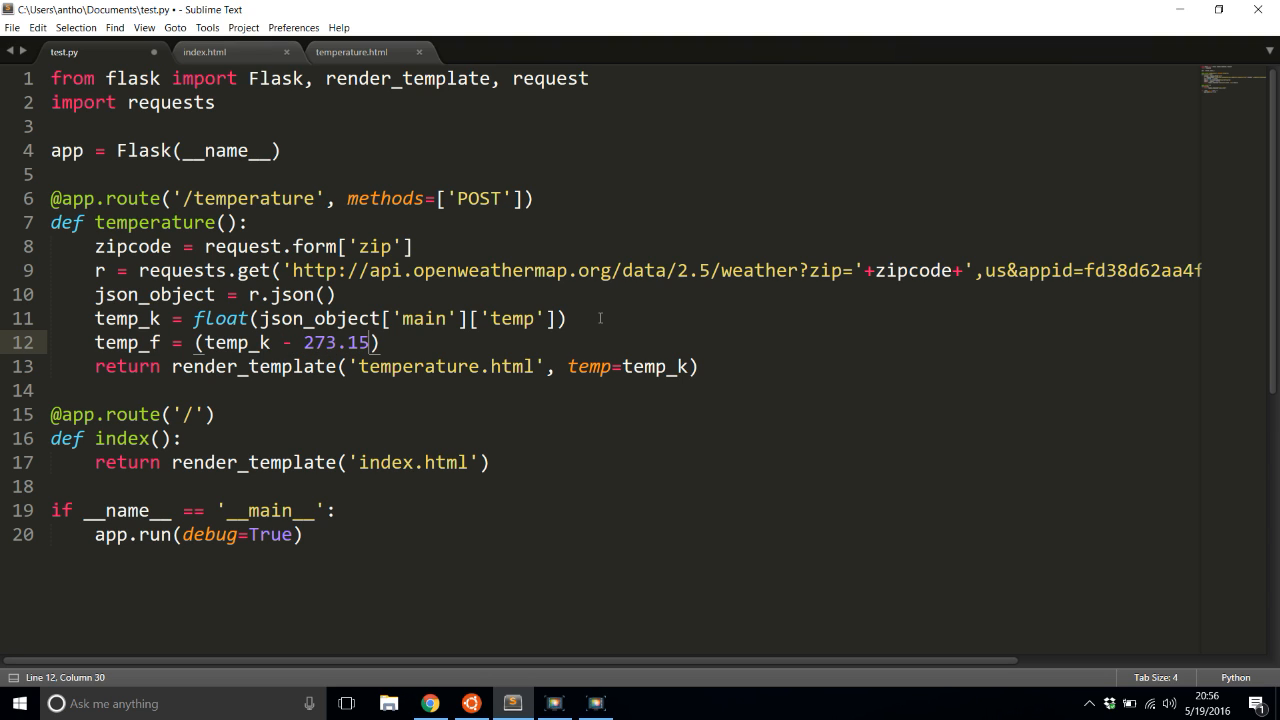
{"action": "type", "text": "*"}
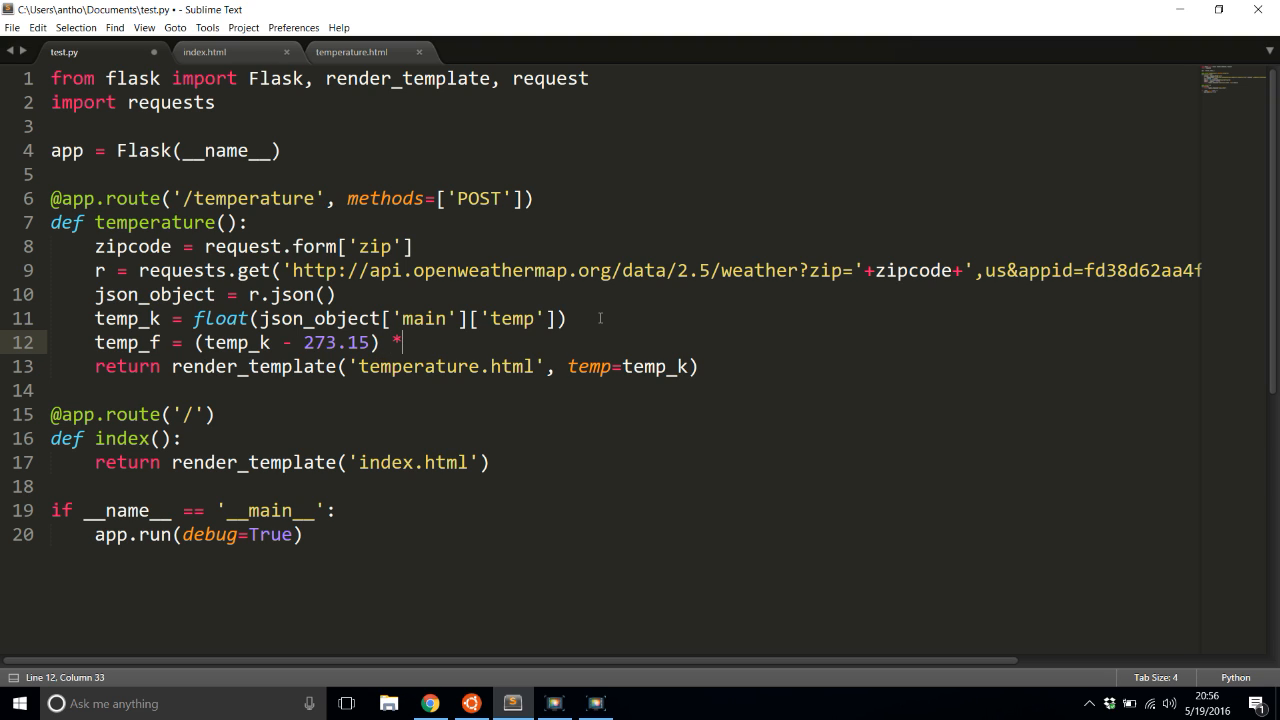
{"action": "type", "text": "1.8 +"}
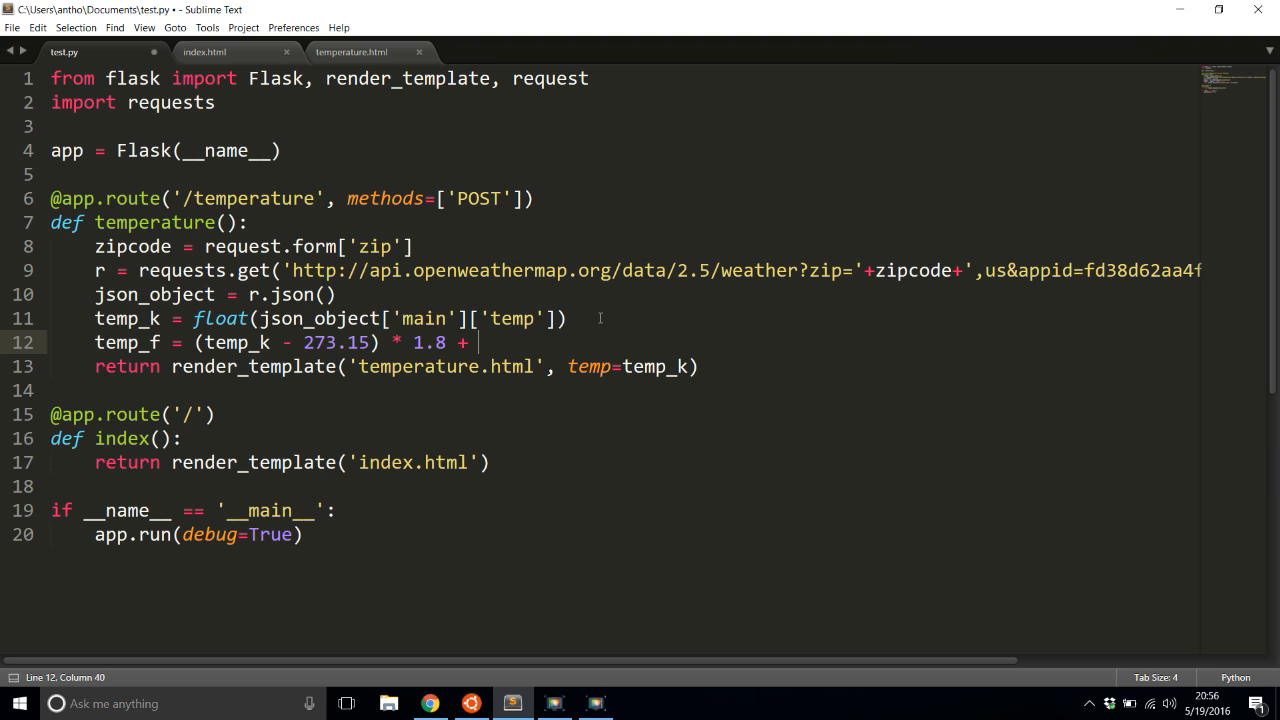
{"action": "type", "text": "32"}
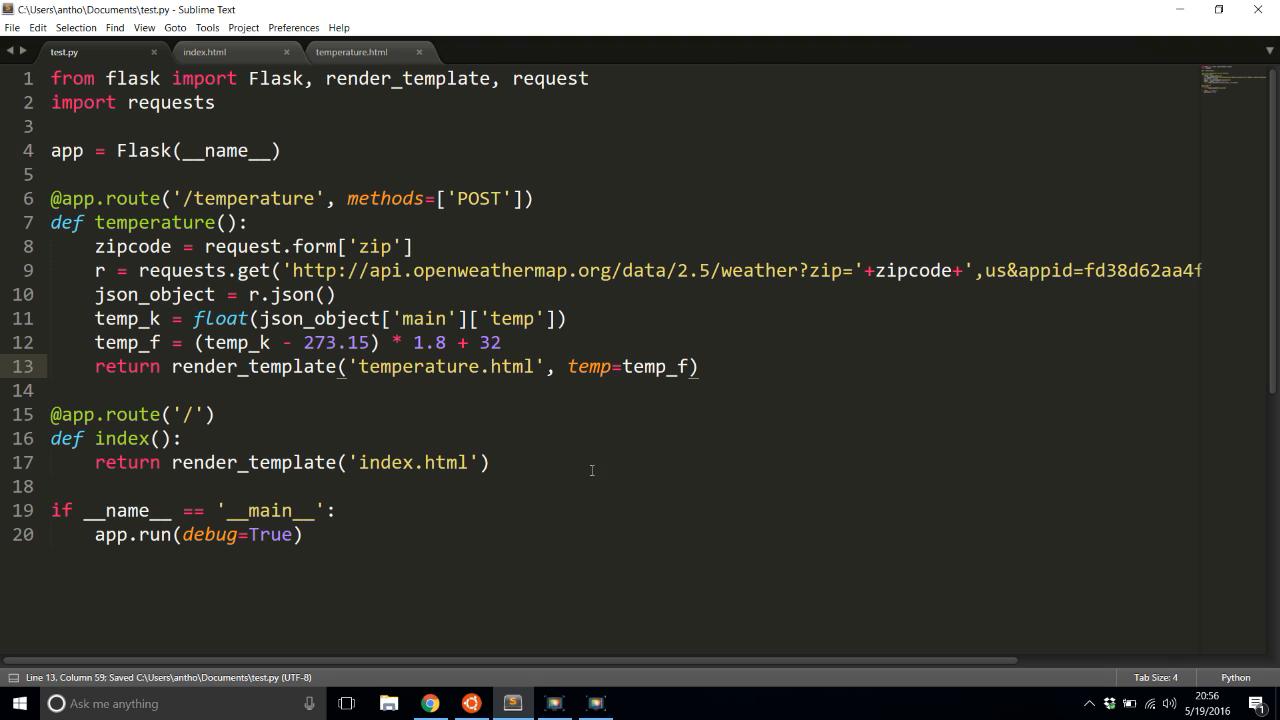
{"action": "left_click", "coordinate": [428, 704]}
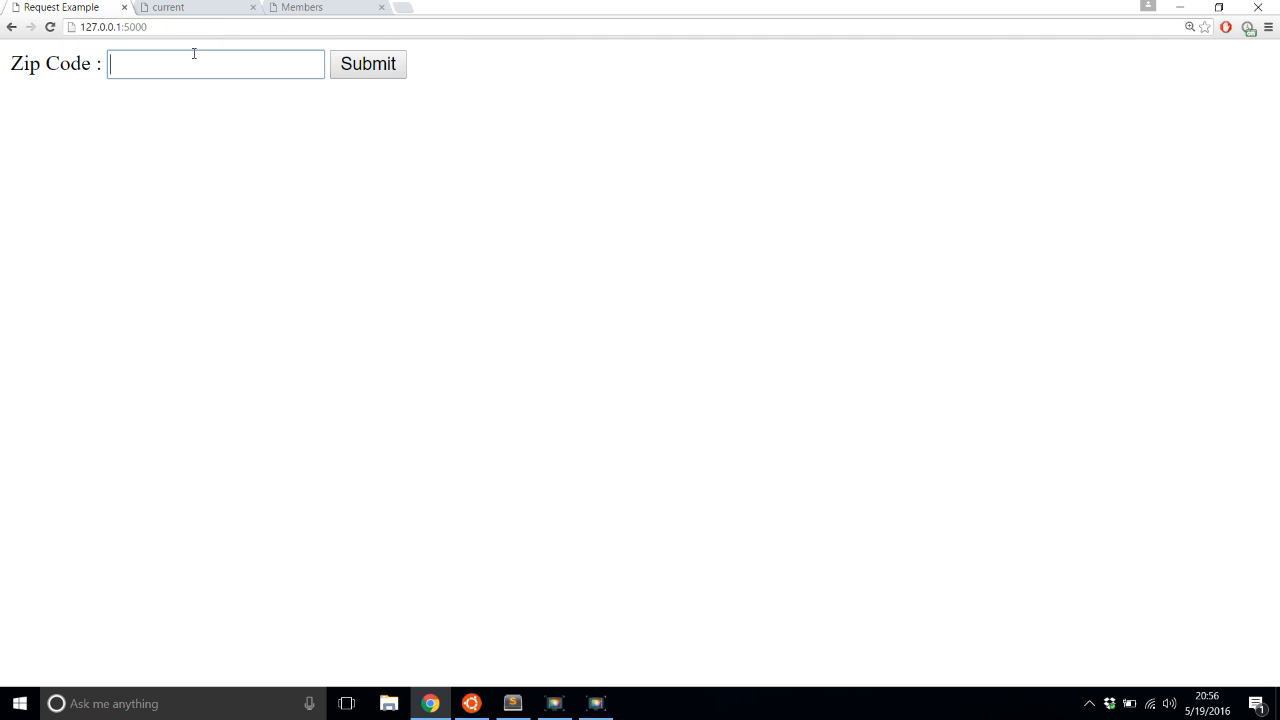
- Get the Fahrenheit result for zip 90051 and compare it with Google's 'los angeles weather'
{"action": "type", "text": "90051"}
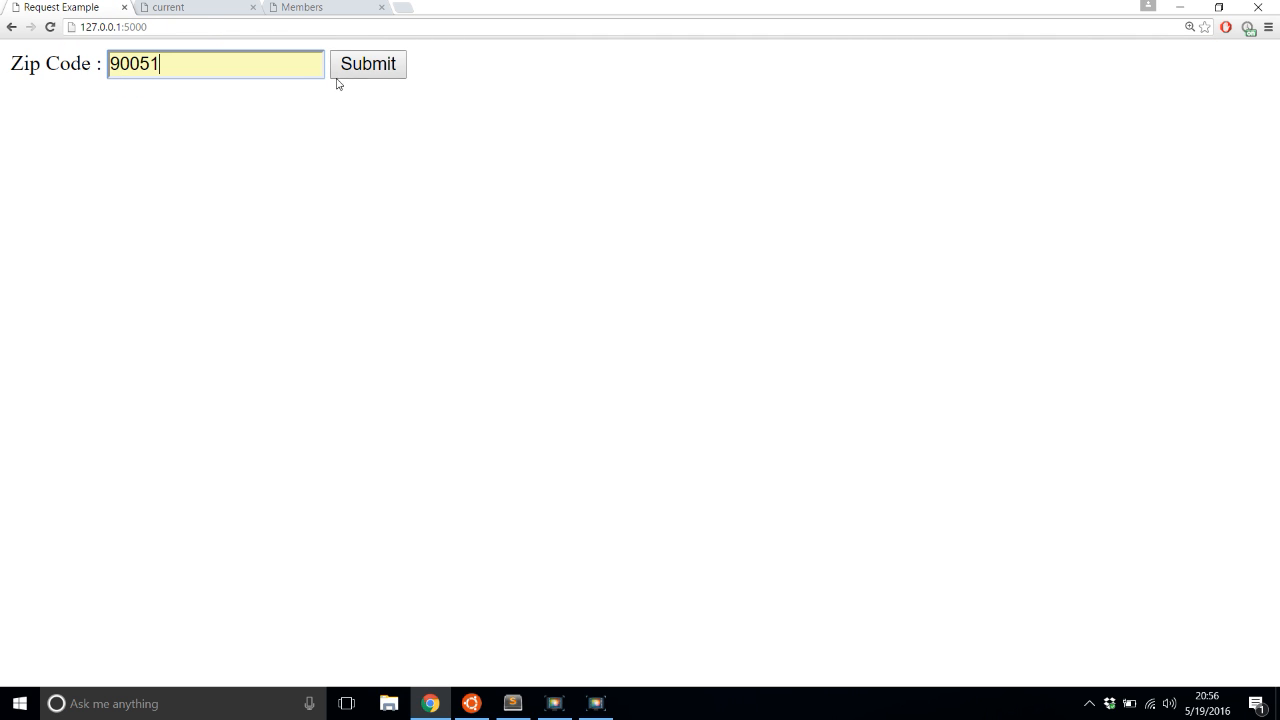
{"action": "left_click", "coordinate": [368, 64]}
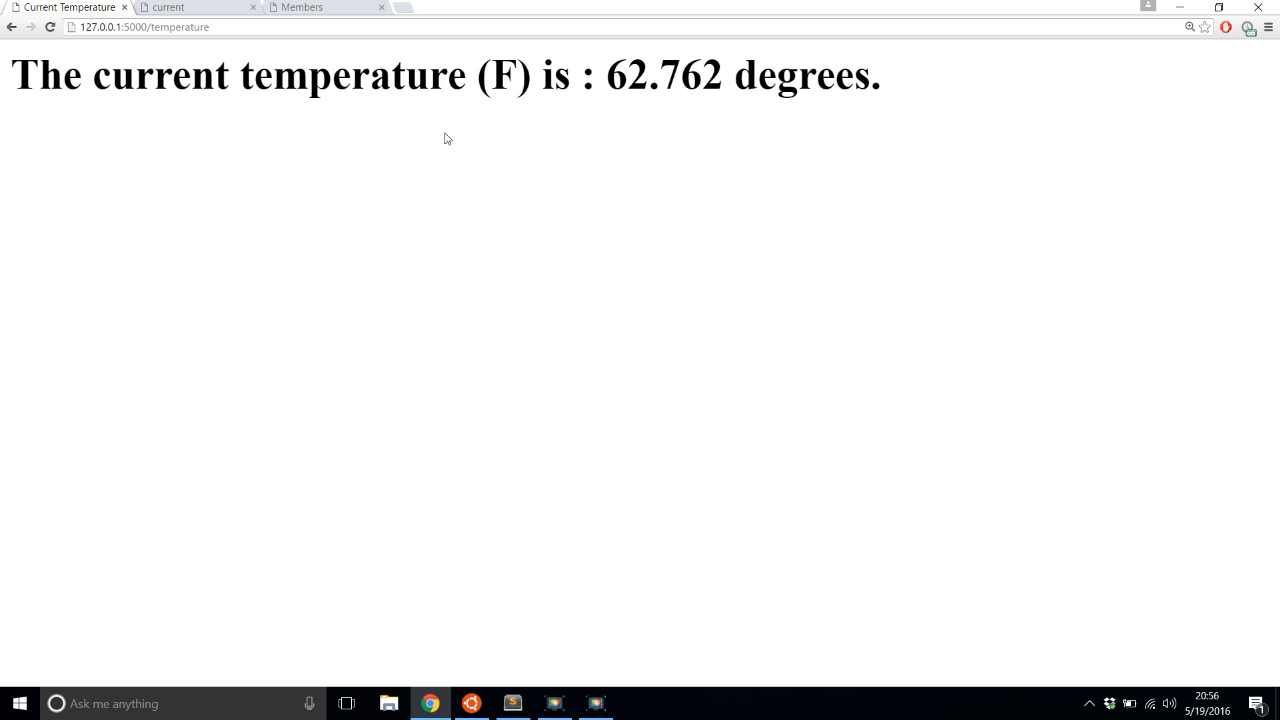
{"action": "mouse_move", "coordinate": [576, 148]}
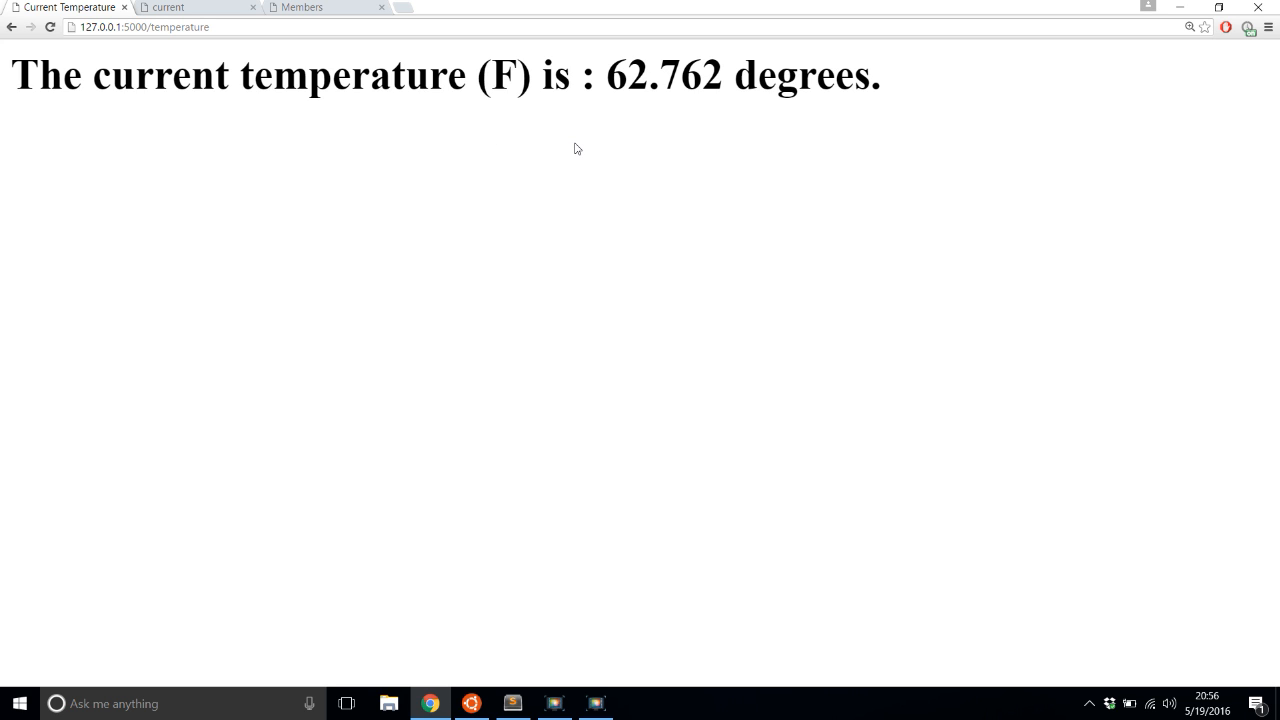
{"action": "mouse_move", "coordinate": [408, 22]}
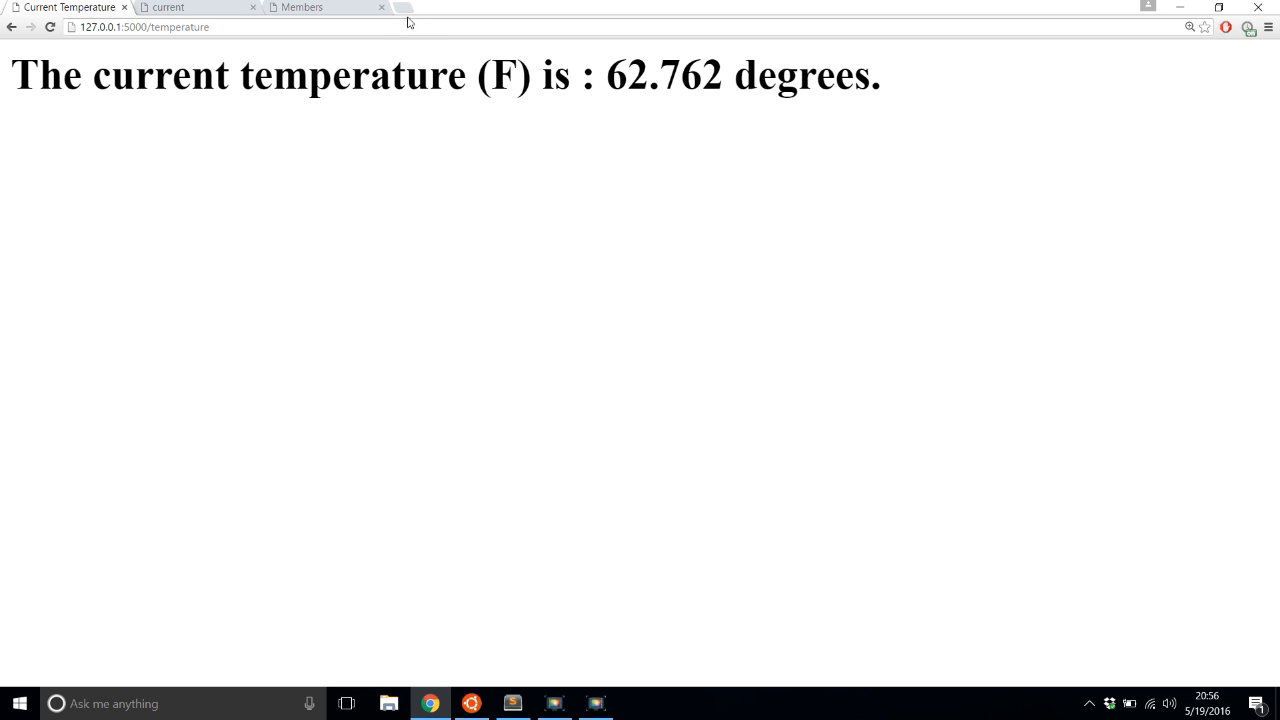
{"action": "type", "text": "los anglee"}
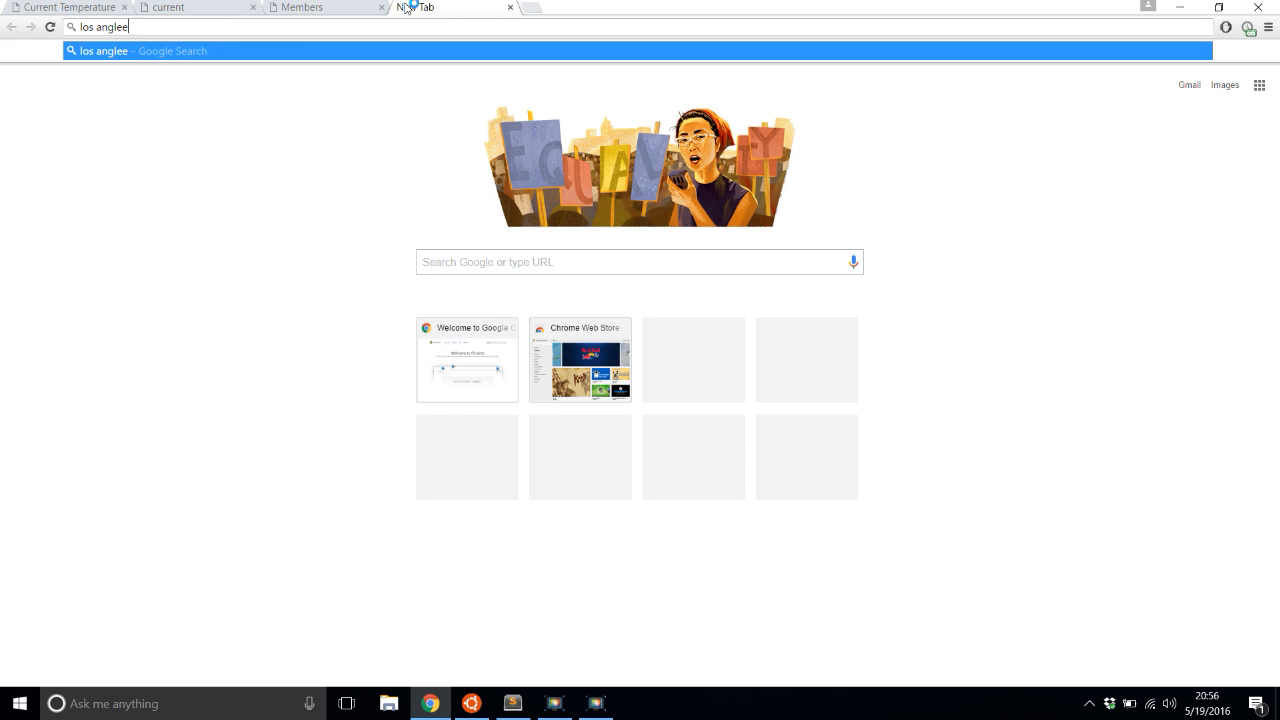
{"action": "type", "text": "los angeles weather"}
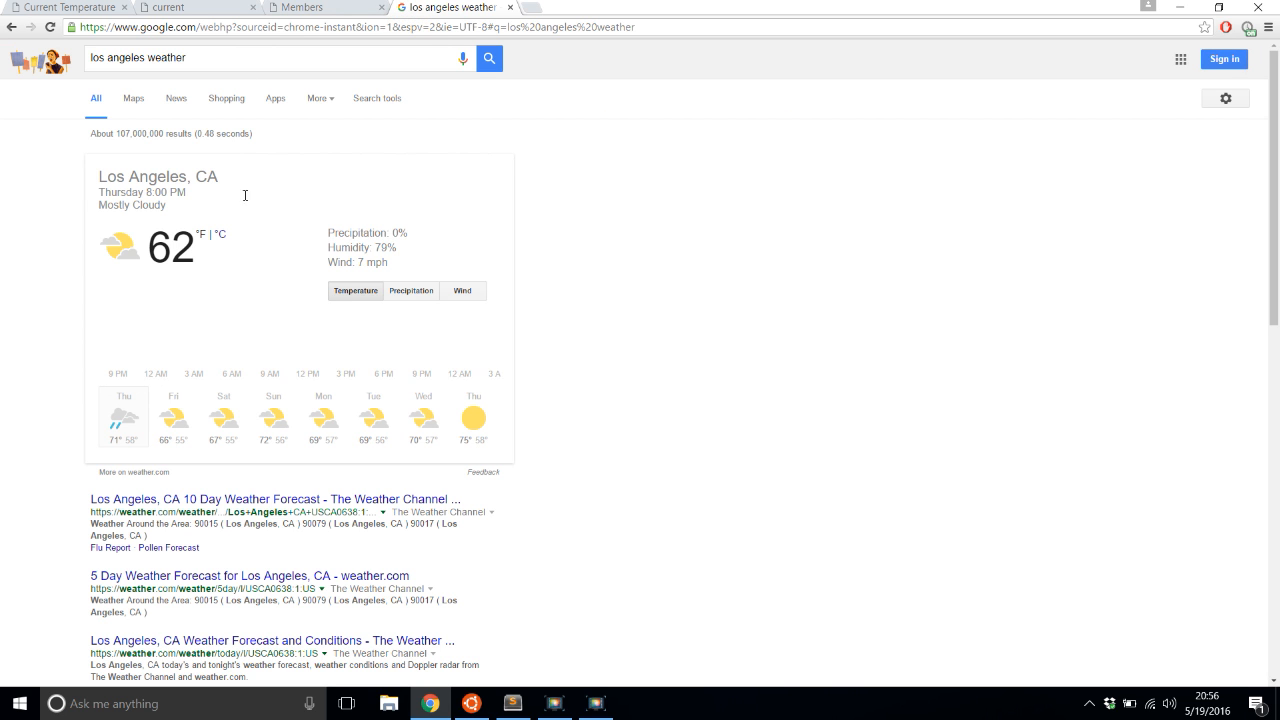
{"action": "left_click", "coordinate": [64, 8]}
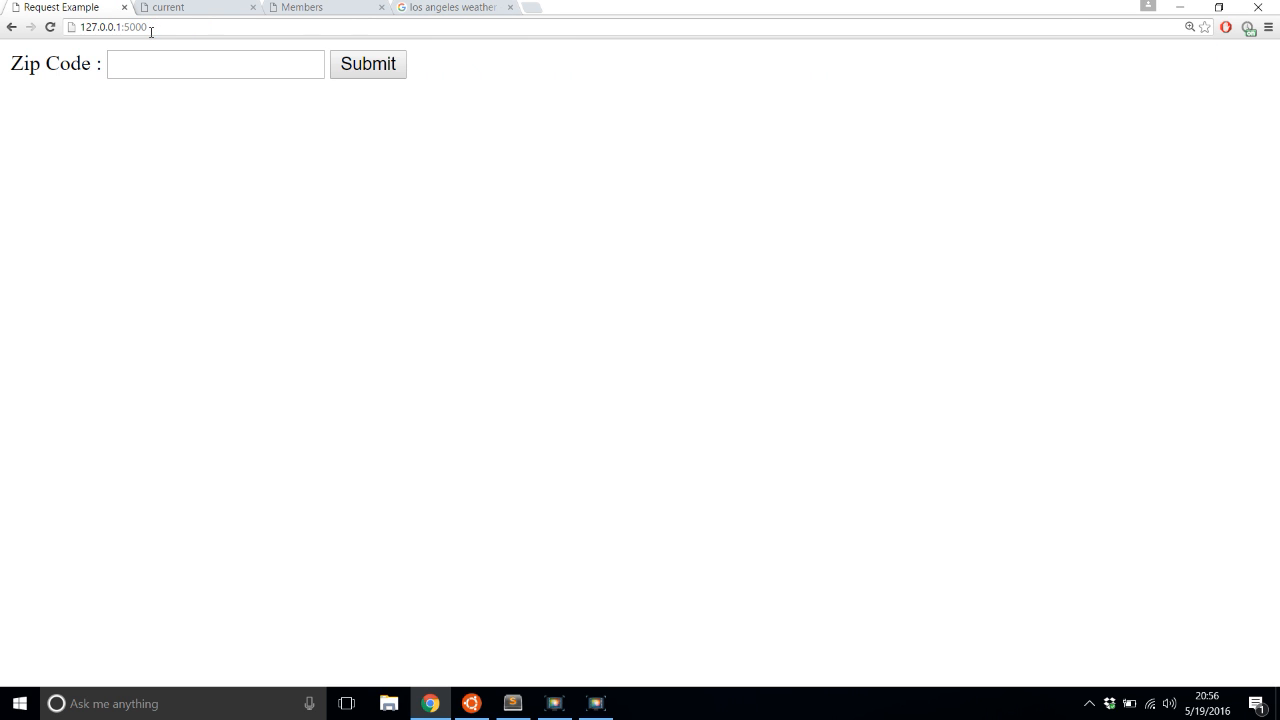
- Get the Fahrenheit result for zip 89128 and compare it with Google's 'las vegas weather'
{"action": "left_click", "coordinate": [216, 64]}
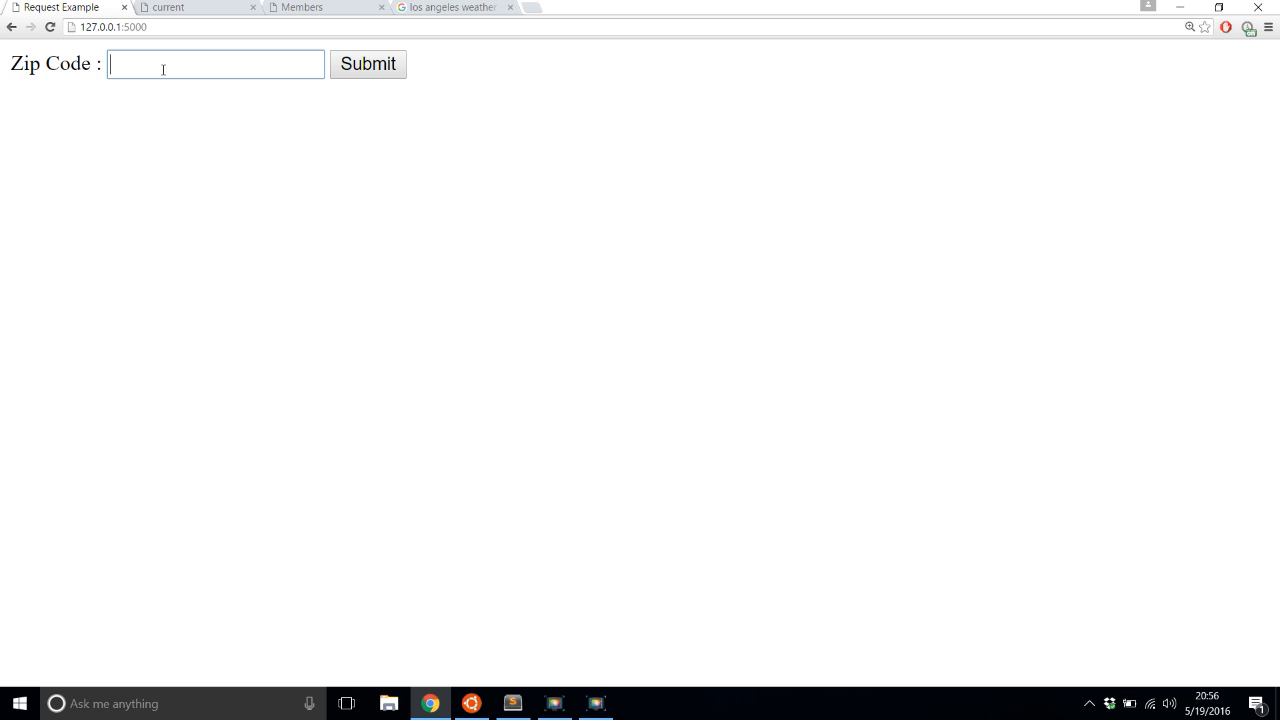
{"action": "type", "text": "89128"}
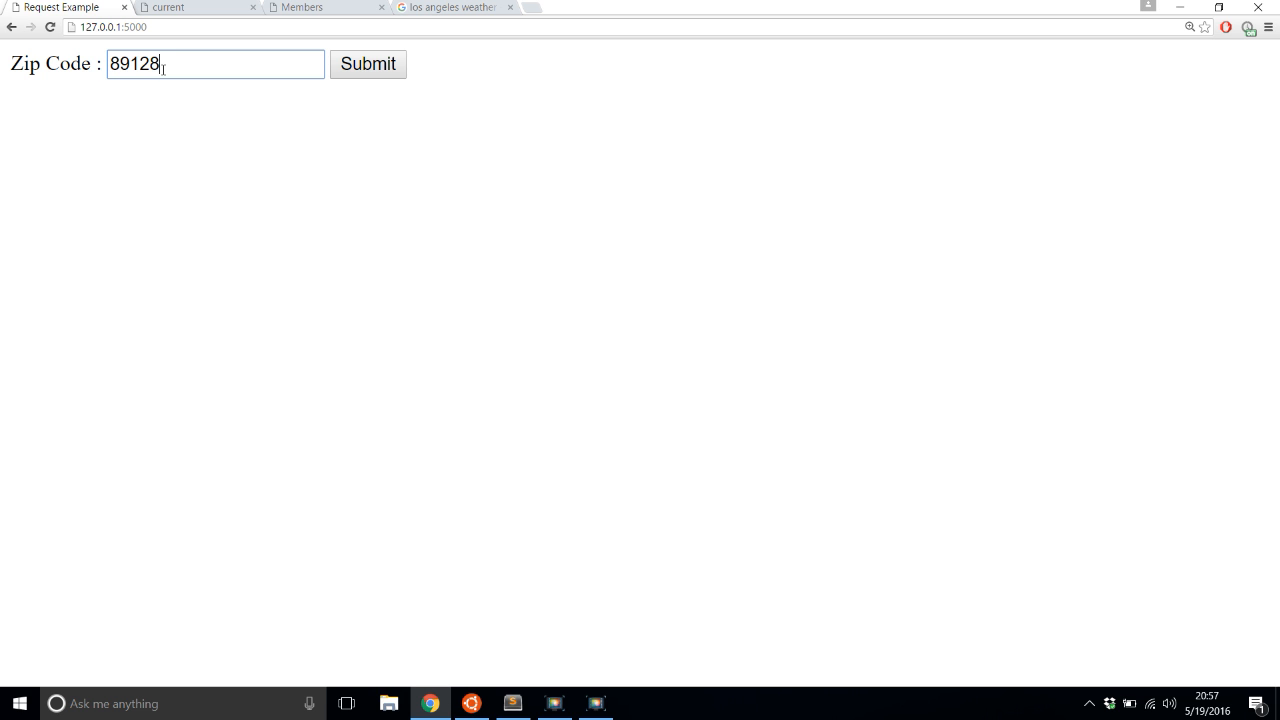
{"action": "left_click", "coordinate": [368, 62]}
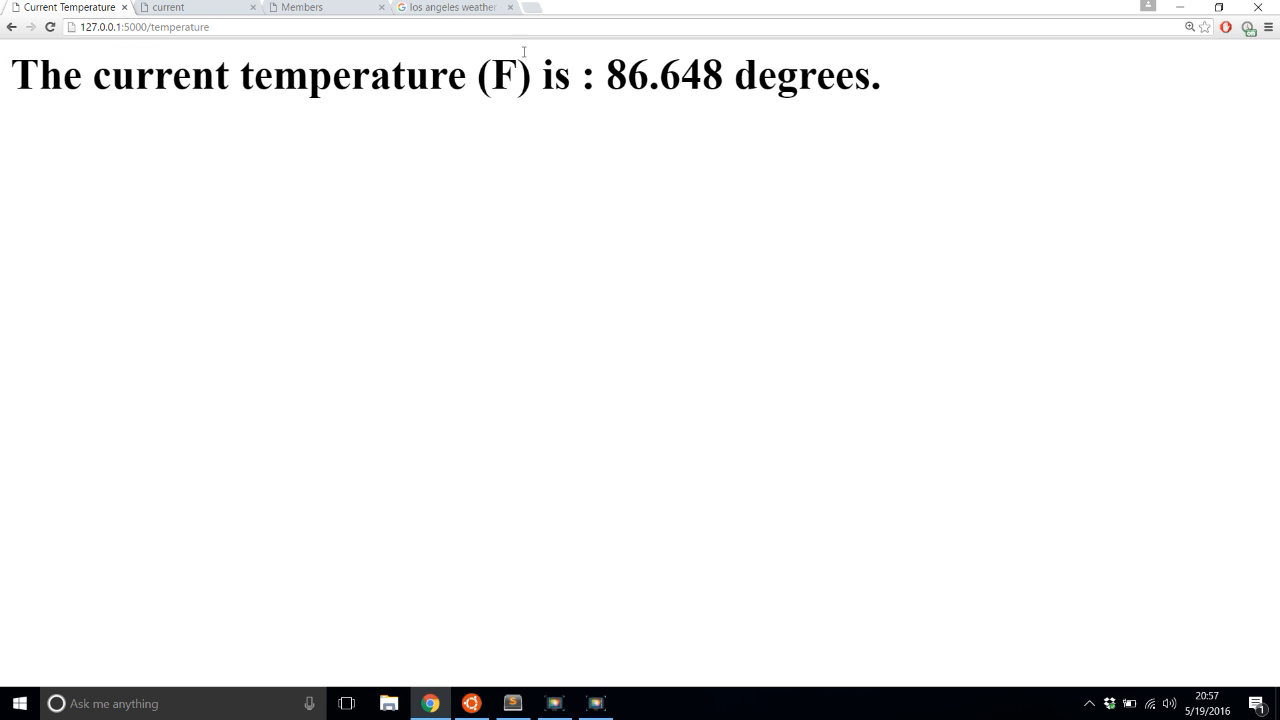
{"action": "left_click", "coordinate": [450, 8]}
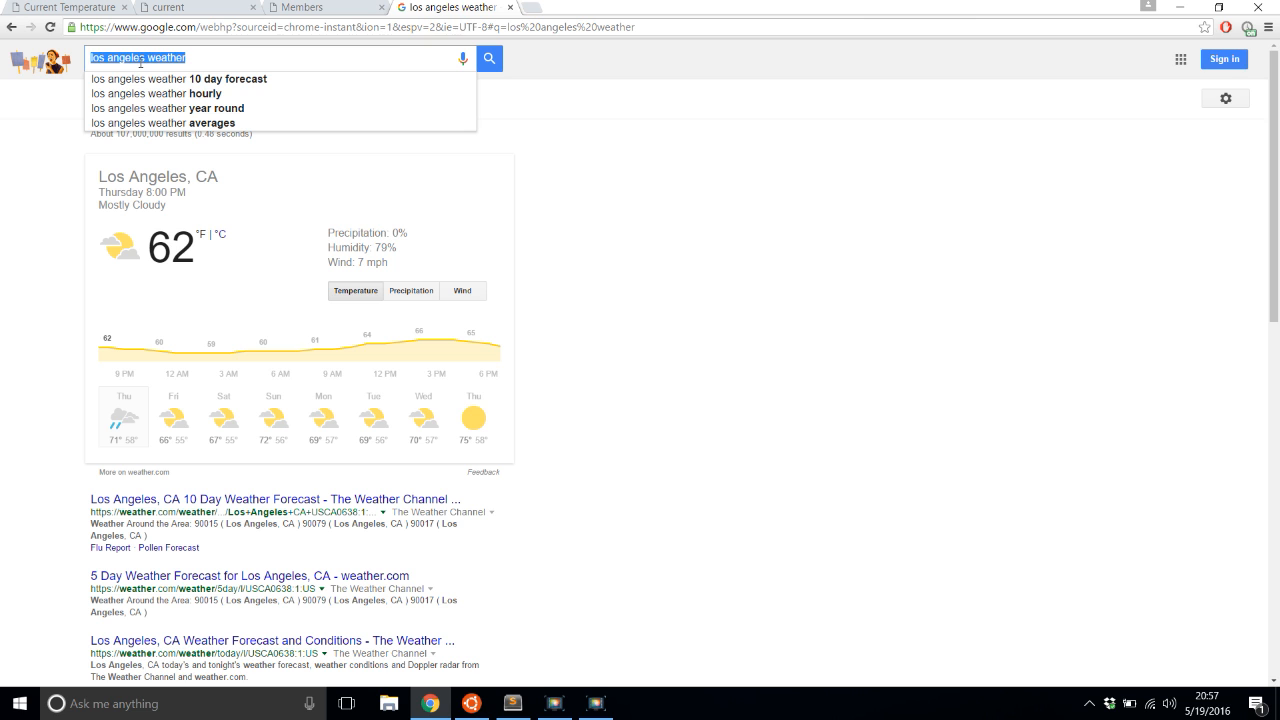
{"action": "type", "text": "las vegas wa"}
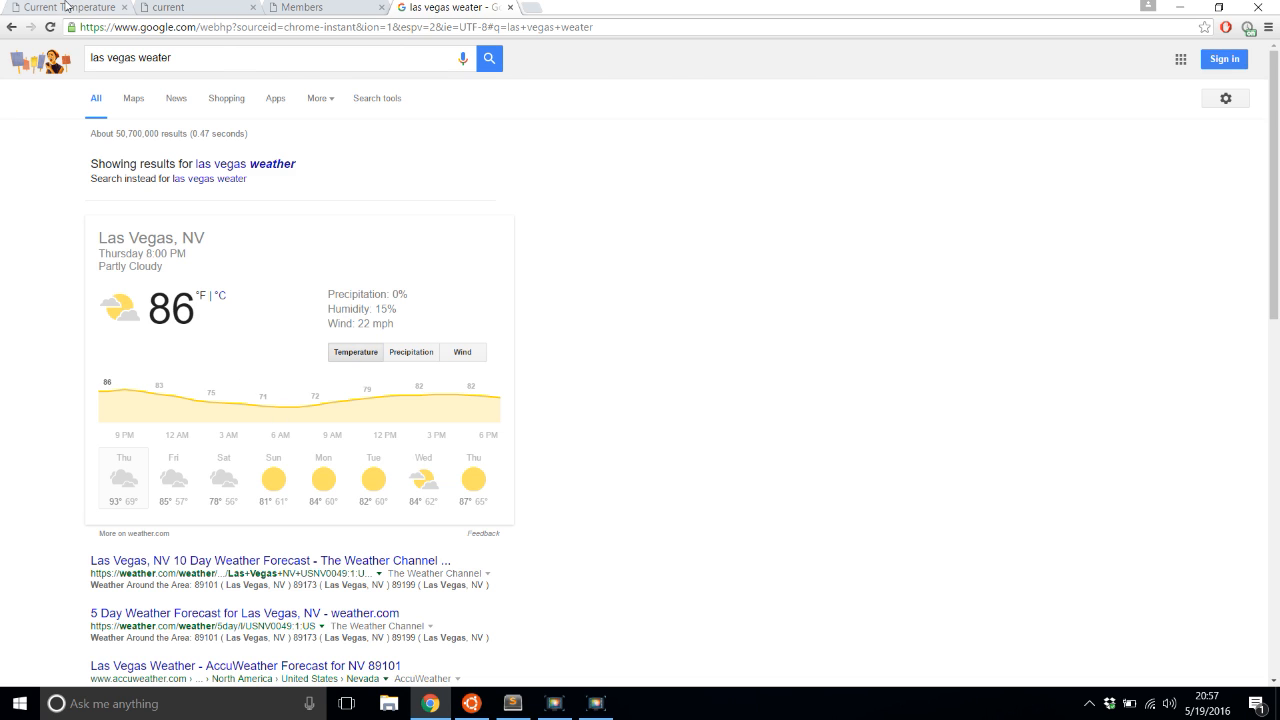
{"action": "left_click", "coordinate": [70, 8]}
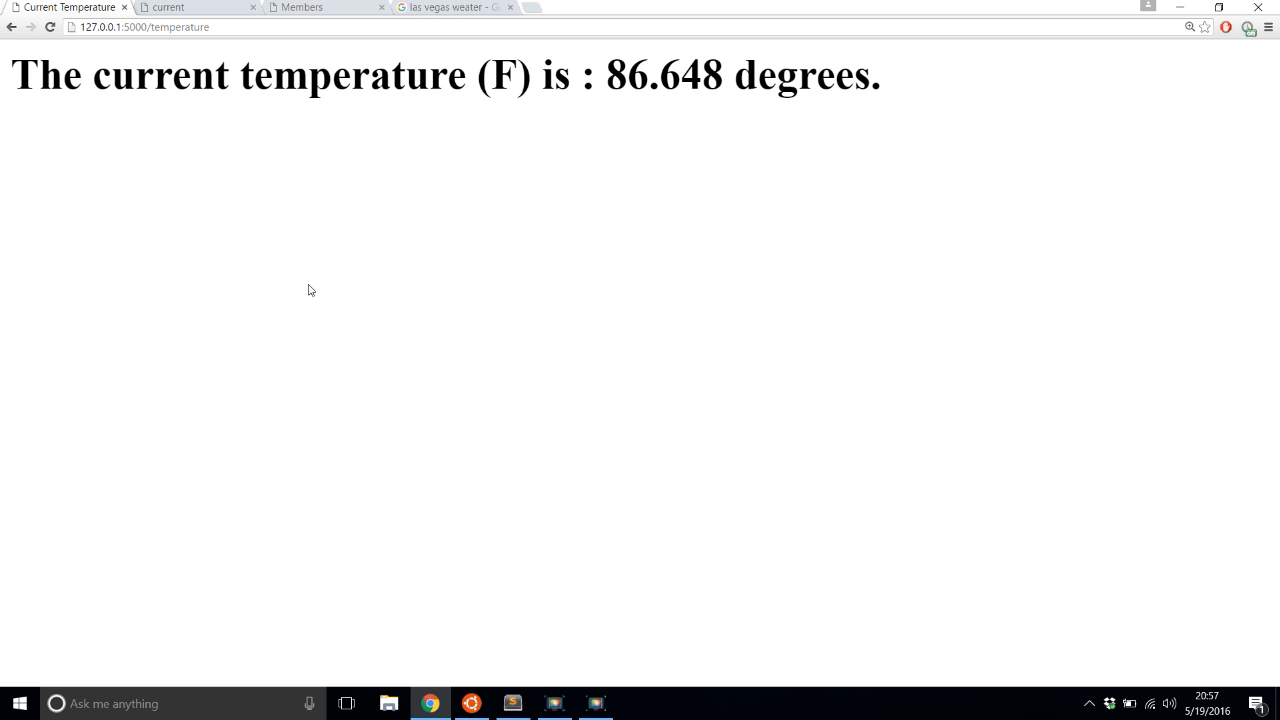
{"action": "mouse_move", "coordinate": [638, 54]}
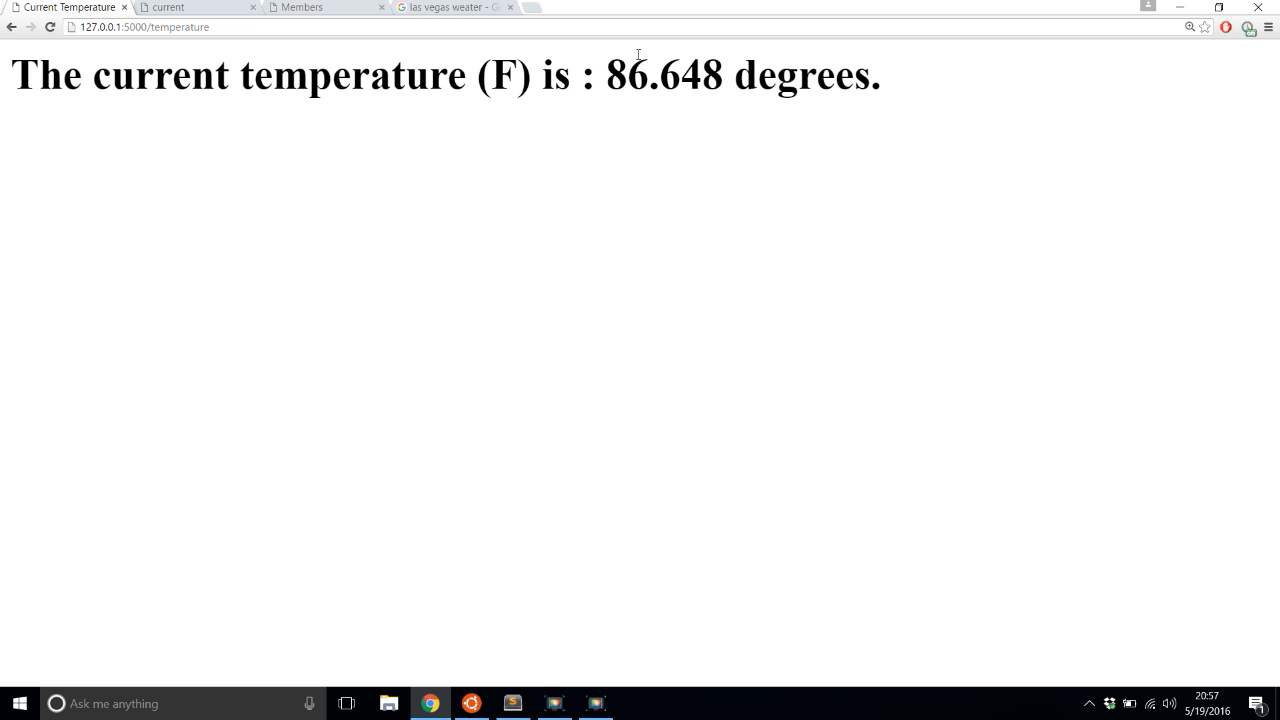
{"action": "left_click", "coordinate": [196, 8]}
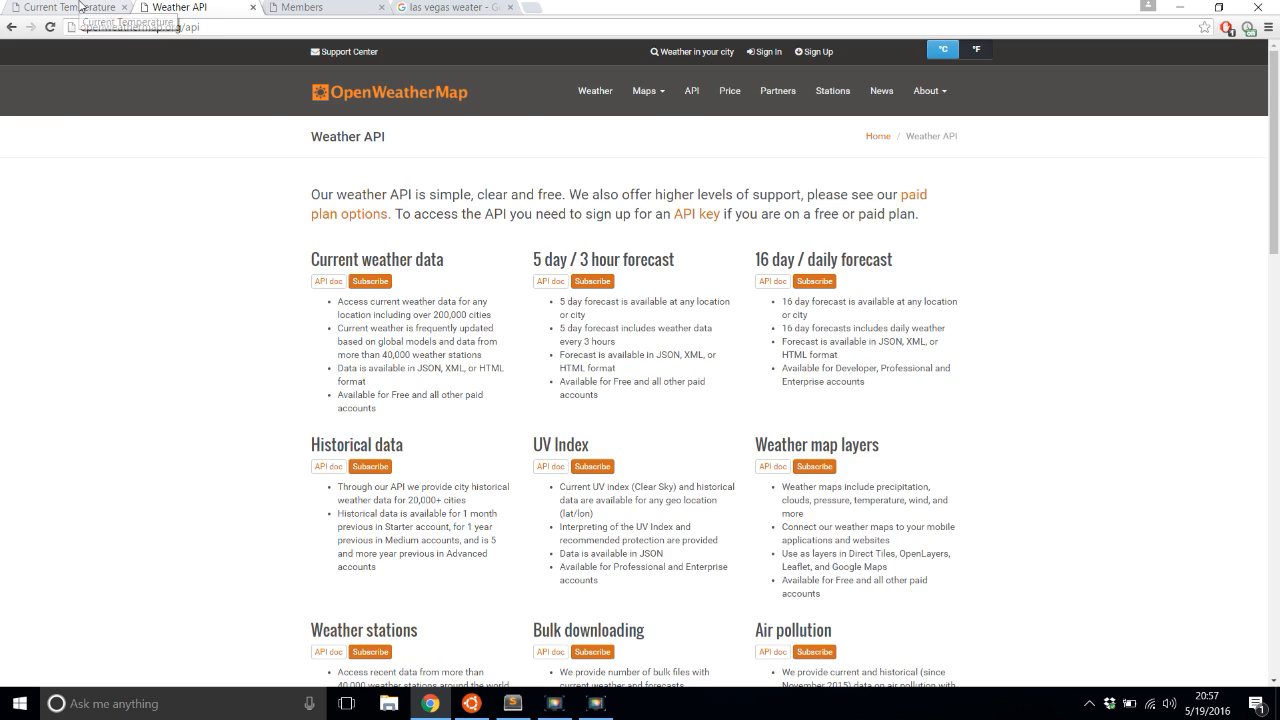
{"action": "left_click", "coordinate": [70, 8]}
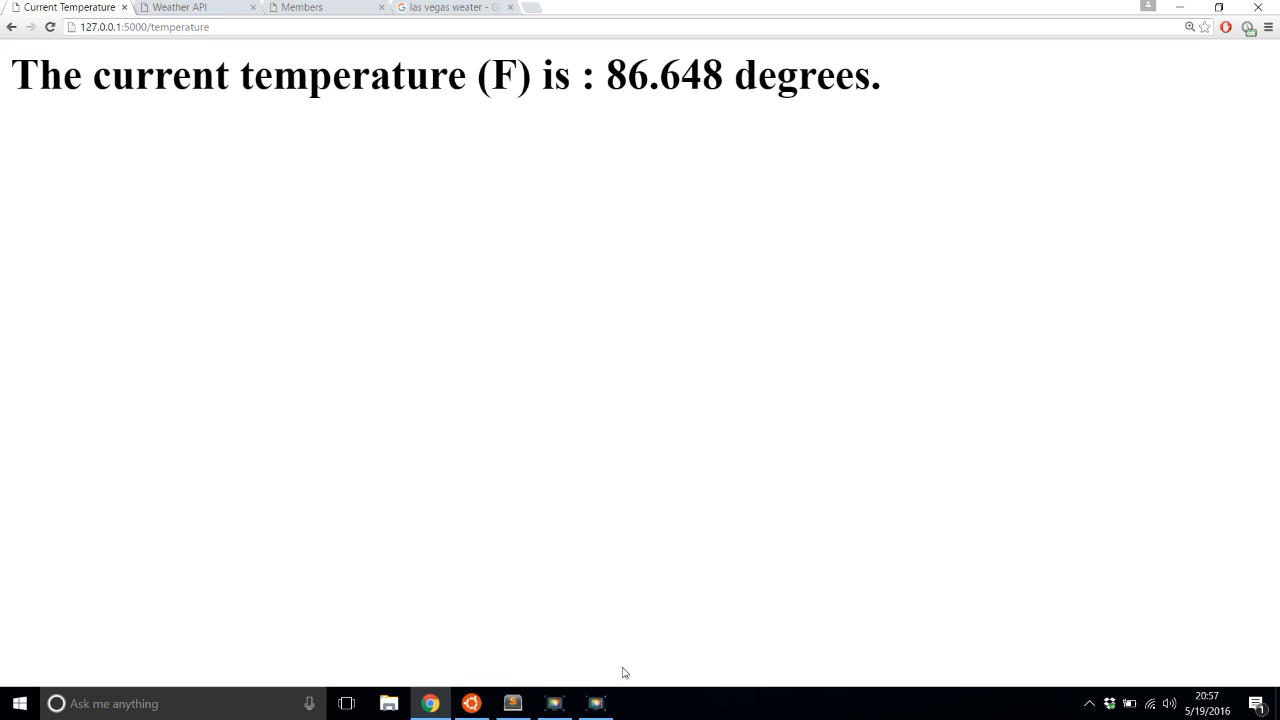